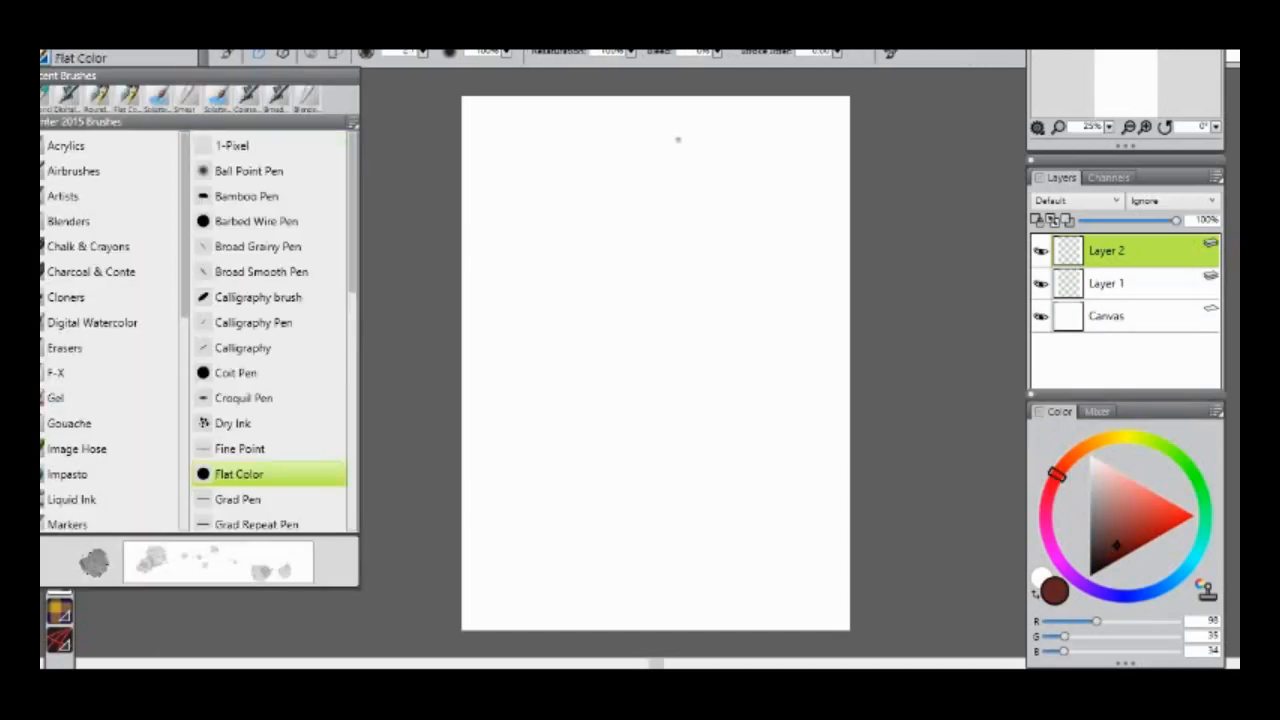
Sketch the figure's head, body and the arm bent with its hand on the hip.
drag(660, 150, 660, 280)
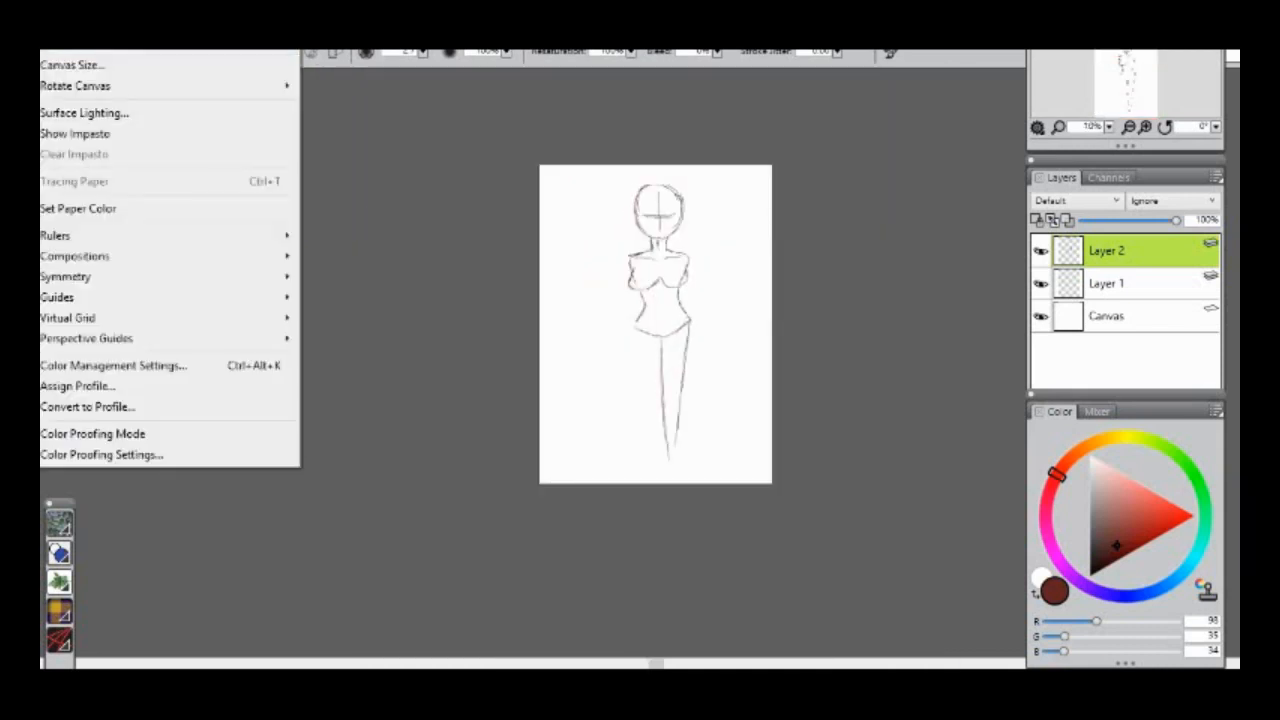
click(527, 390)
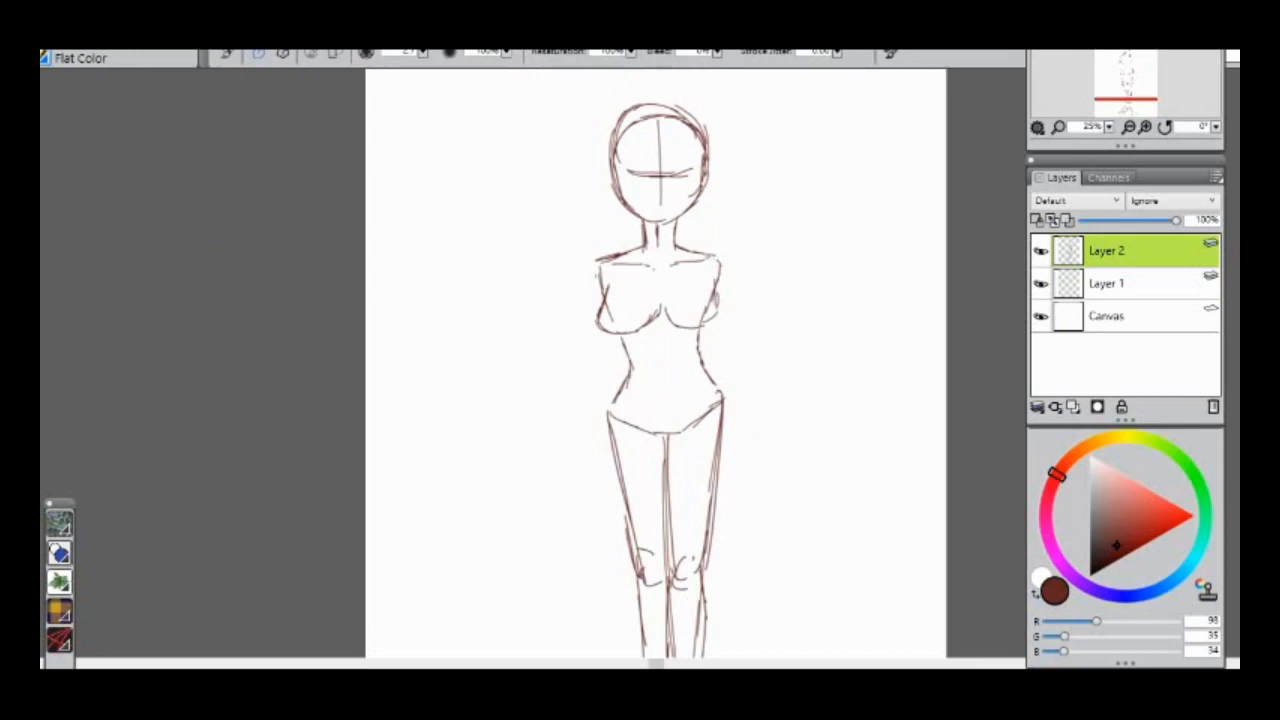
drag(720, 255, 725, 400)
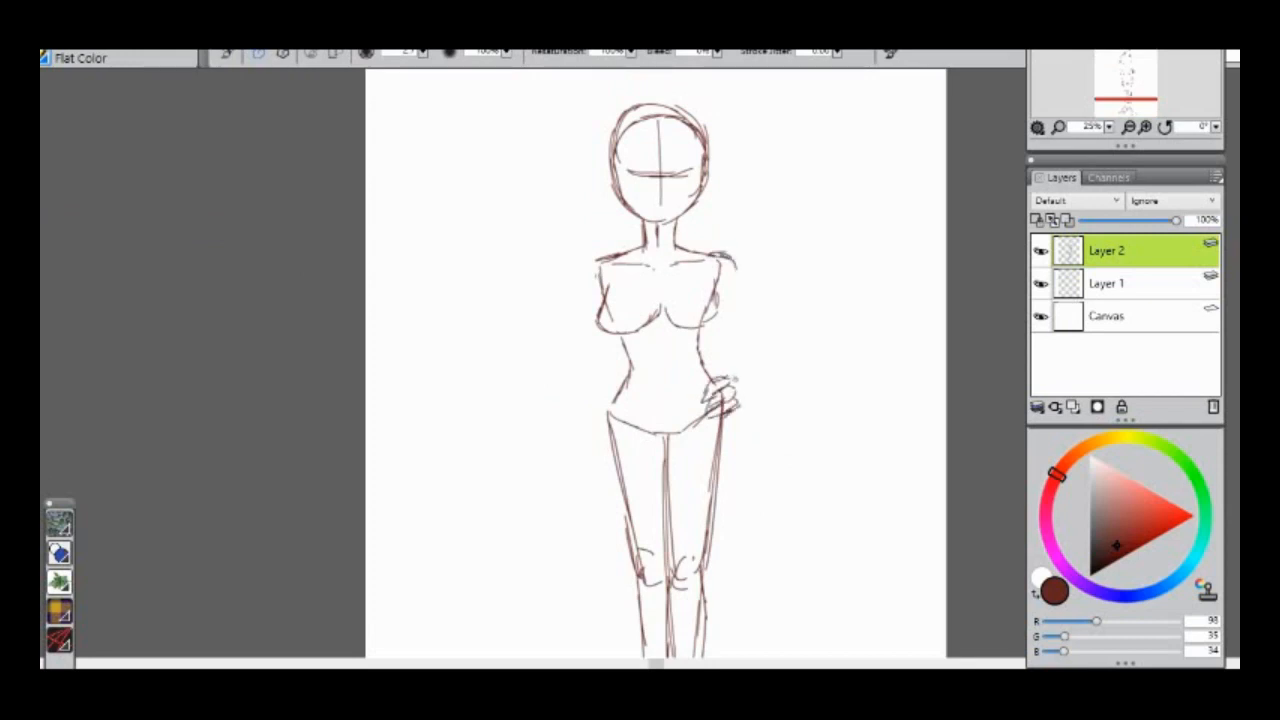
drag(735, 405, 765, 320)
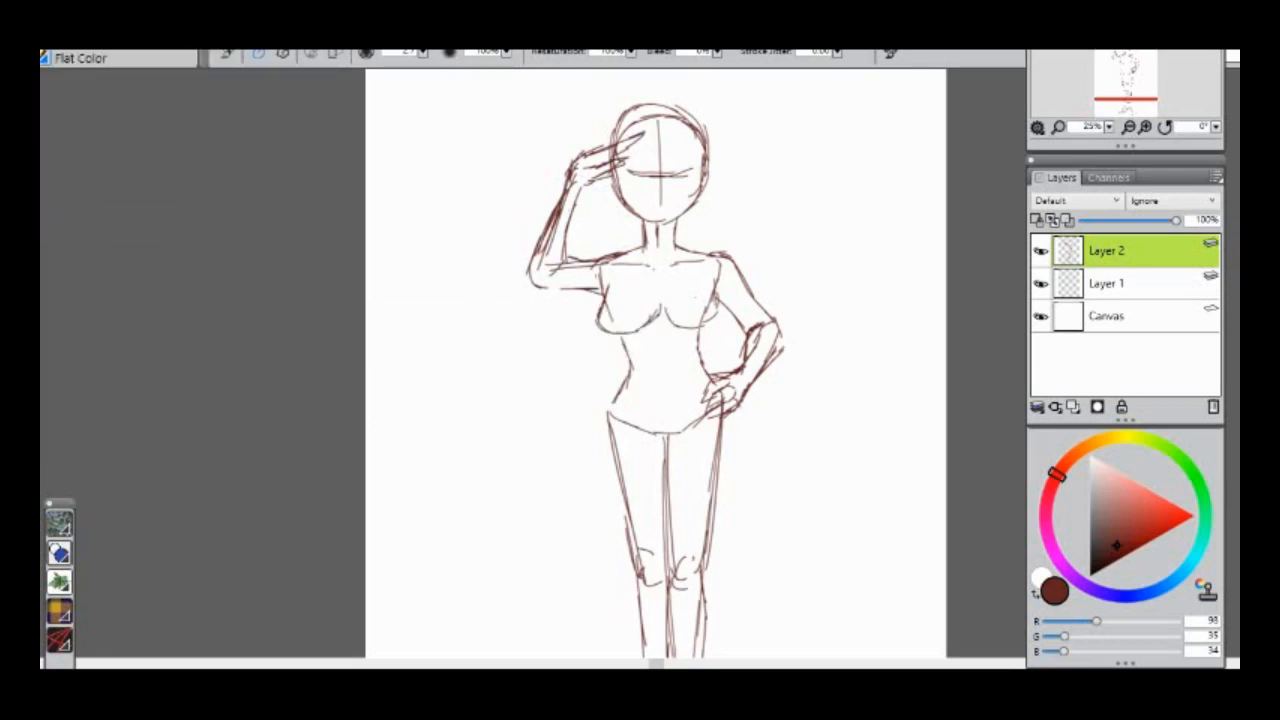
Rework the raised arm, erasing messy lines and redrawing the forearm across the chest.
drag(600, 280, 615, 335)
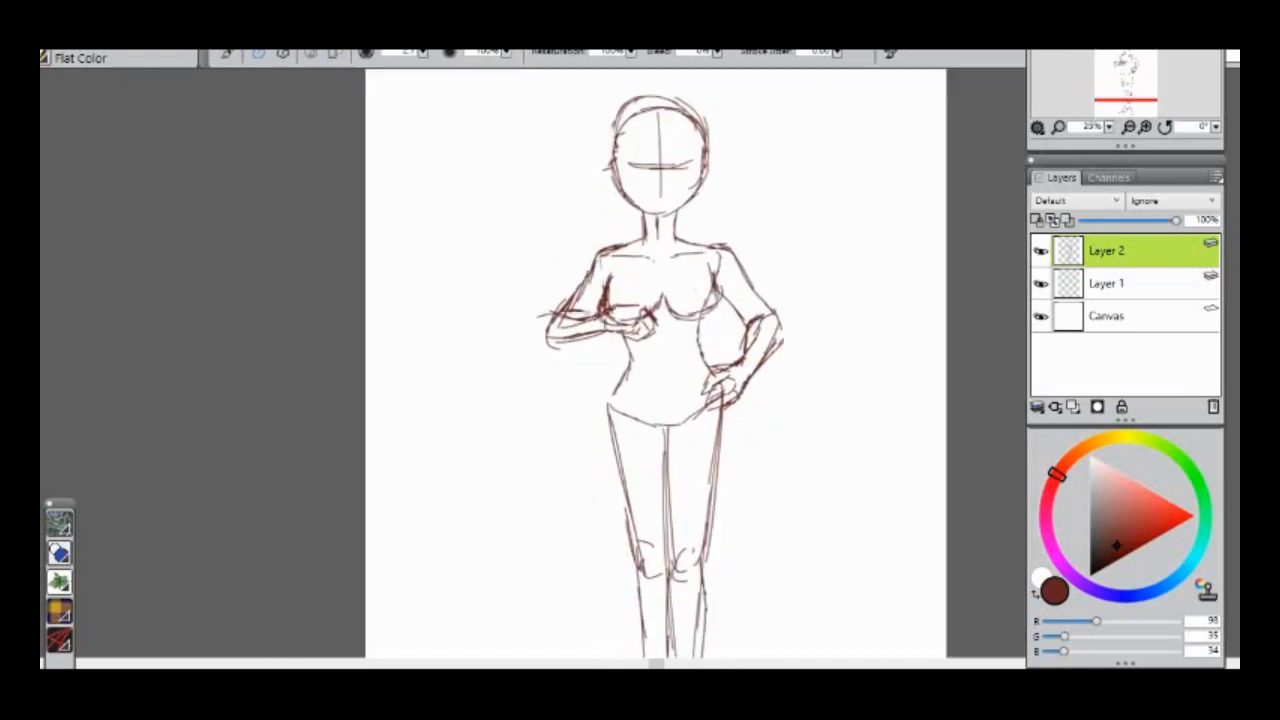
drag(640, 320, 560, 330)
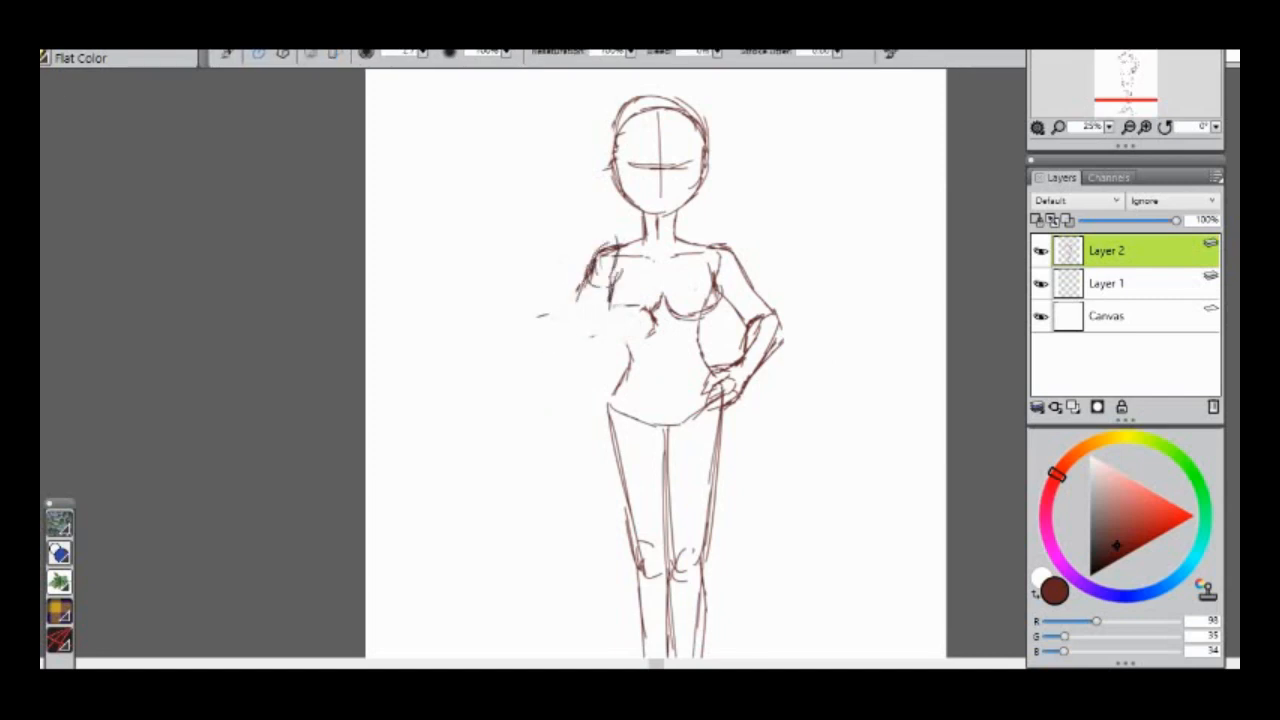
drag(595, 265, 650, 345)
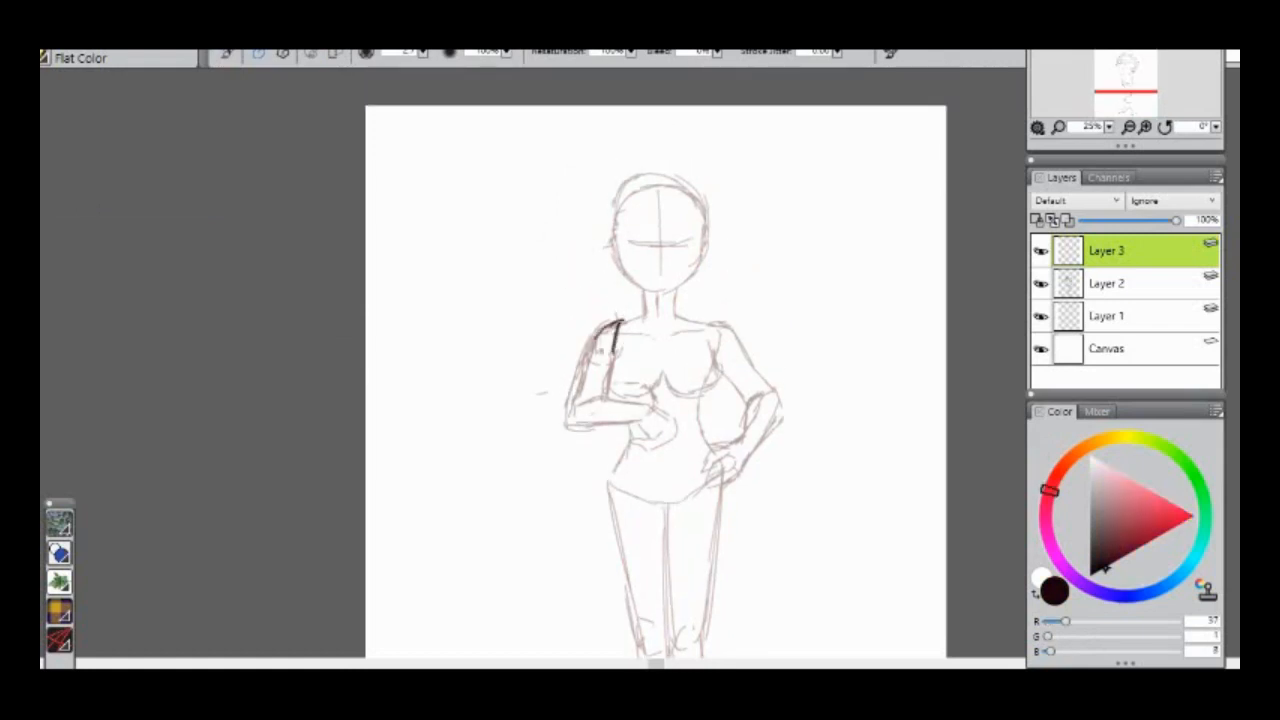
Ink the hair fringe and strands, plus the beret and jacket outlines.
drag(565, 255, 655, 215)
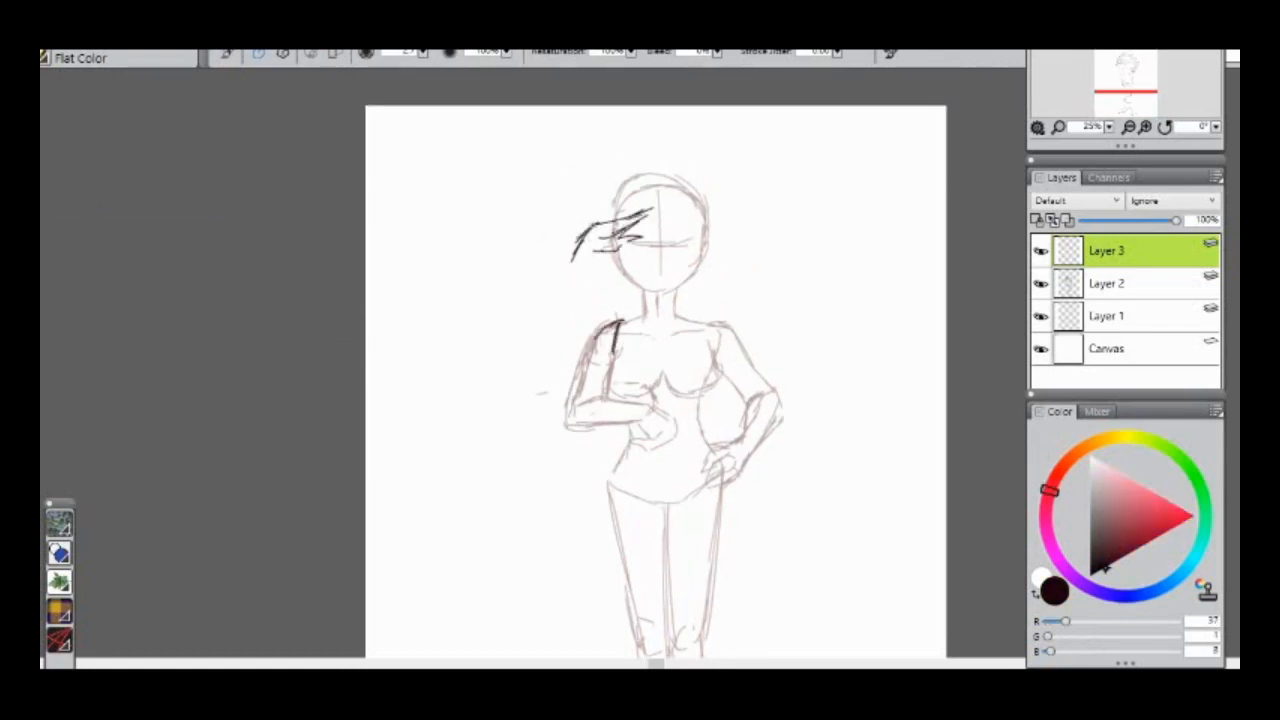
drag(600, 210, 540, 350)
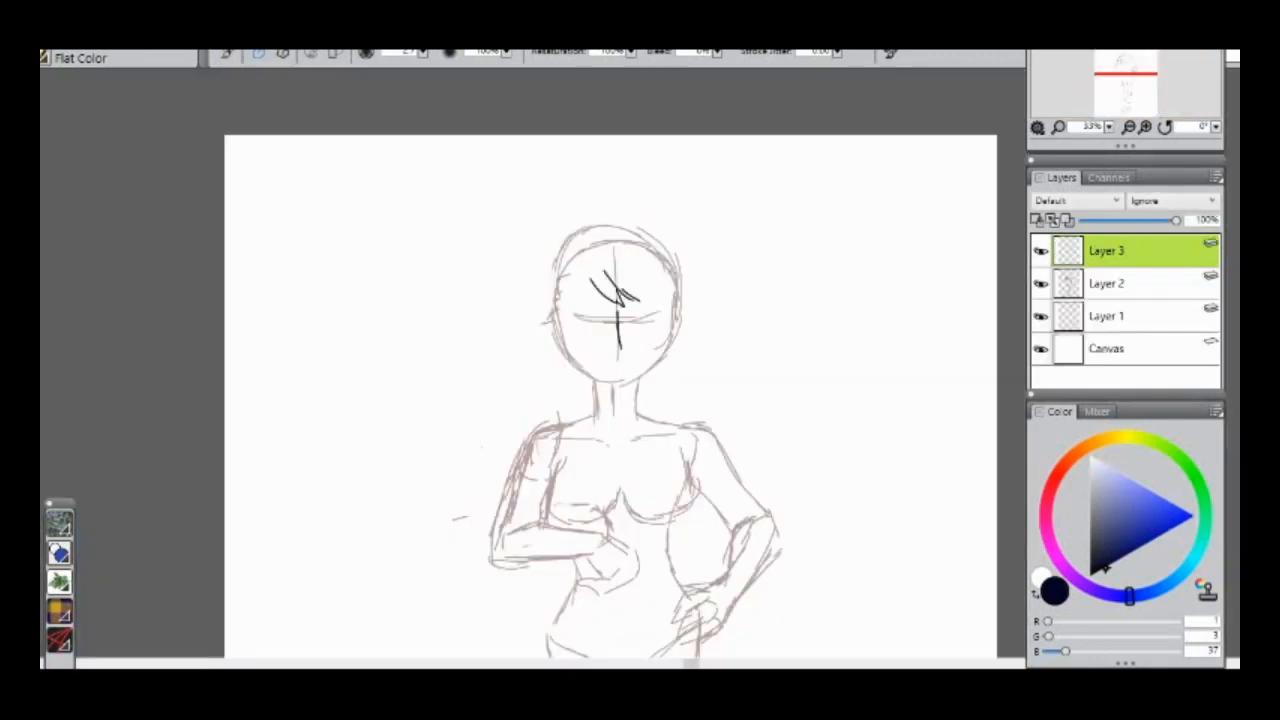
drag(600, 290, 660, 300)
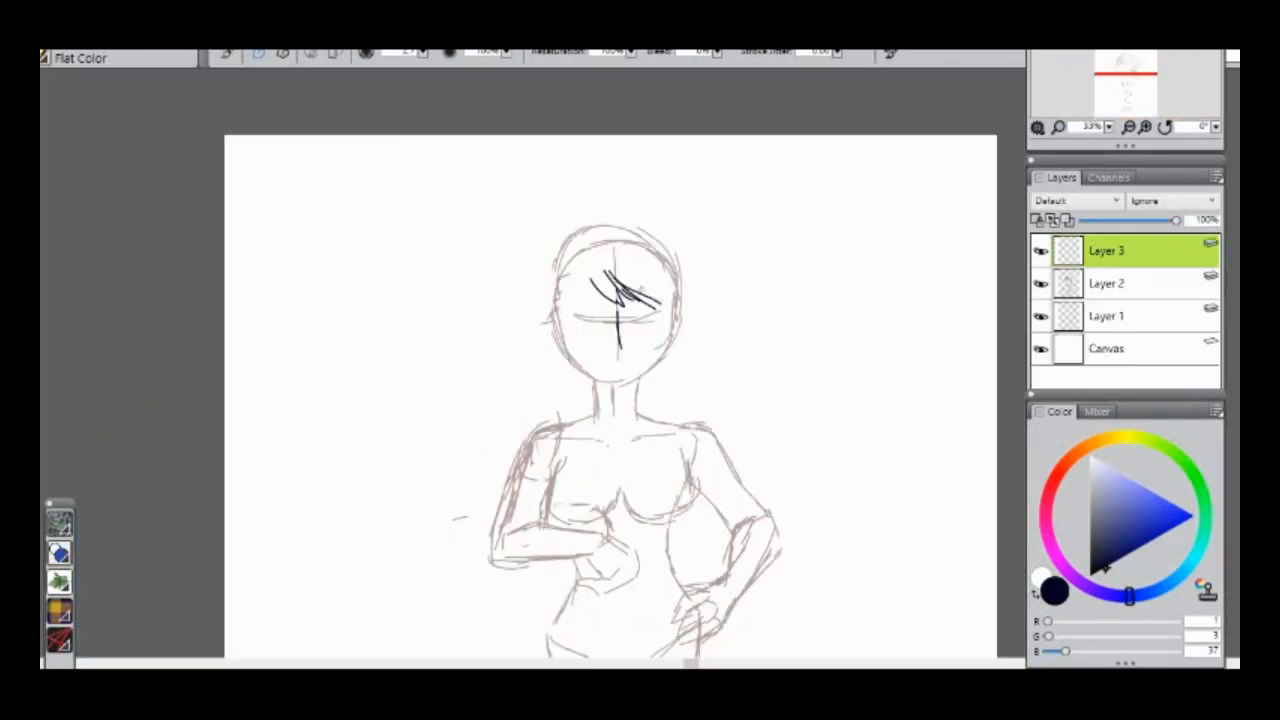
drag(590, 240, 680, 400)
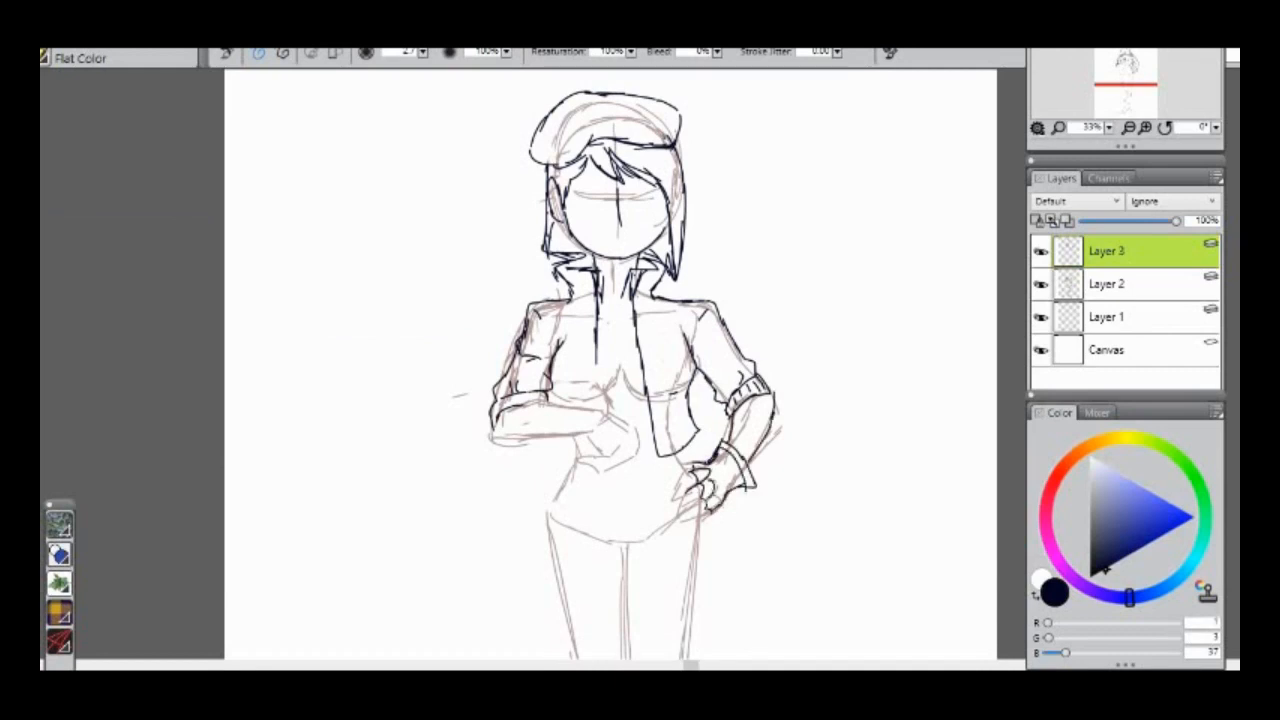
Ink both gloves, sleeve and chest lines, button strip, shorts waistband and hanging drawstring.
drag(570, 410, 625, 425)
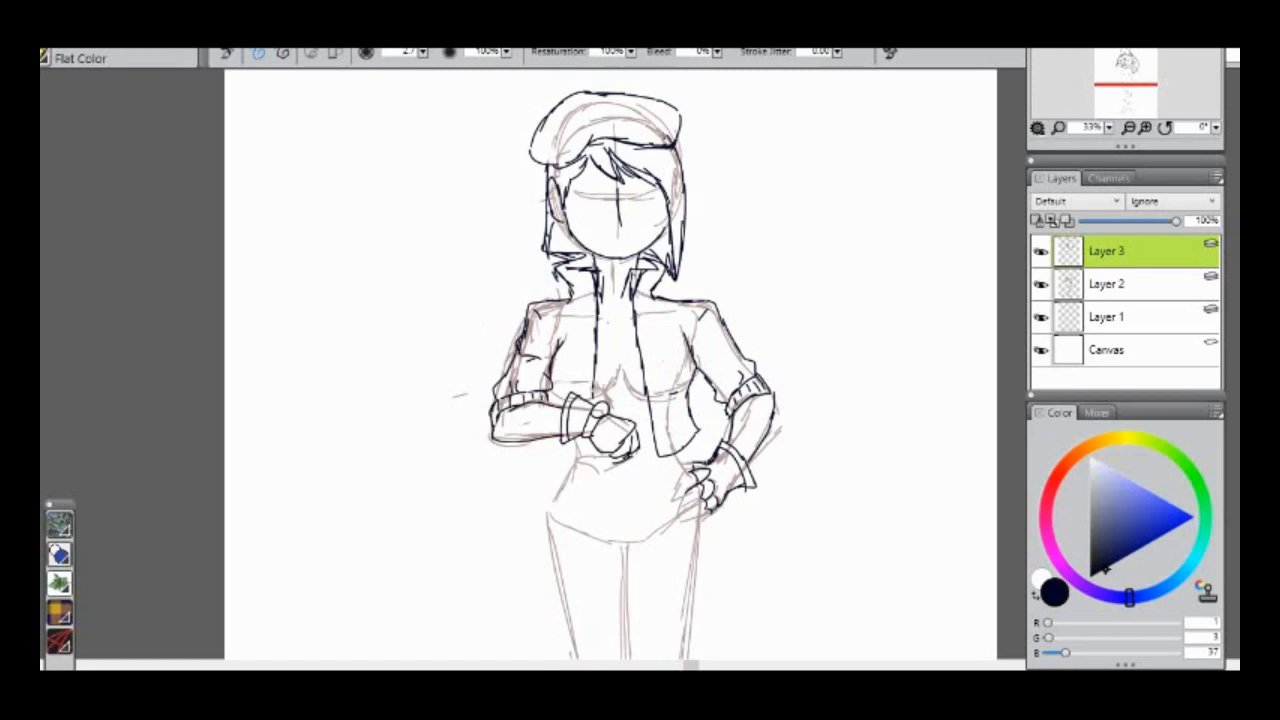
drag(555, 400, 575, 470)
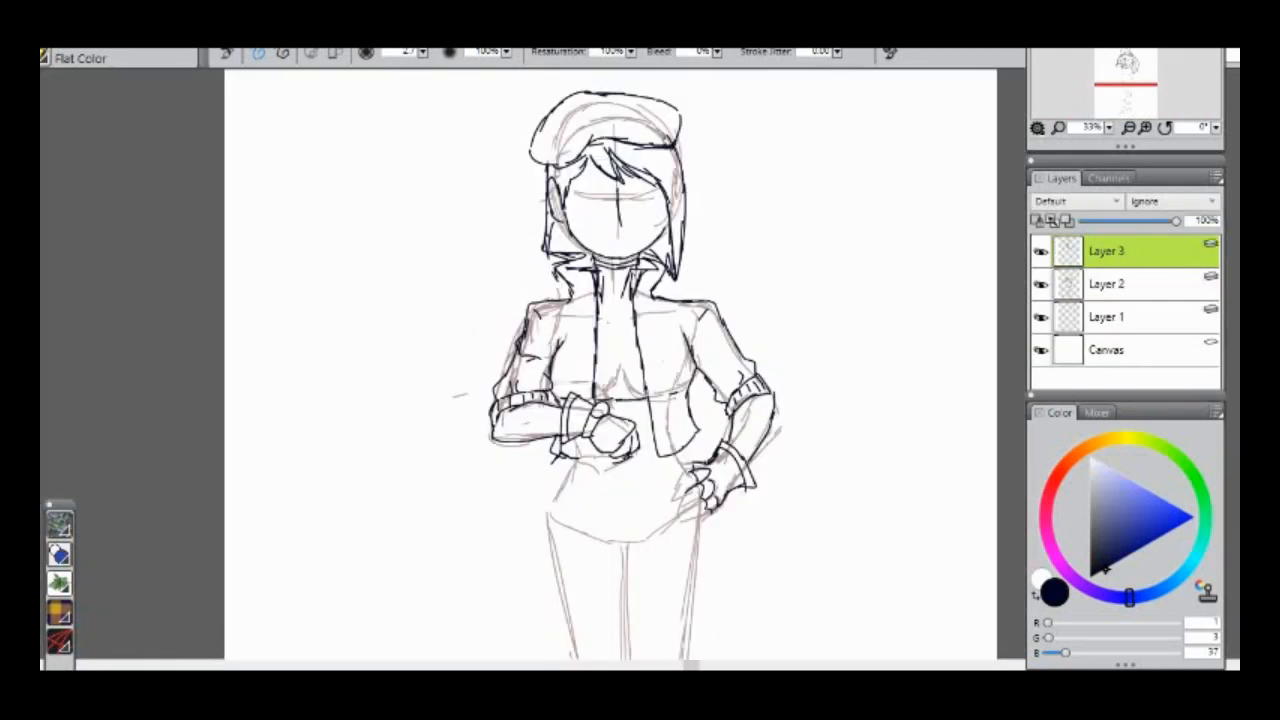
drag(608, 270, 605, 400)
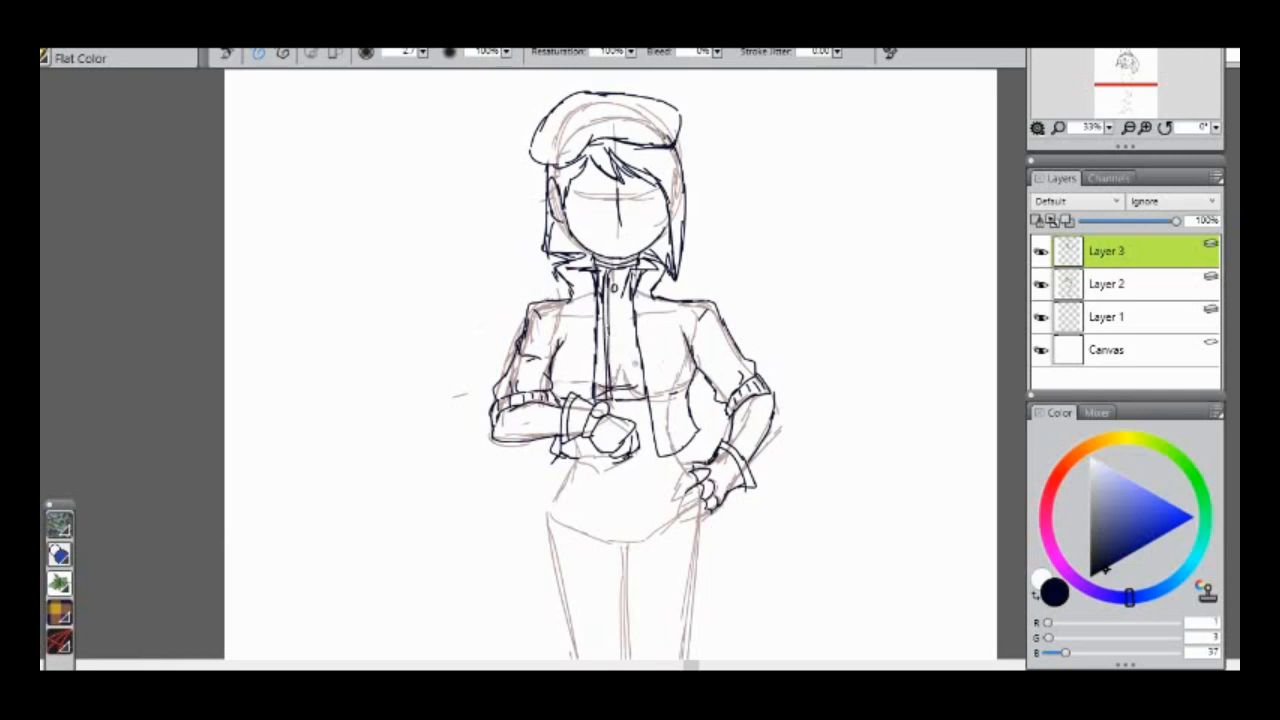
drag(675, 480, 710, 515)
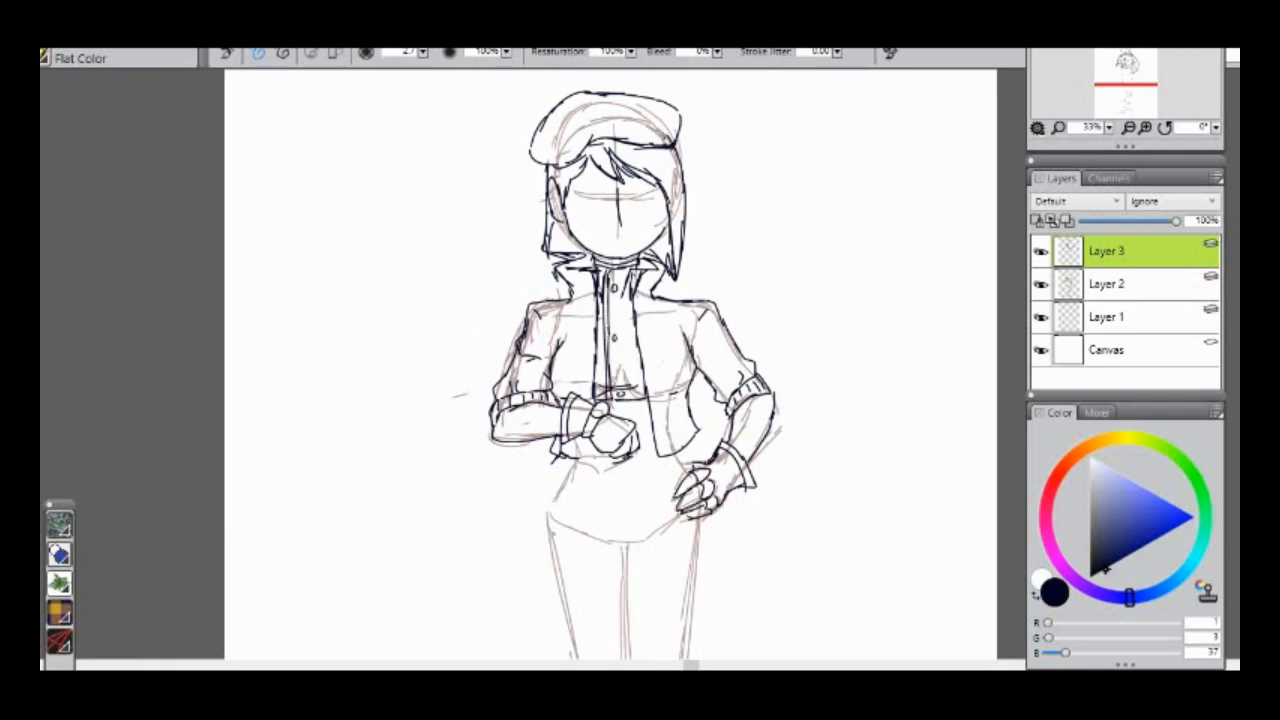
drag(560, 475, 680, 480)
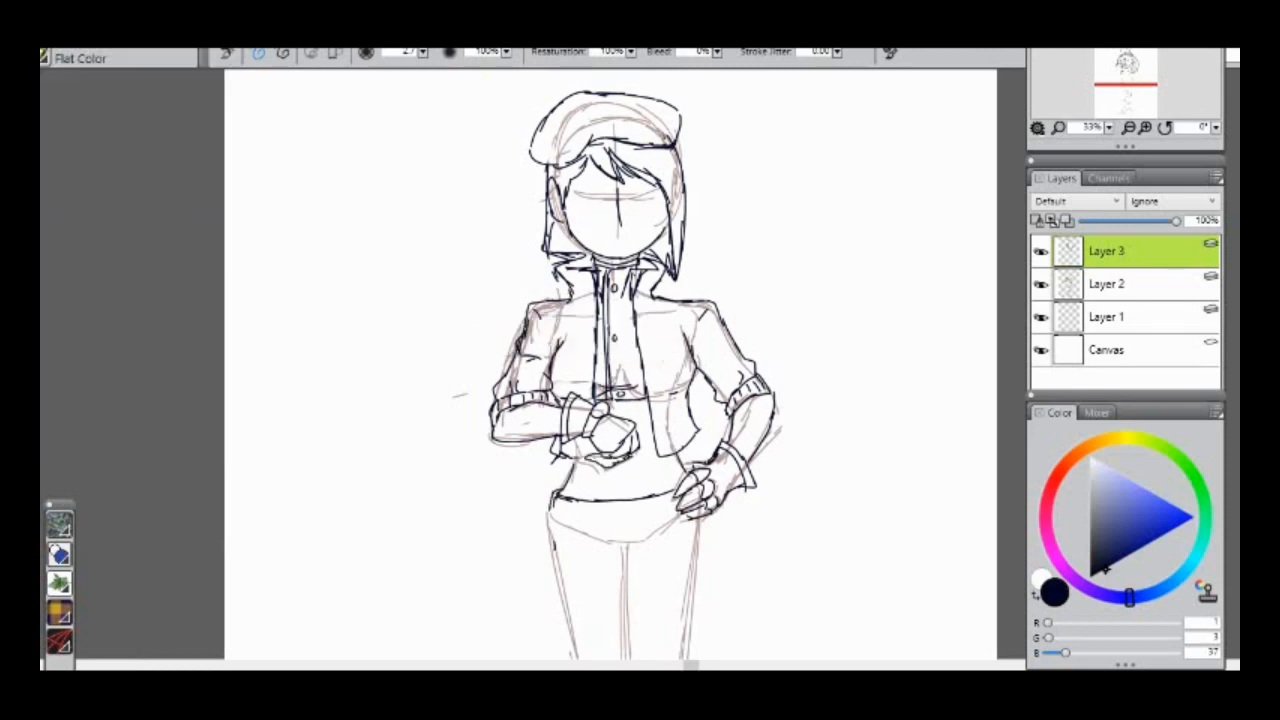
scroll(down, 3)
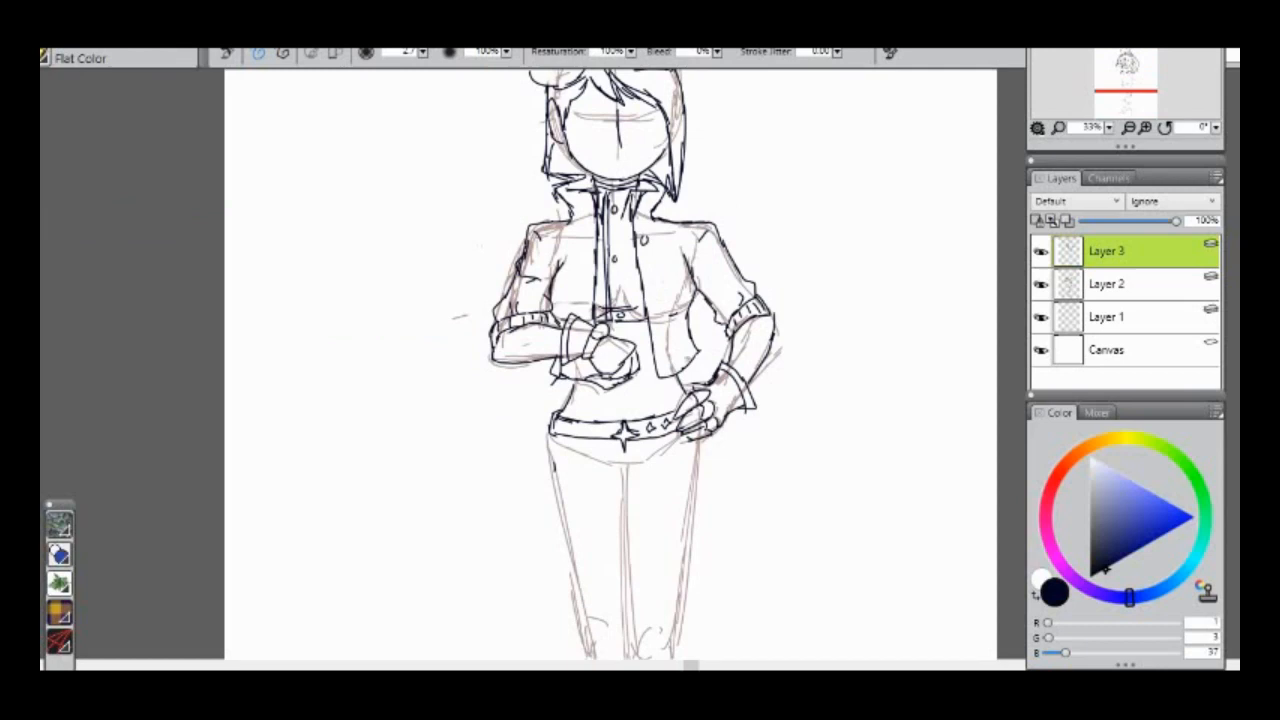
drag(645, 230, 655, 390)
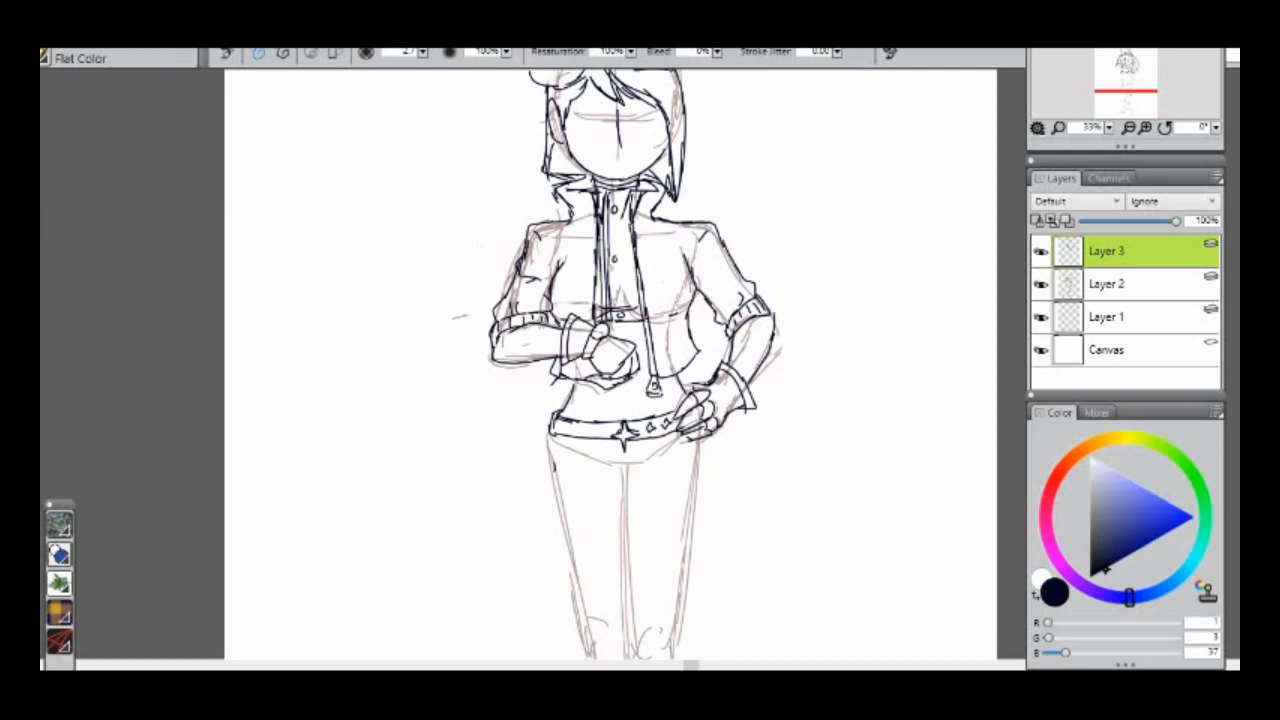
Ink both tall boots with their shafts and lace details over the lower legs.
scroll(down, 3)
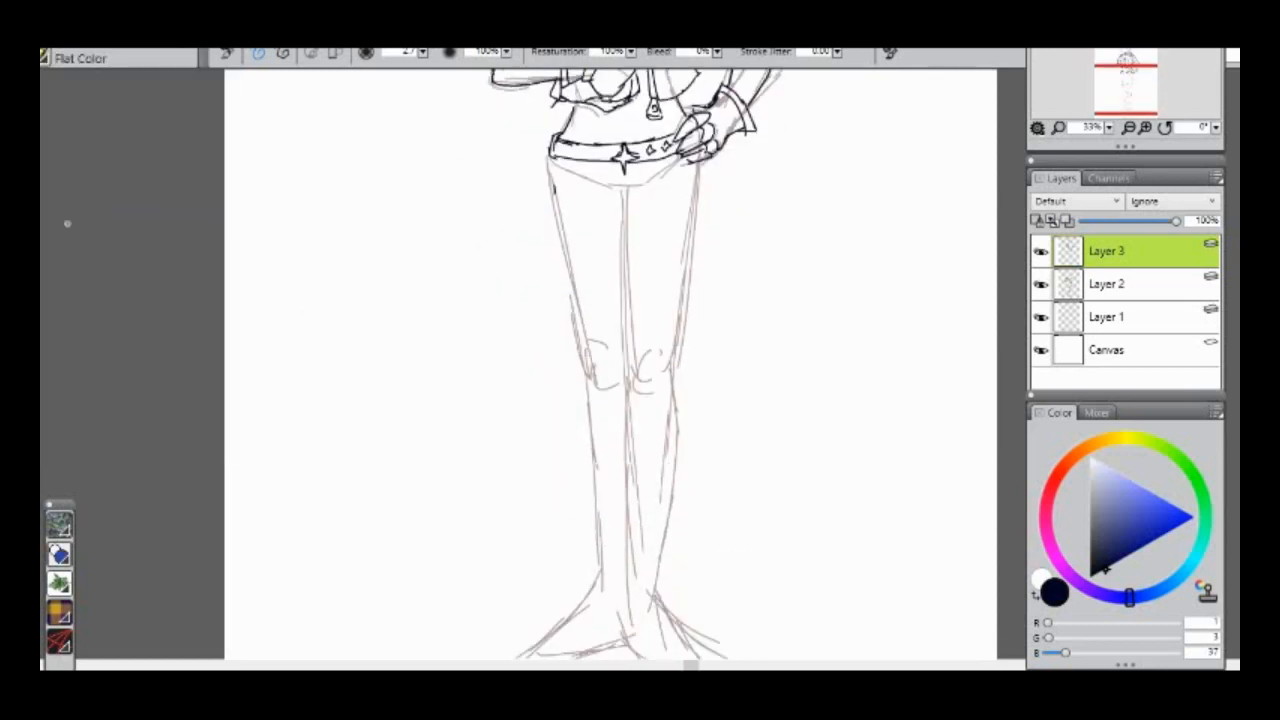
scroll(down, 3)
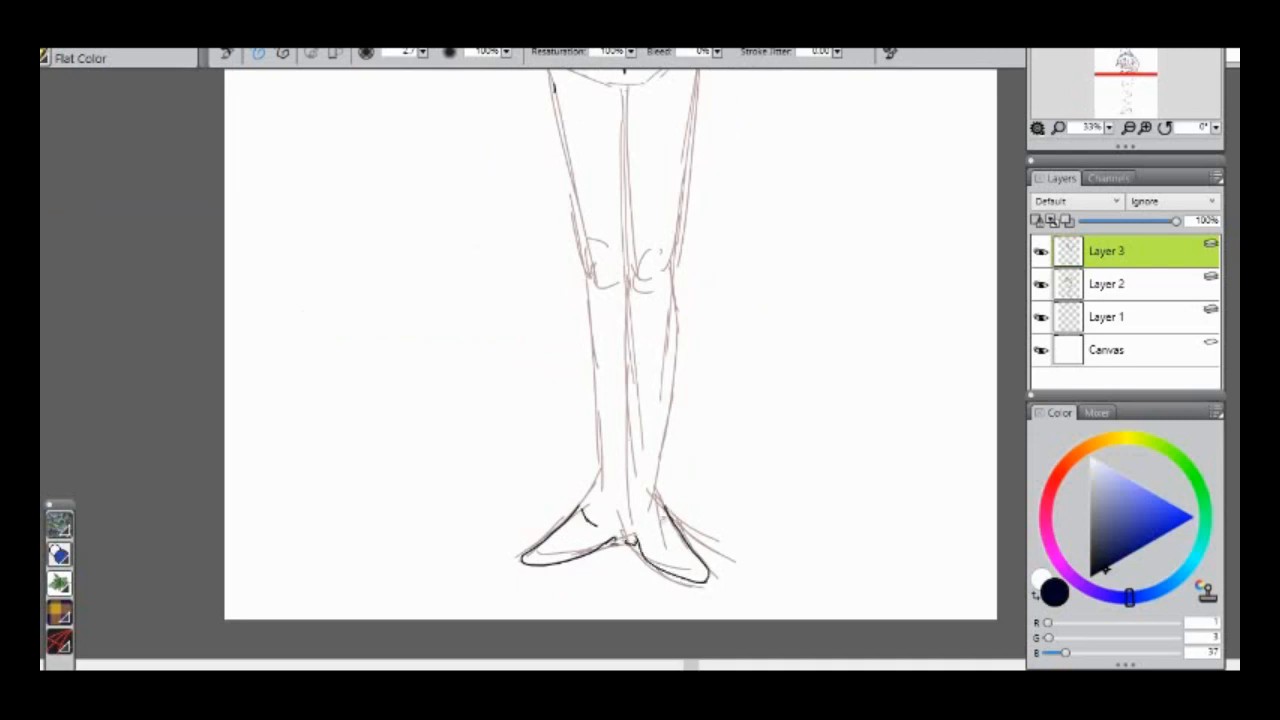
drag(630, 470, 660, 520)
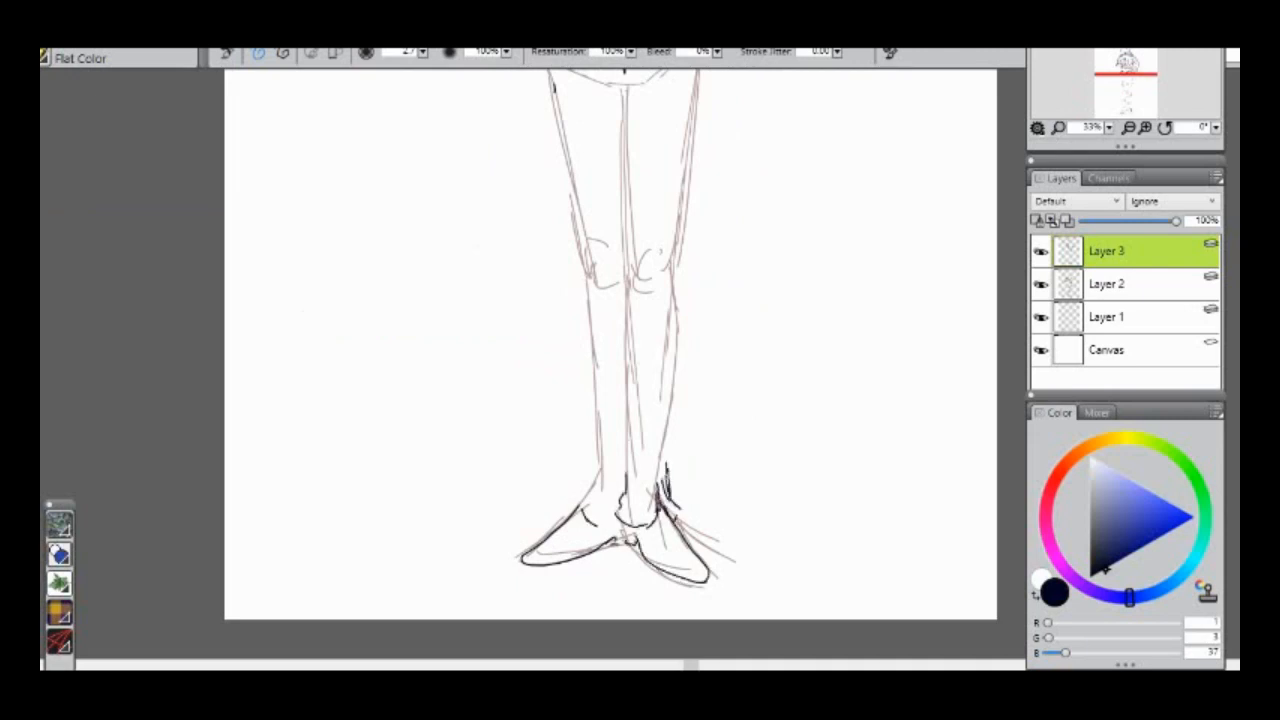
drag(620, 350, 650, 490)
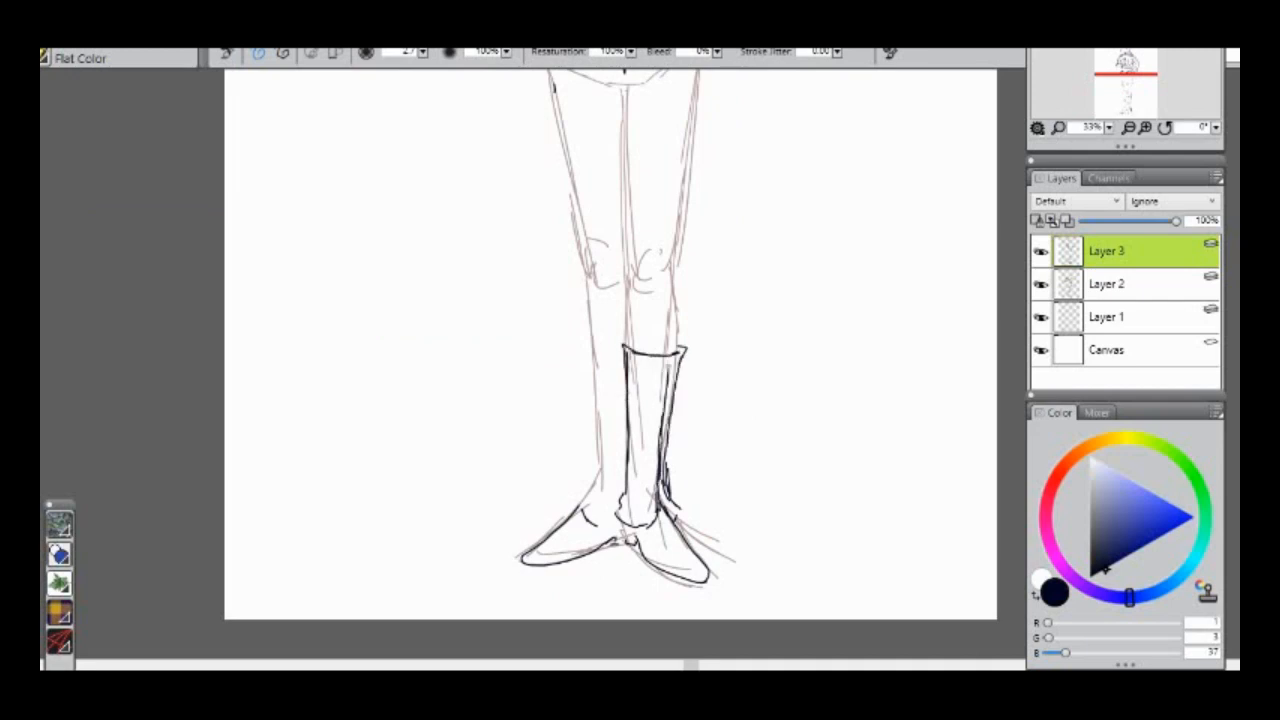
drag(595, 340, 605, 510)
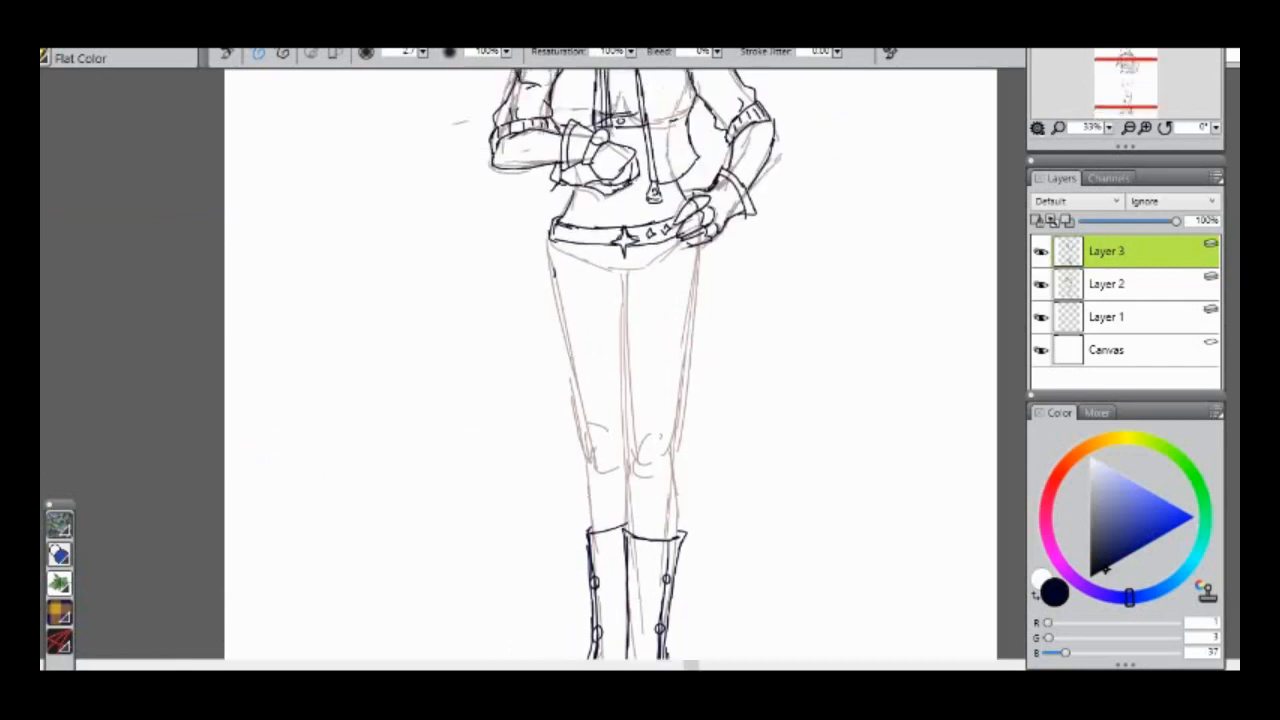
drag(697, 235, 710, 300)
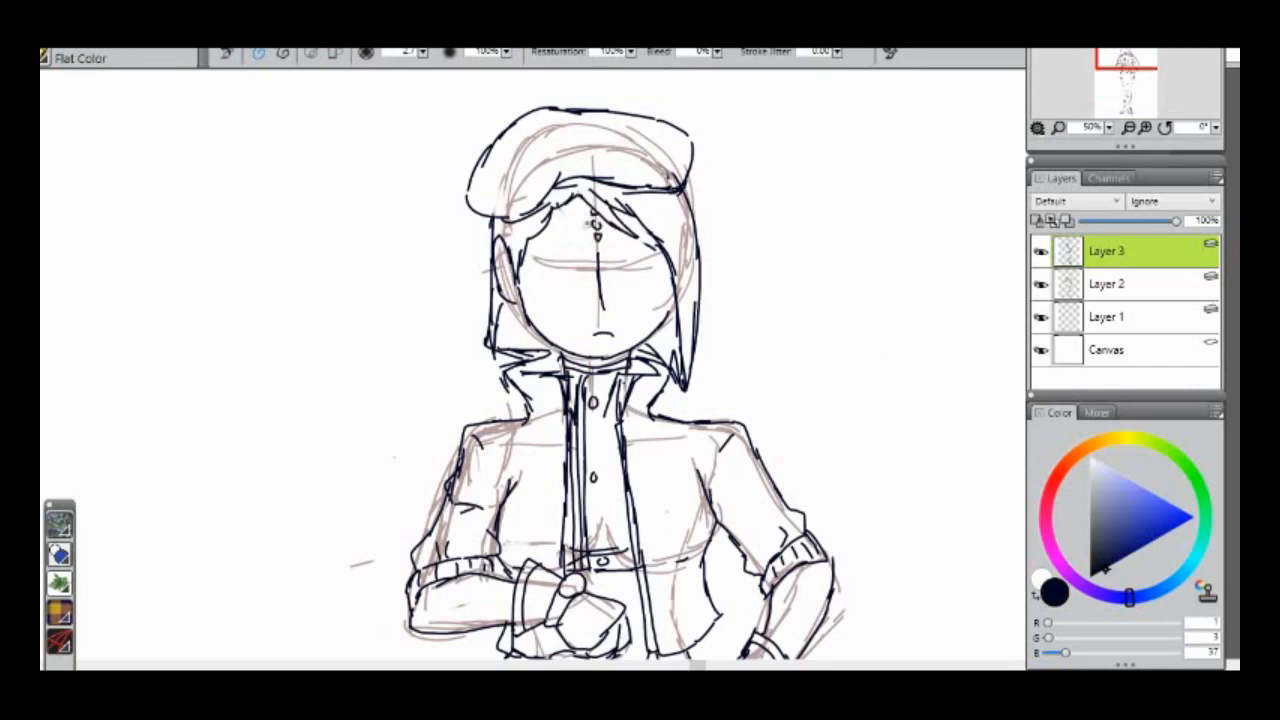
Draw the eye outlines and add irises on the face.
drag(615, 275, 660, 280)
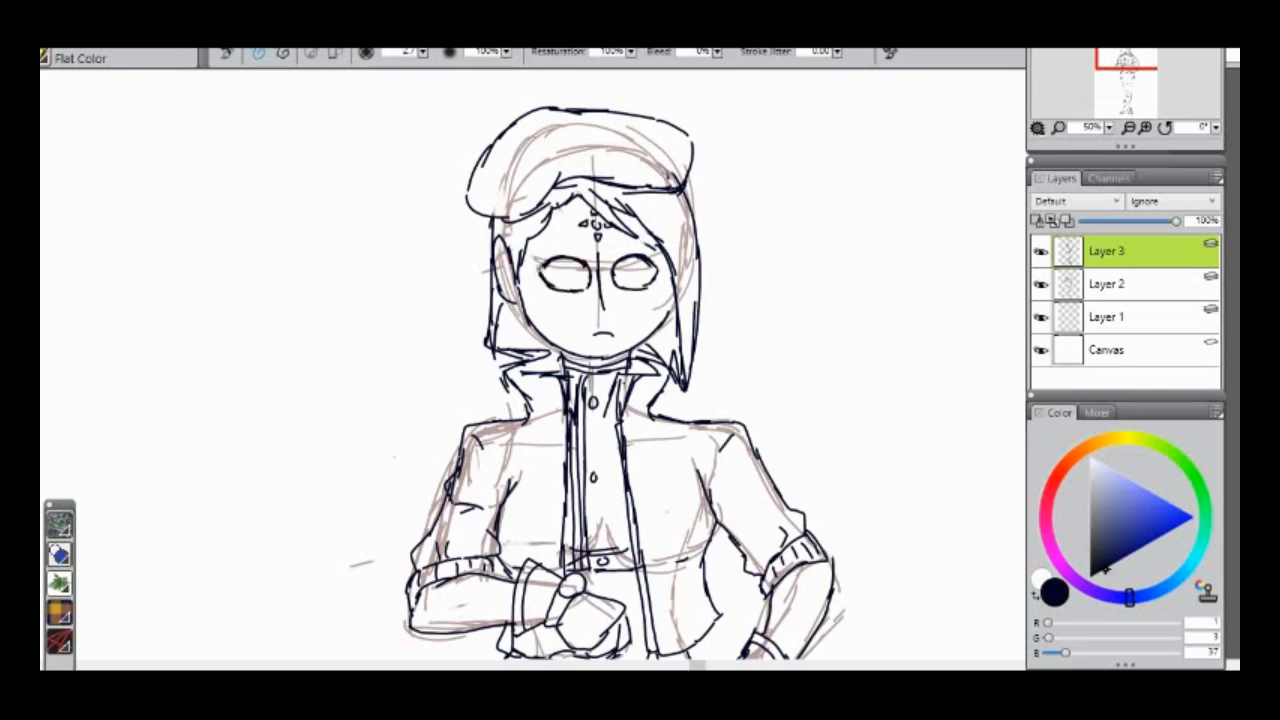
drag(545, 235, 650, 240)
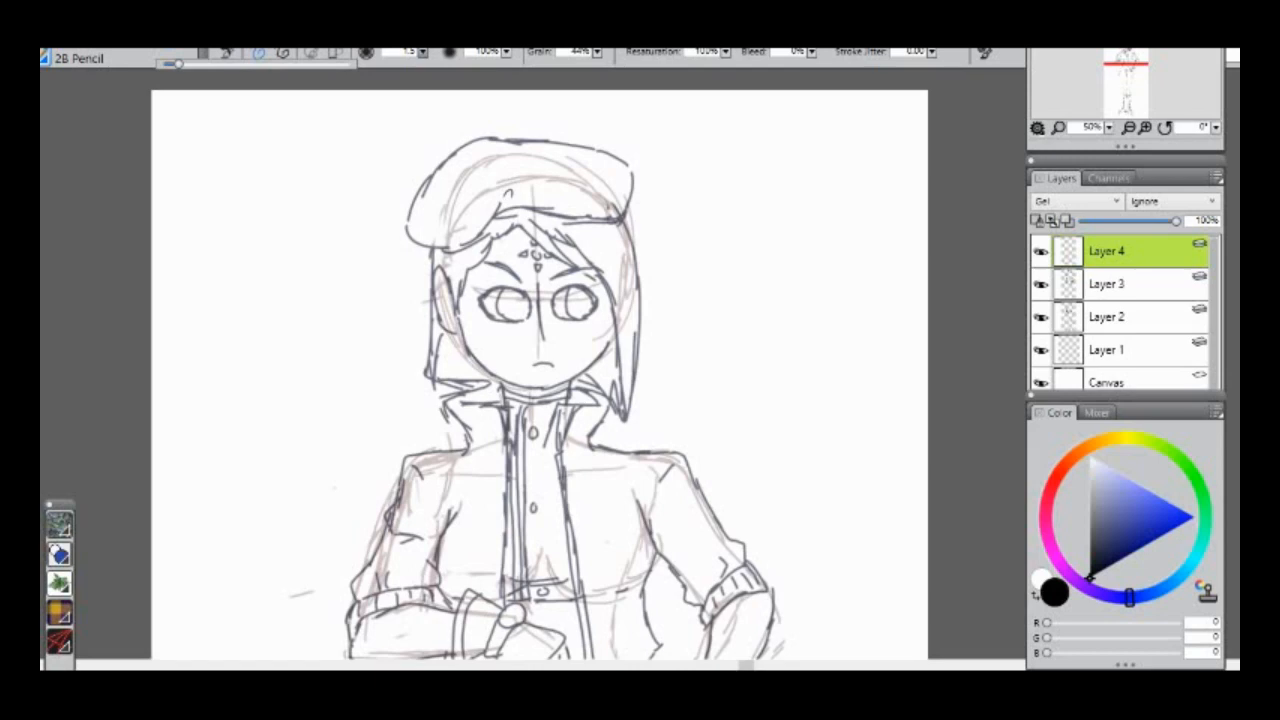
Trace clean lines over the hair on both sides, forehead strands, ear and earring.
drag(418, 243, 507, 196)
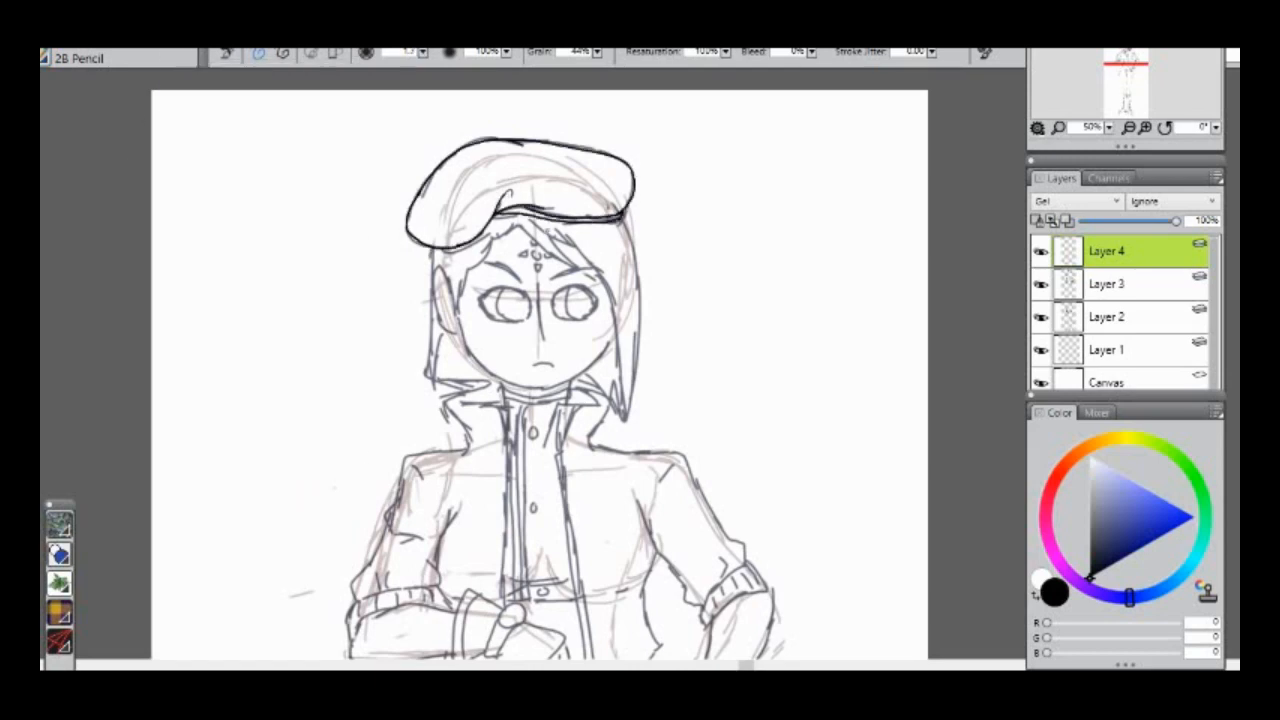
drag(535, 215, 620, 425)
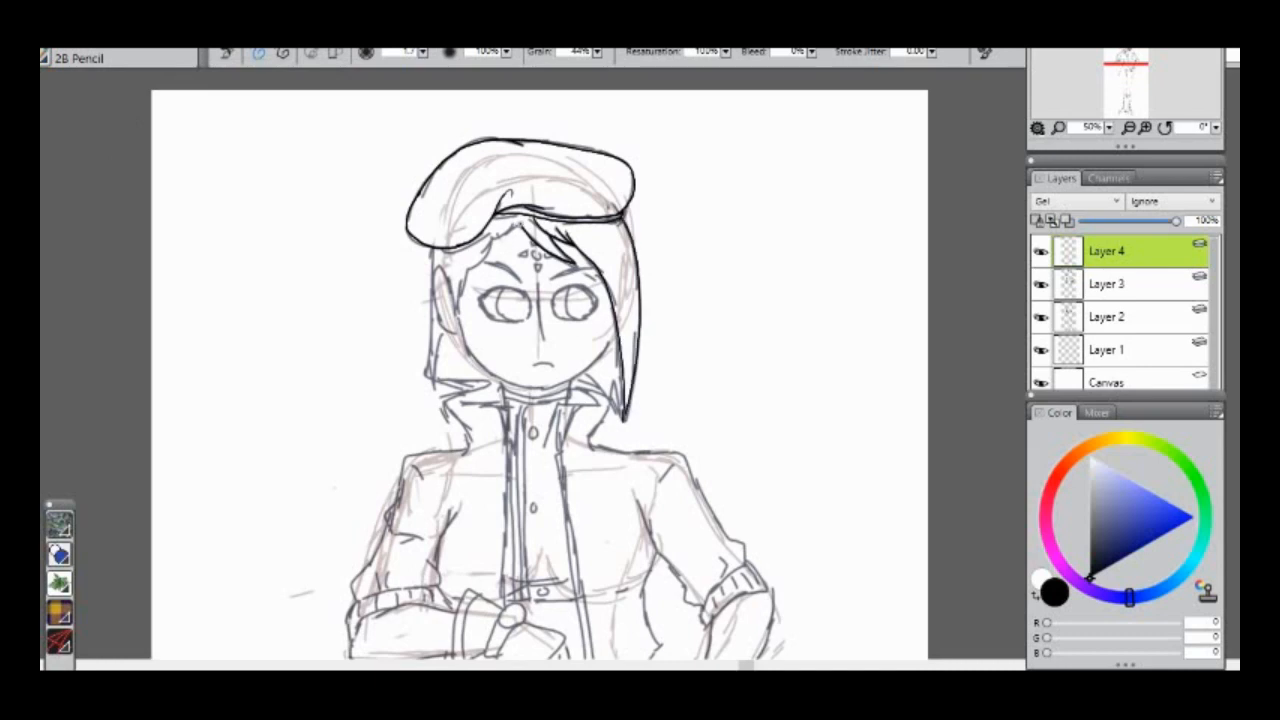
drag(518, 222, 450, 335)
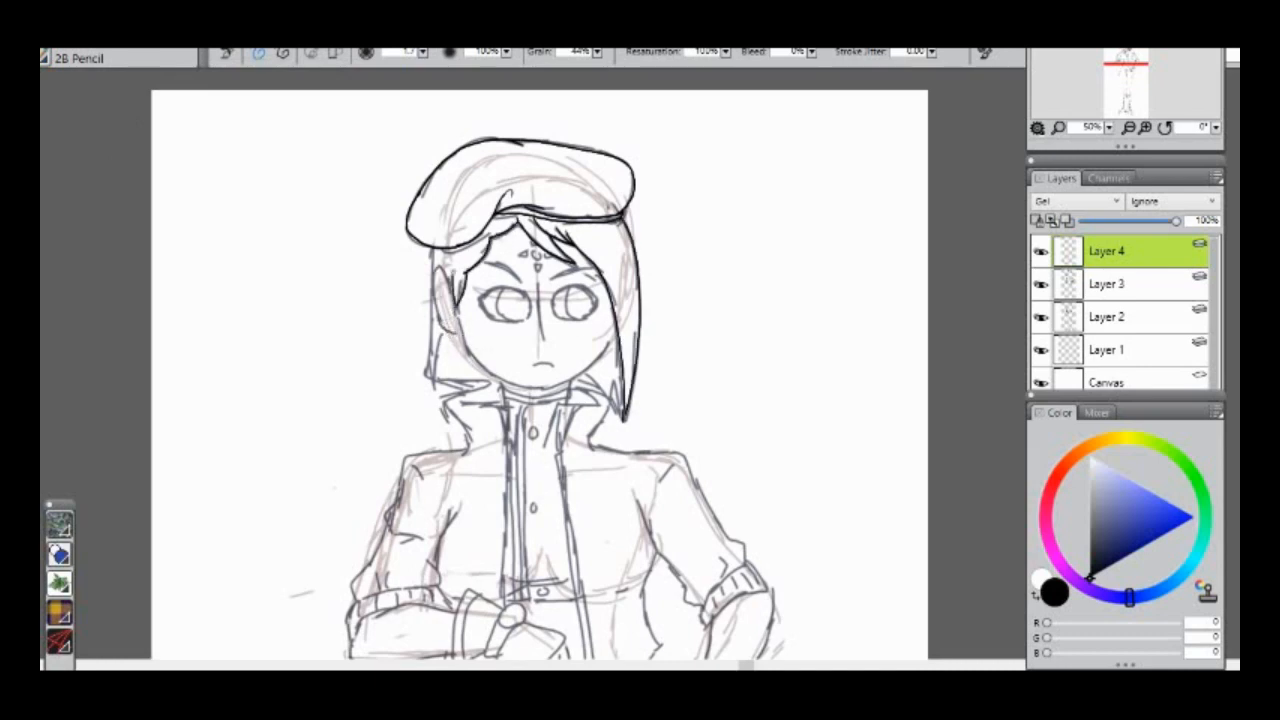
drag(440, 280, 455, 320)
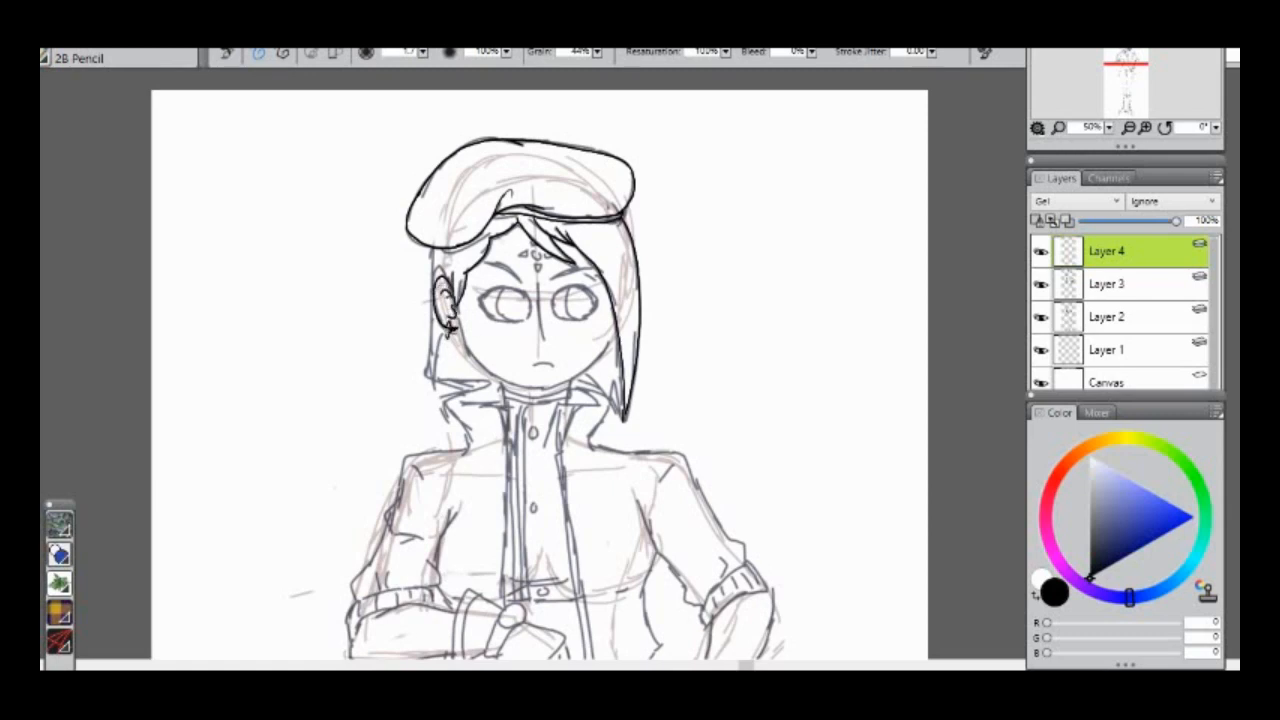
drag(450, 320, 535, 390)
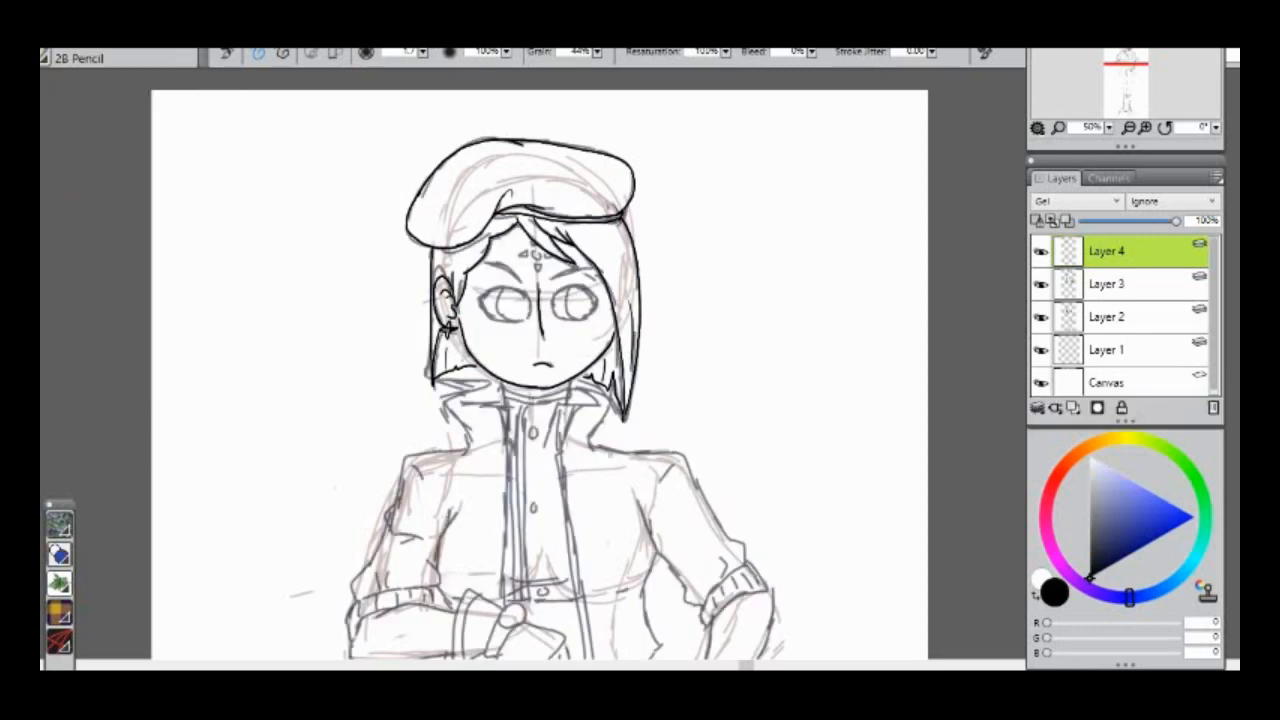
Ink the neck band, collar, watch hand, zipper trim and hand on the hip.
drag(500, 390, 570, 450)
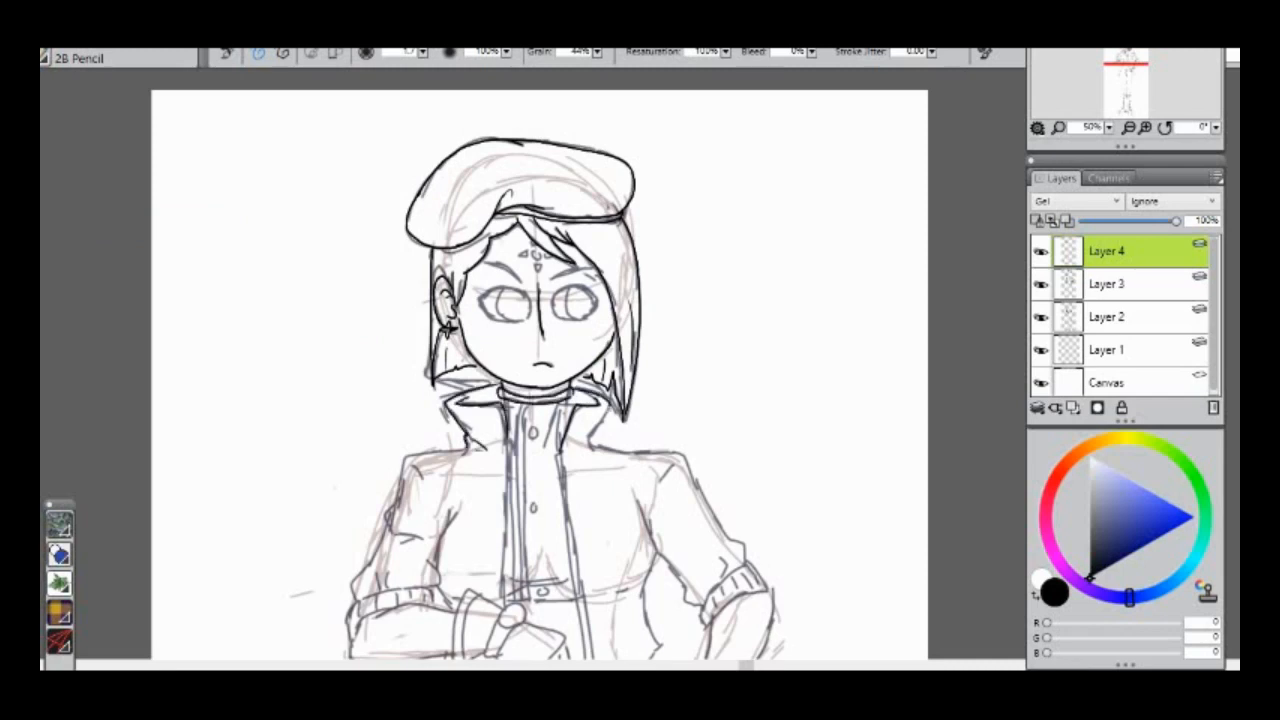
drag(585, 410, 600, 445)
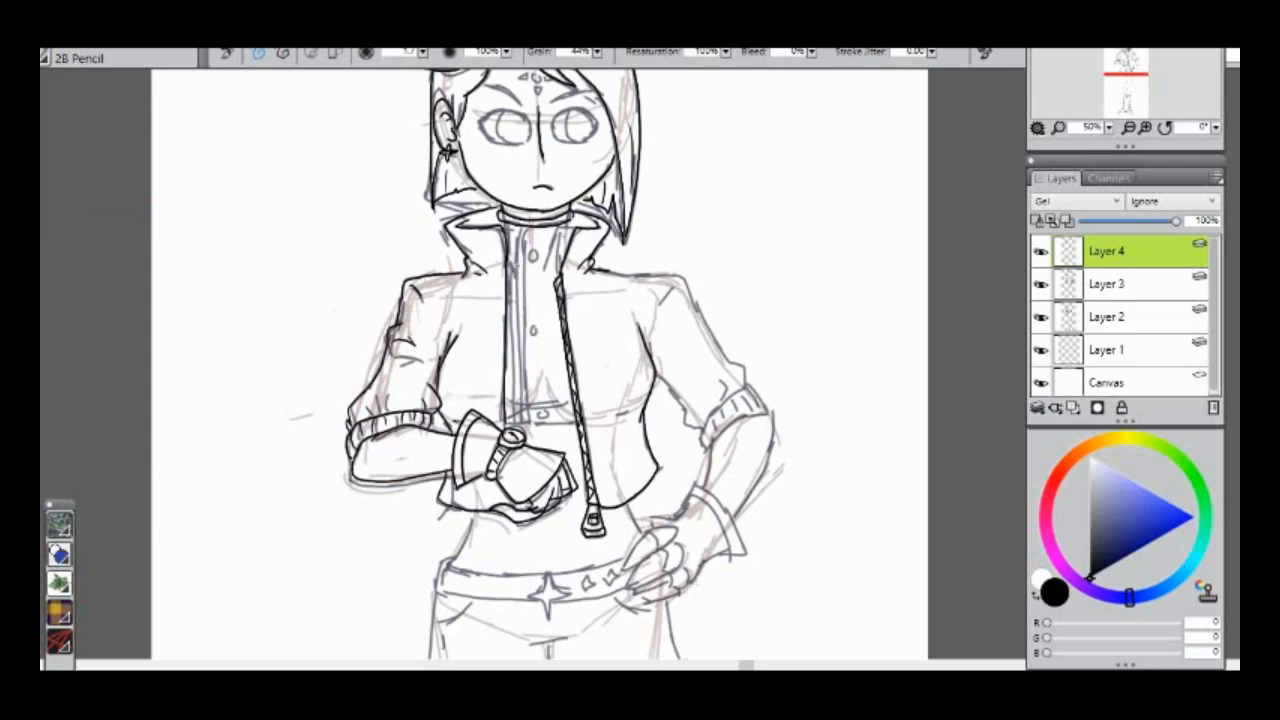
drag(510, 290, 510, 420)
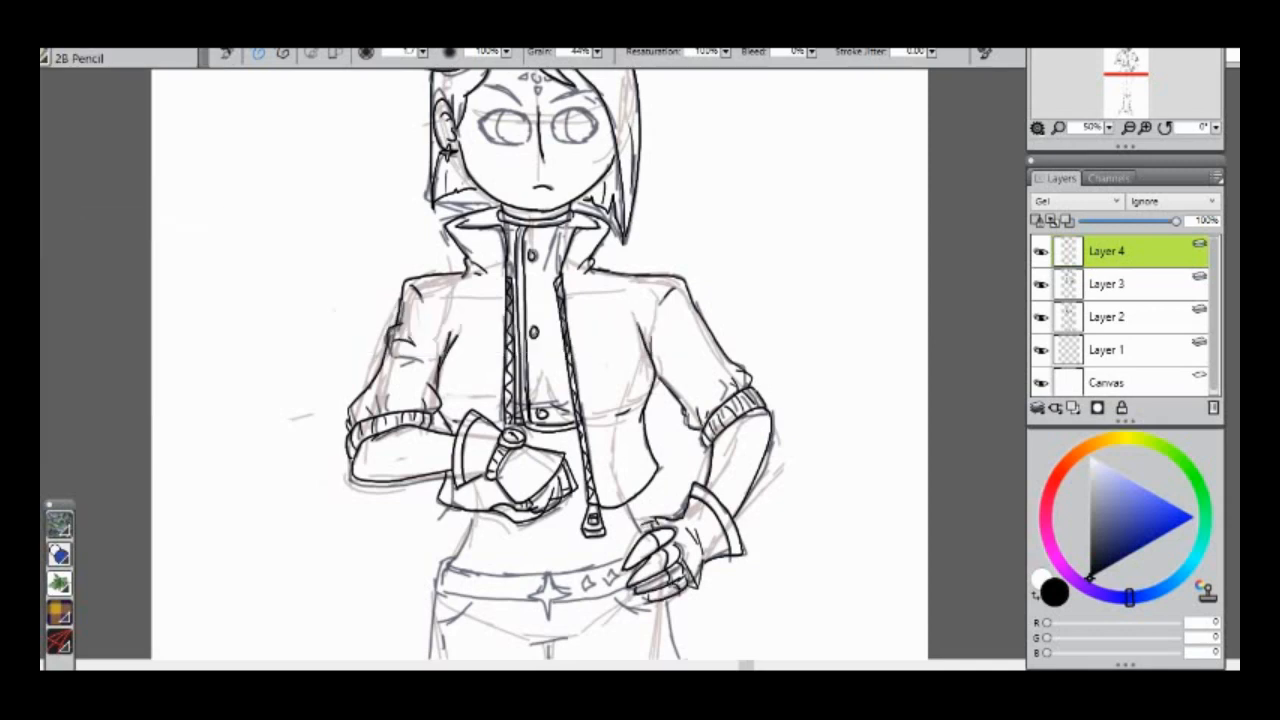
Ink the legs, buttoned boots and shoe details with the 2B Pencil.
scroll(down, 3)
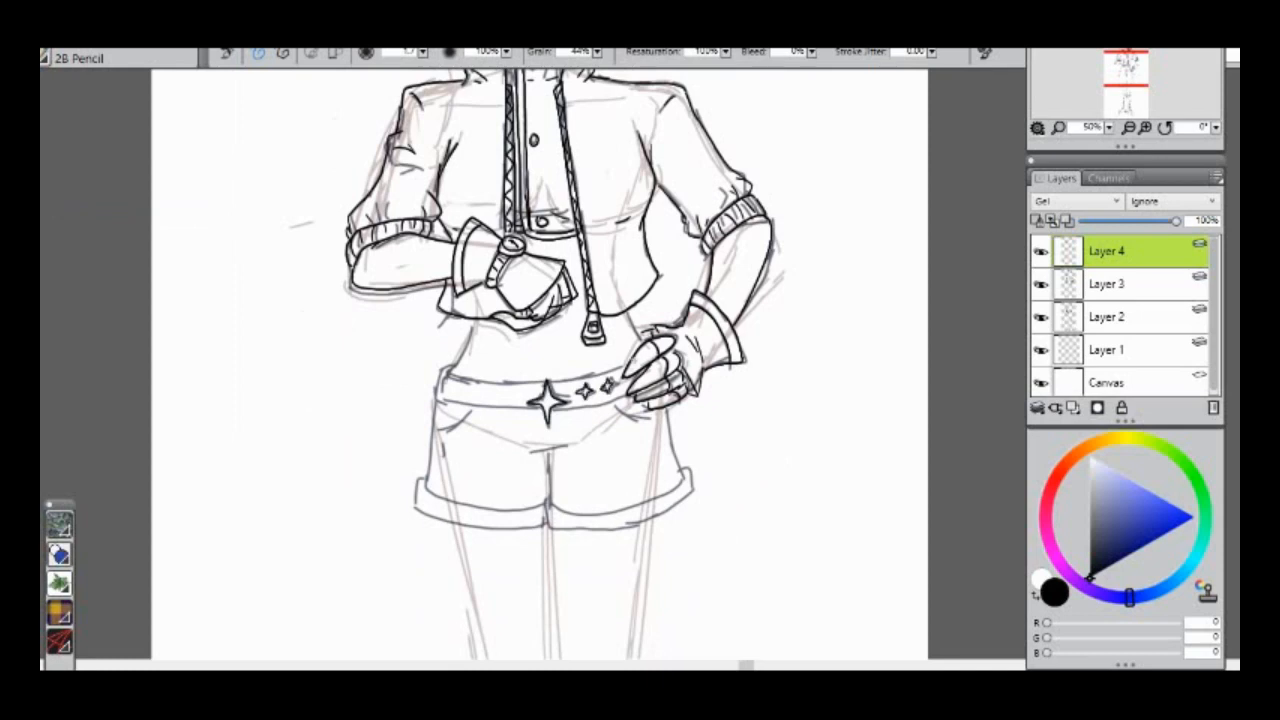
drag(435, 390, 630, 360)
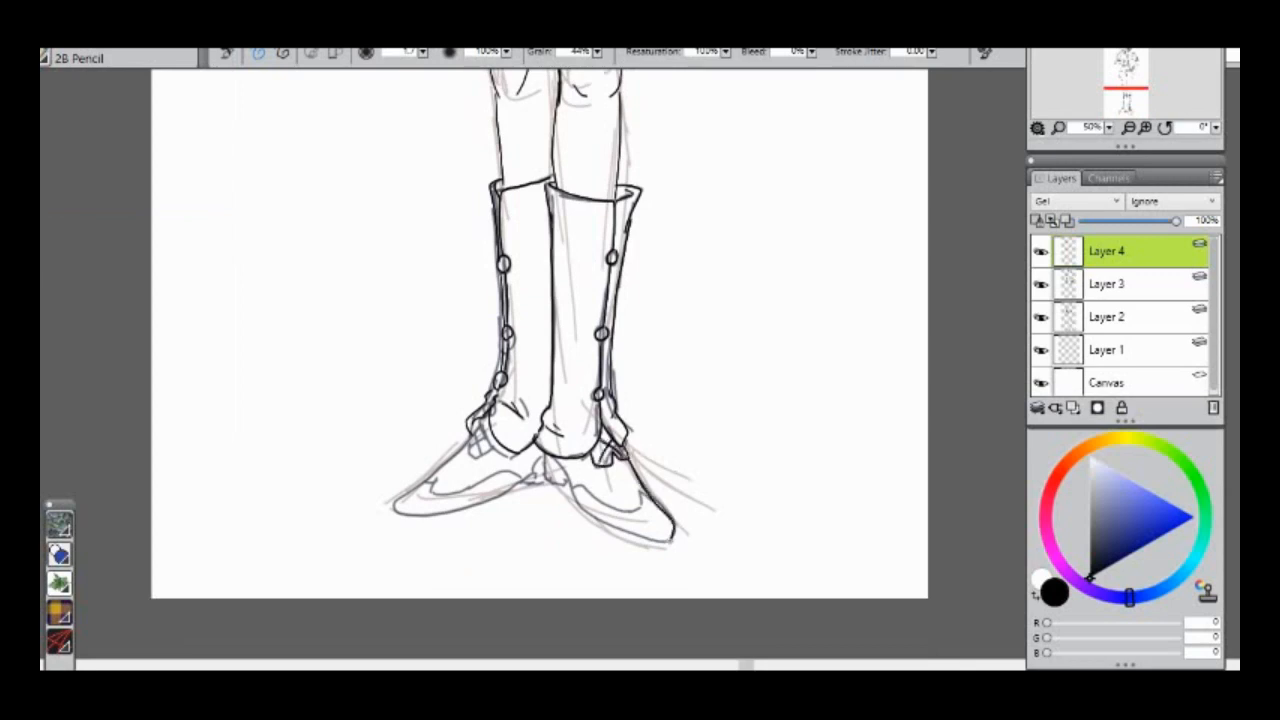
drag(600, 470, 670, 540)
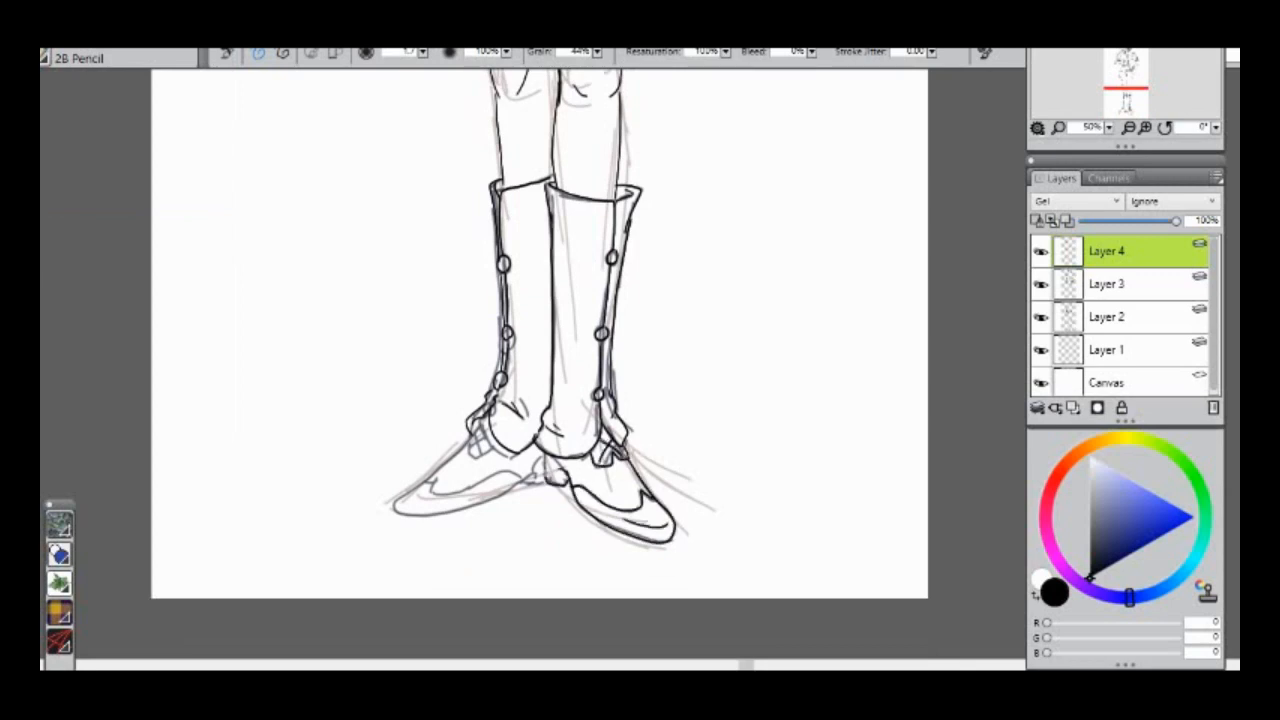
drag(470, 440, 545, 475)
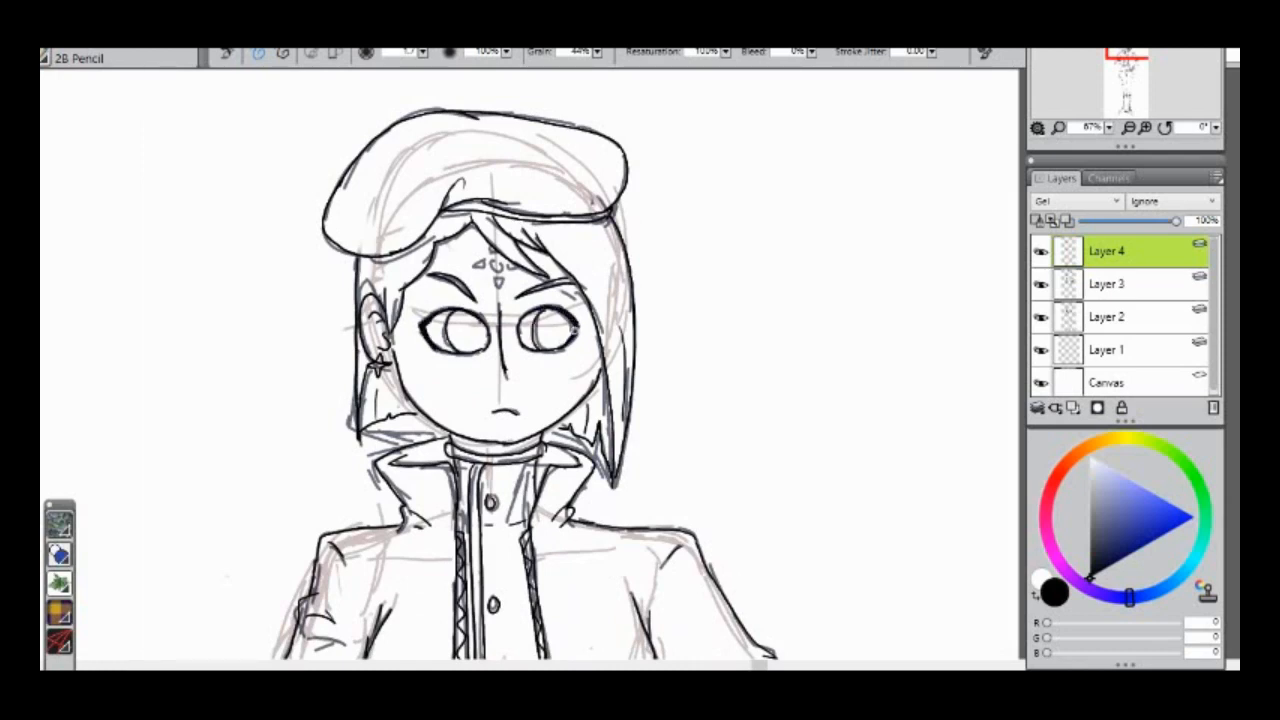
Hide sketch Layers 2 and 3, leaving only the clean line art visible.
drag(485, 260, 500, 290)
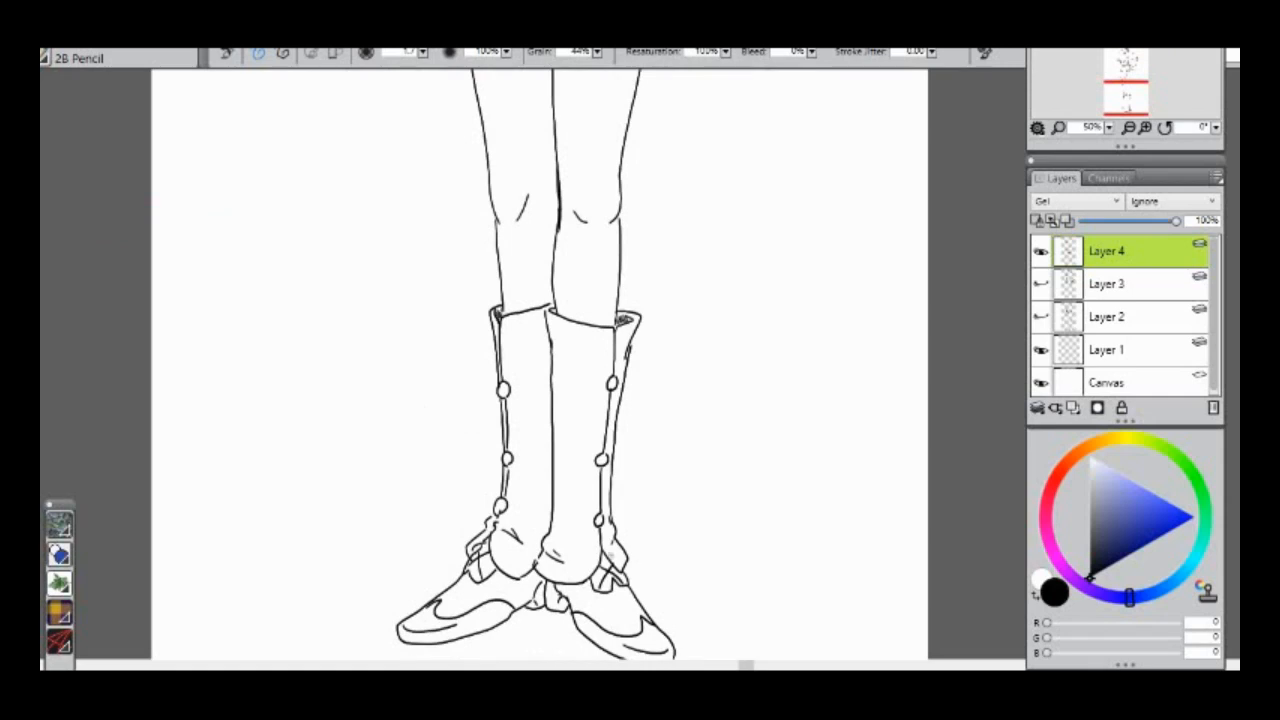
drag(500, 540, 615, 560)
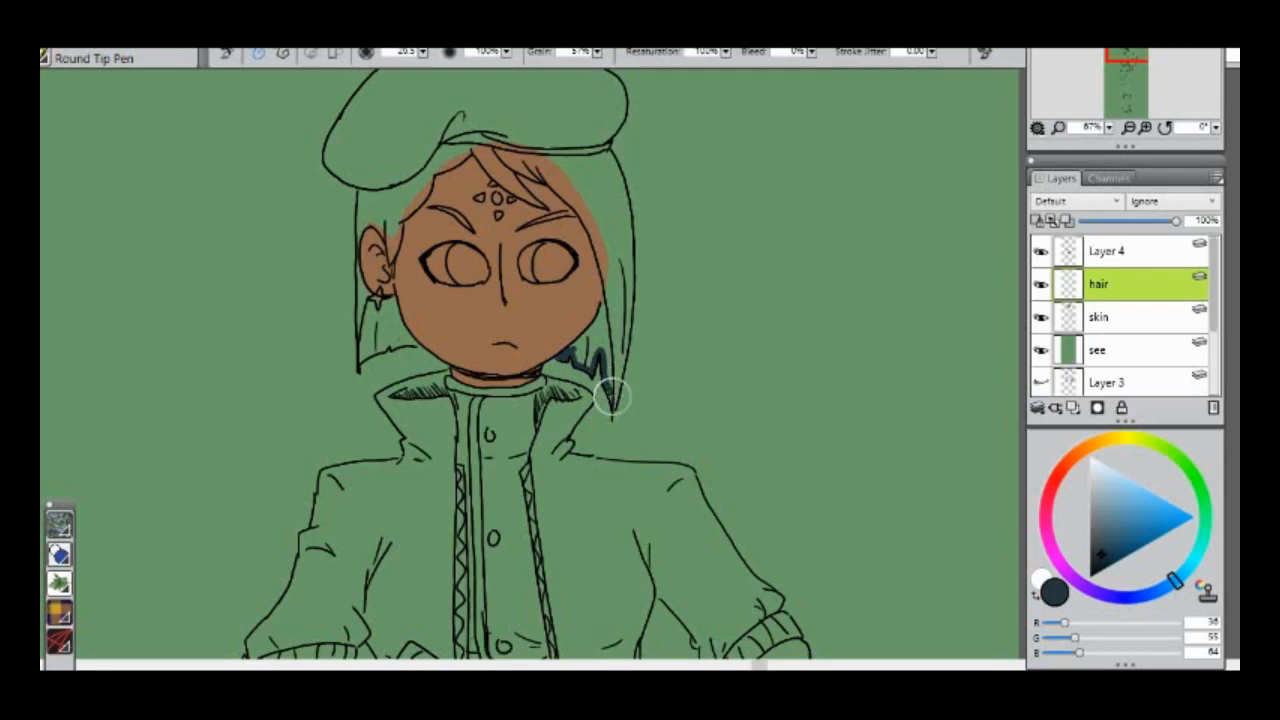
Paint dark hair strands beside the face and across the forehead, filling the hair.
drag(610, 395, 575, 210)
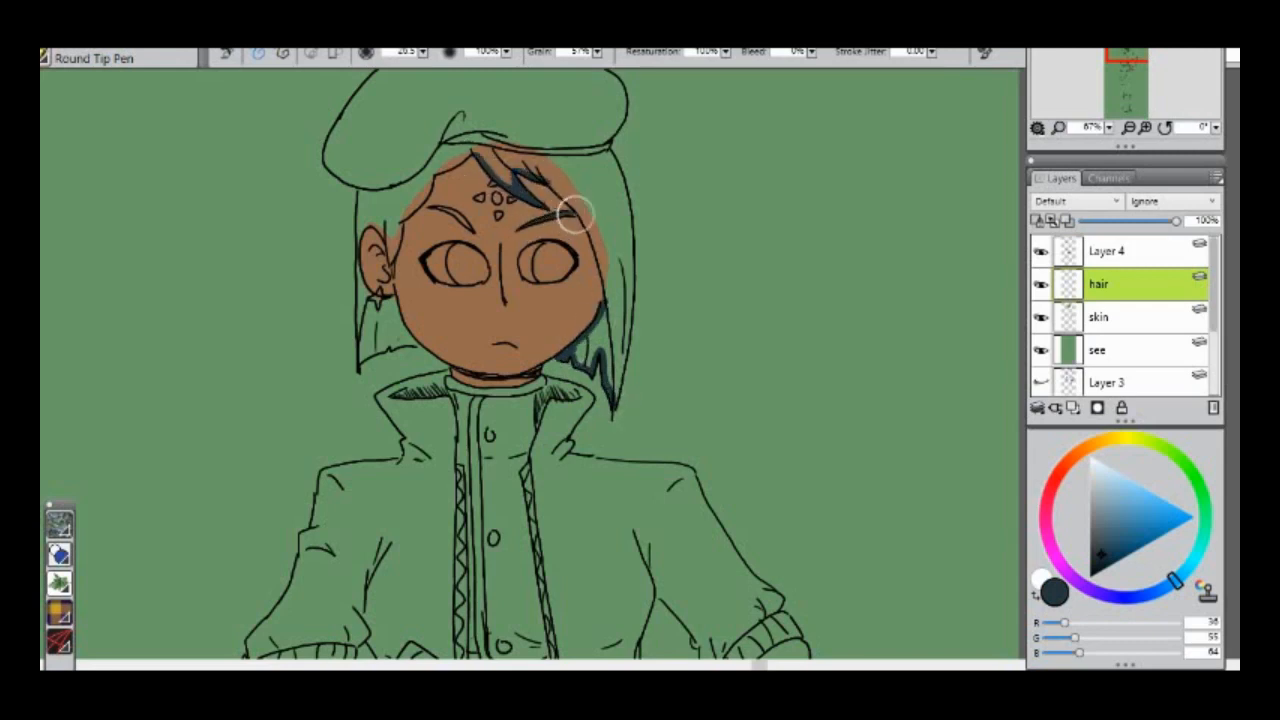
drag(575, 210, 455, 215)
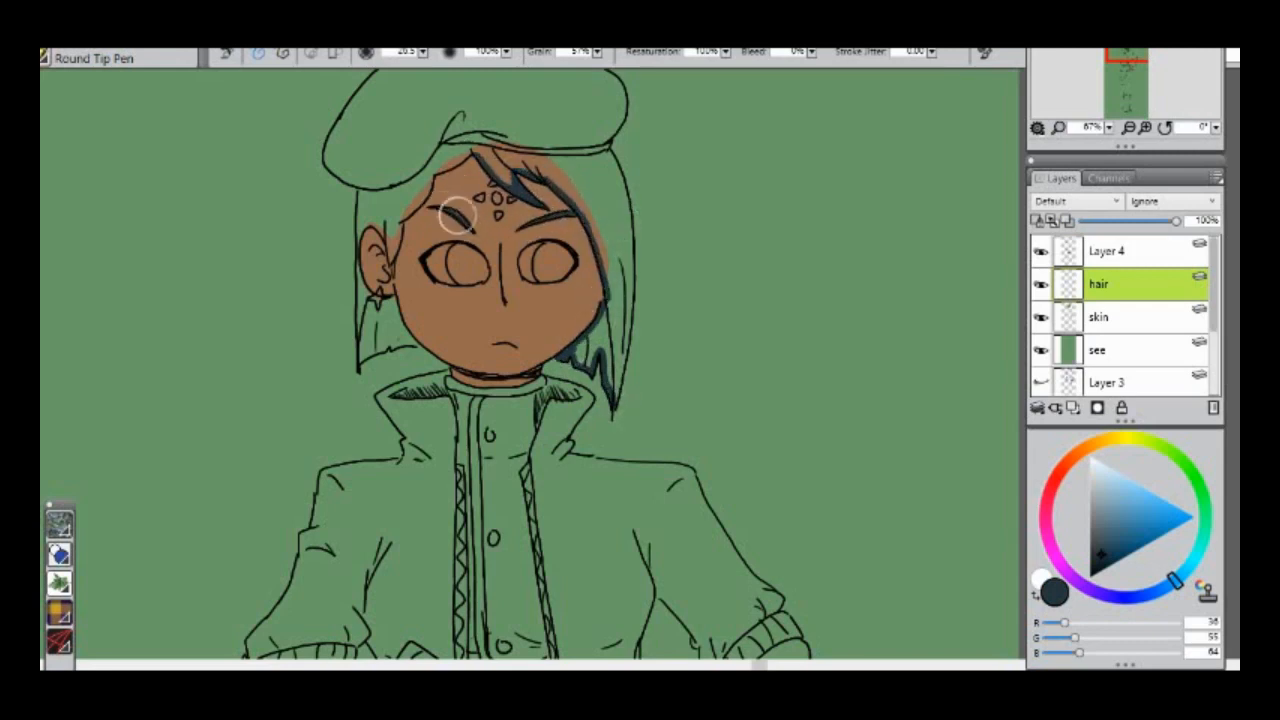
drag(460, 215, 625, 215)
text(clothes)
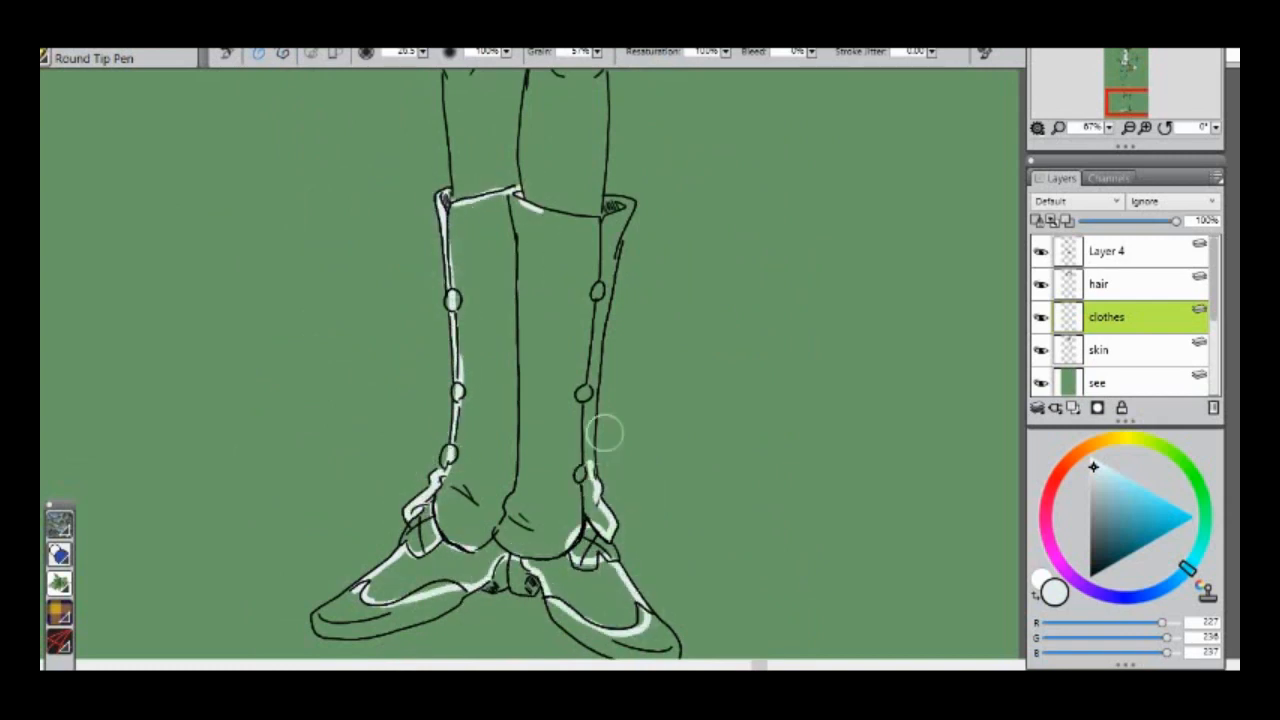
On a new blue layer, outline the beret in navy and outline and fill the jacket navy.
click(45, 58)
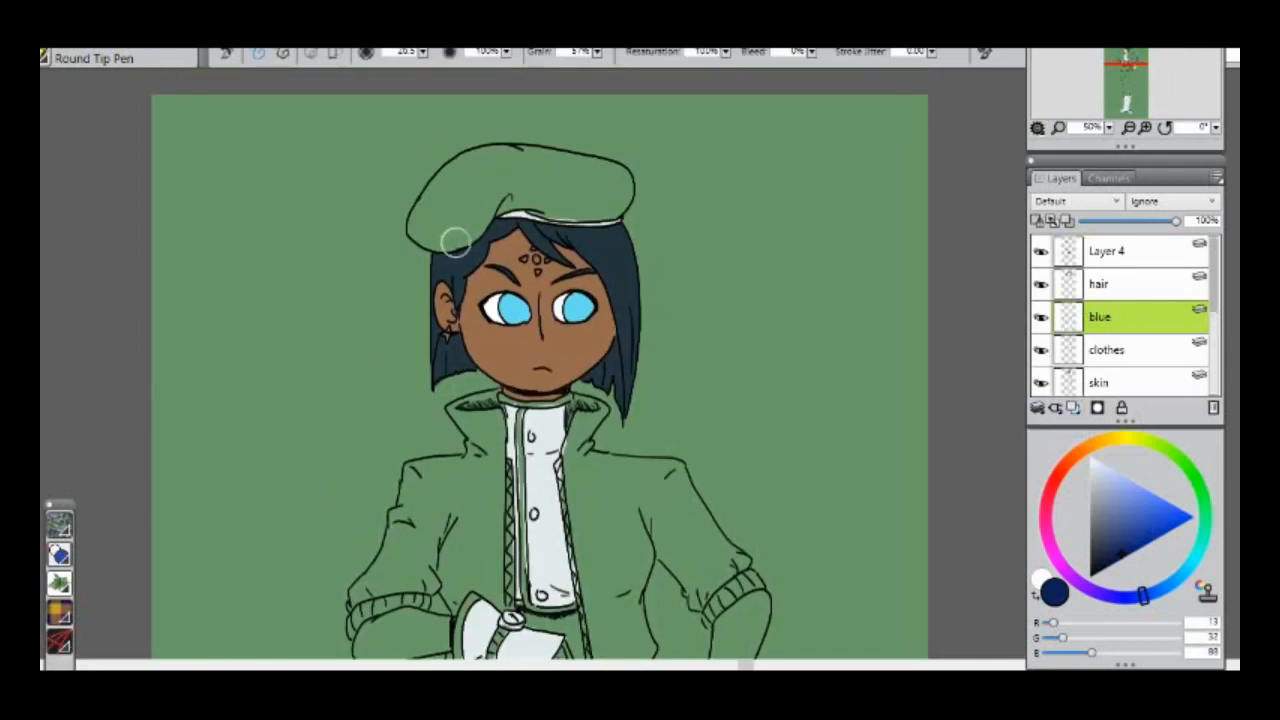
drag(450, 240, 630, 195)
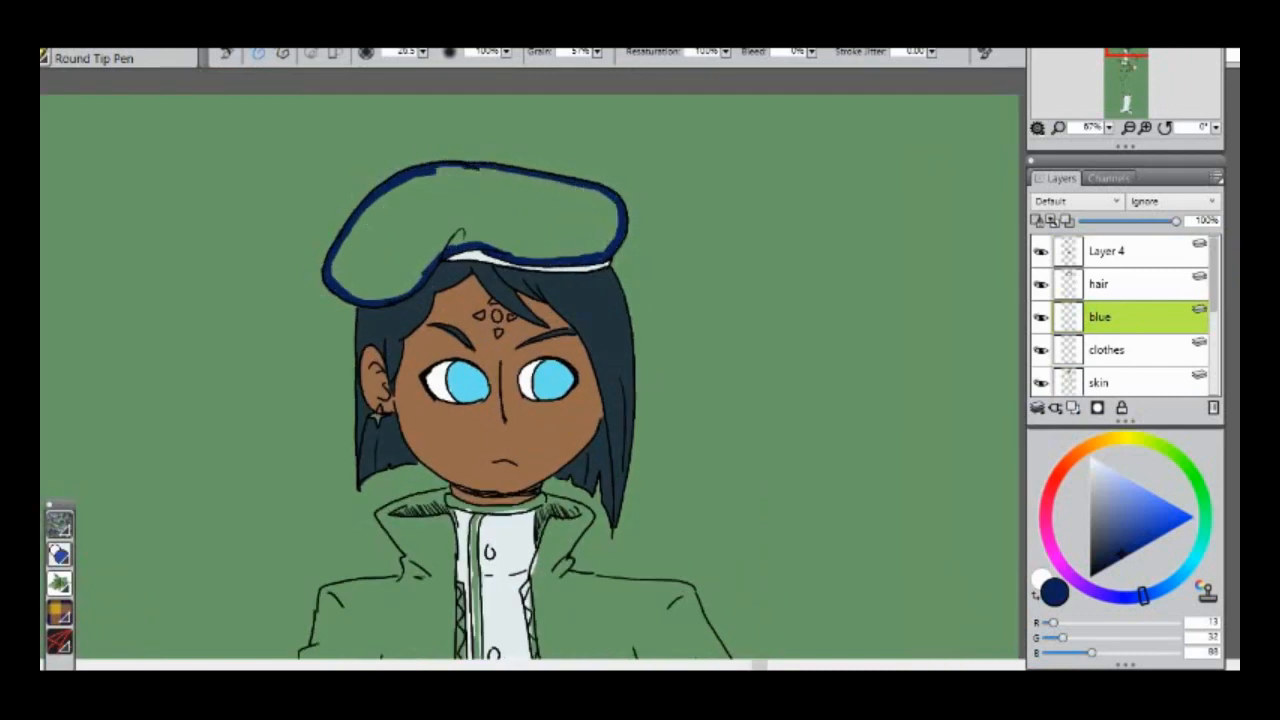
scroll(down, 3)
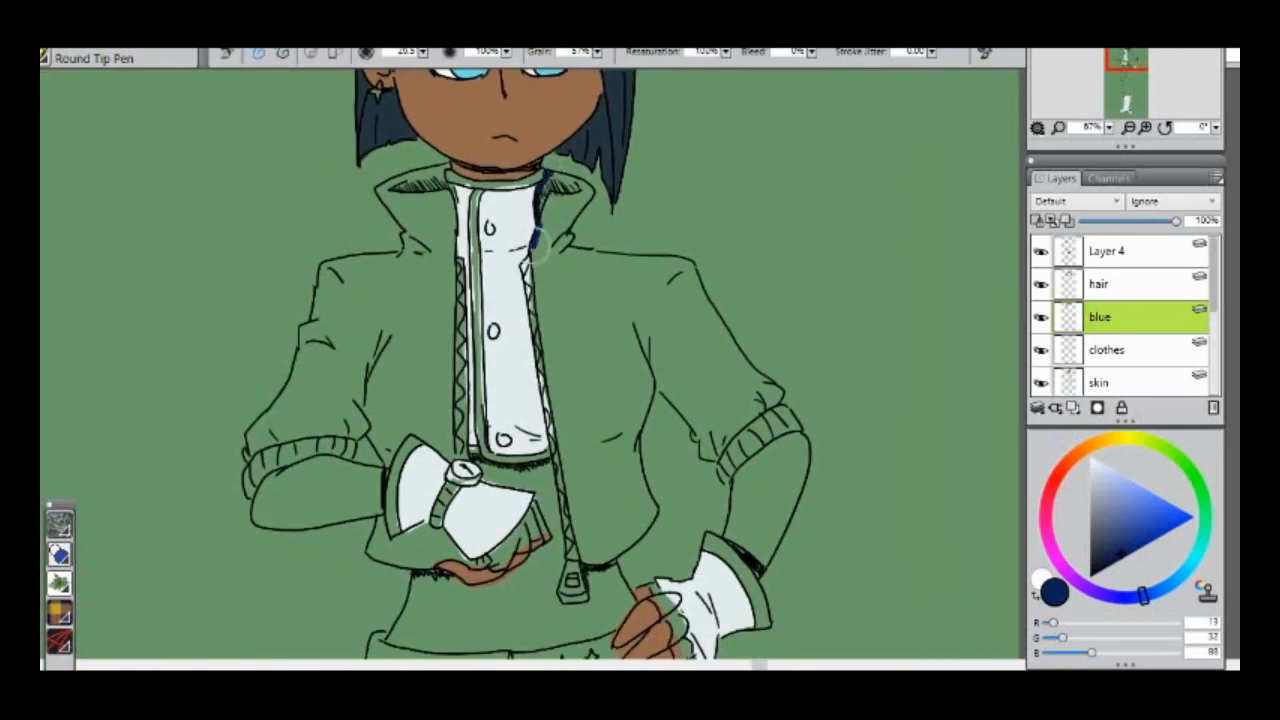
drag(540, 250, 640, 430)
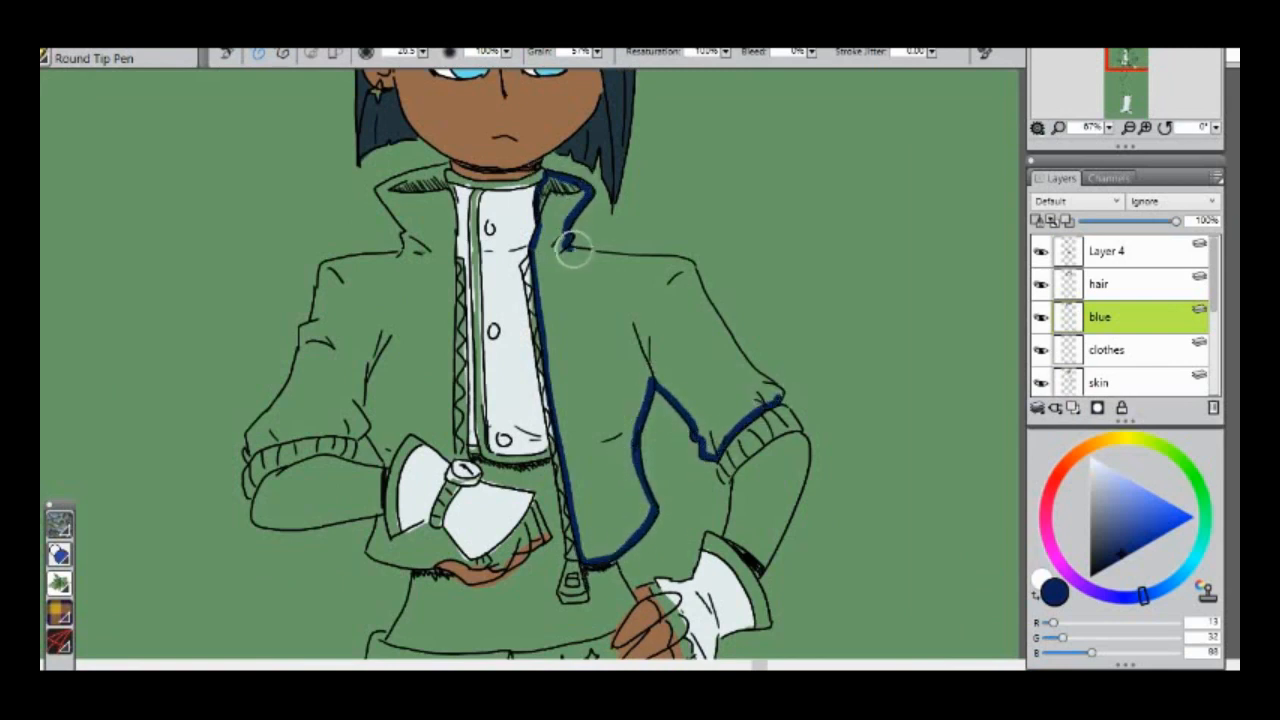
drag(575, 250, 775, 390)
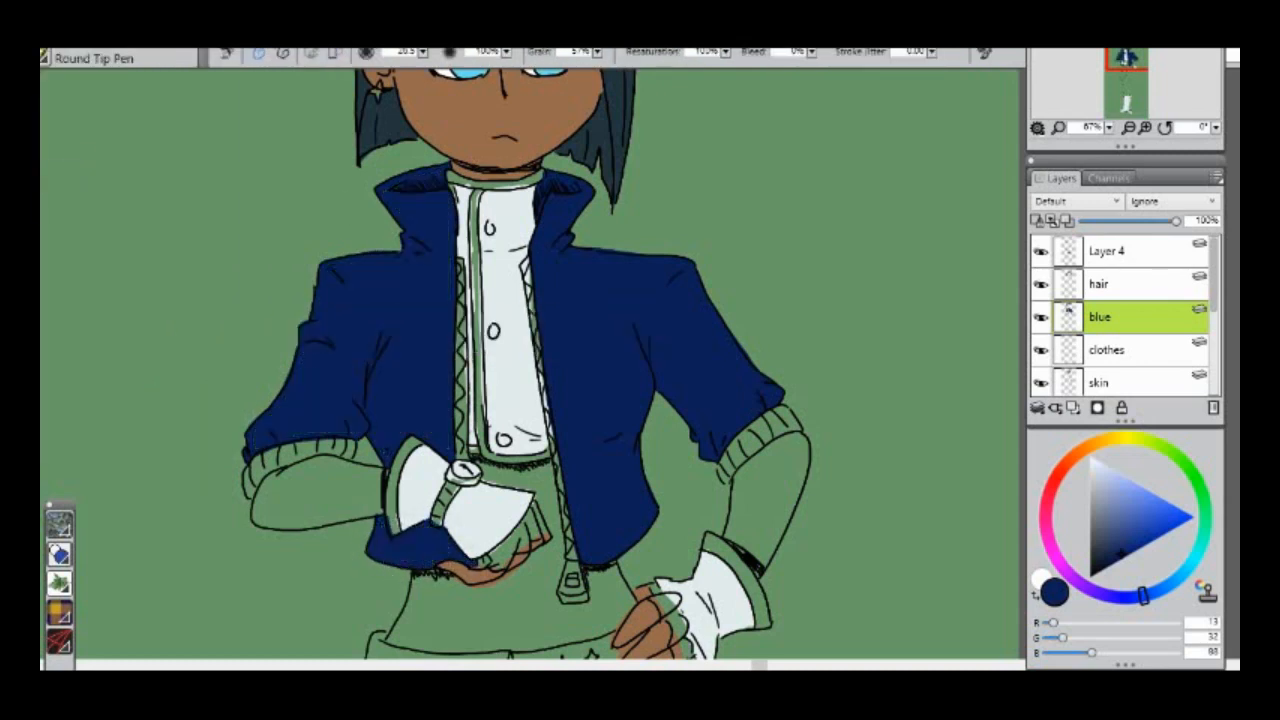
scroll(down, 3)
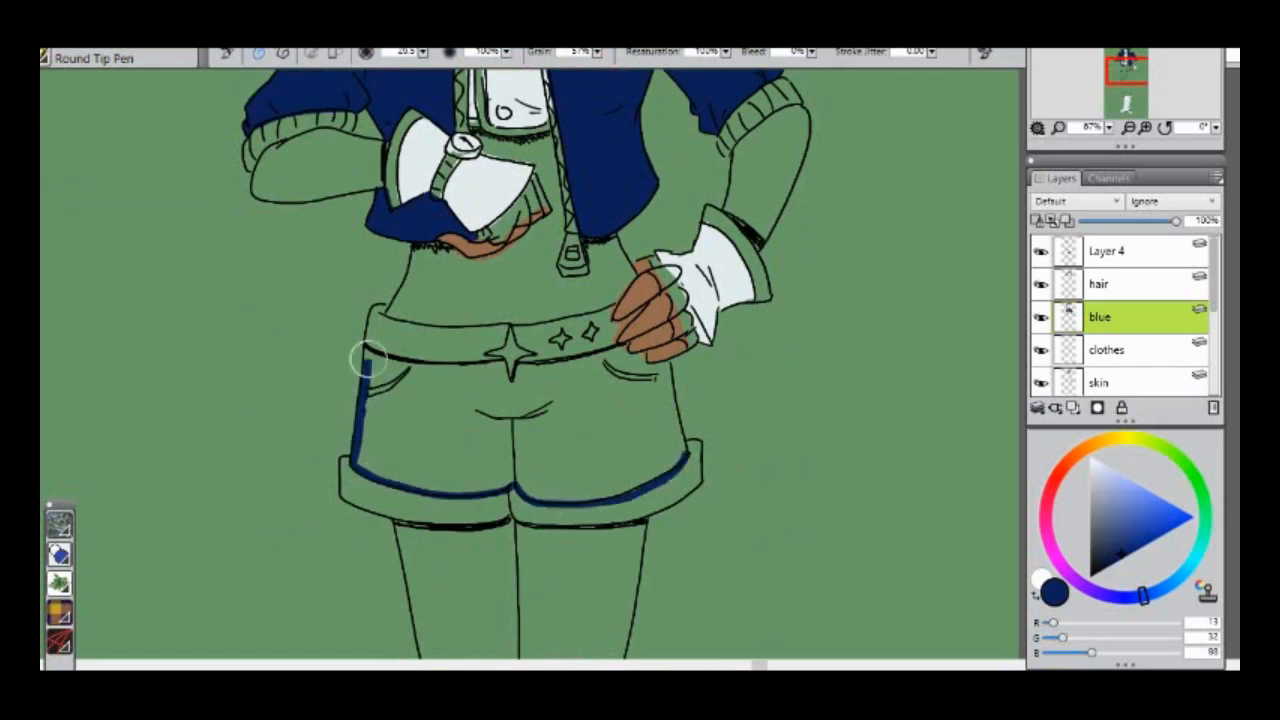
Fill the shorts with navy and start colouring the boot tops.
drag(370, 355, 685, 450)
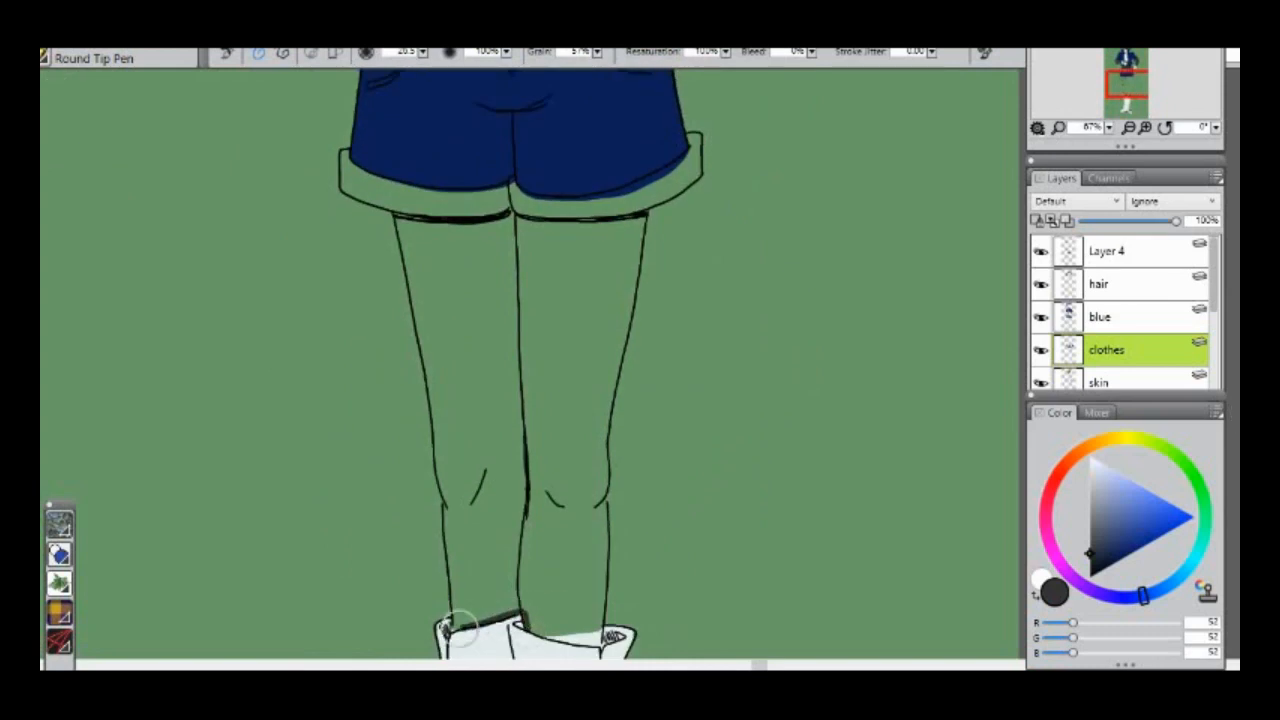
drag(395, 210, 460, 630)
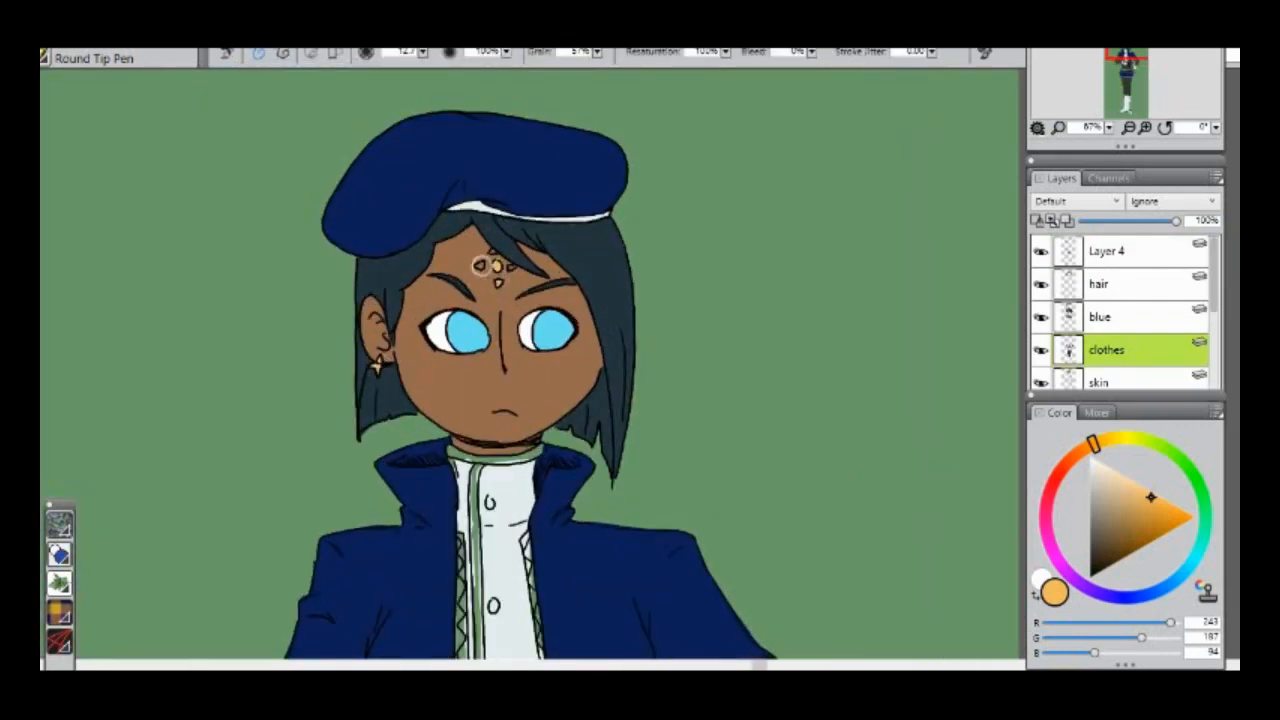
mouse_move(83, 220)
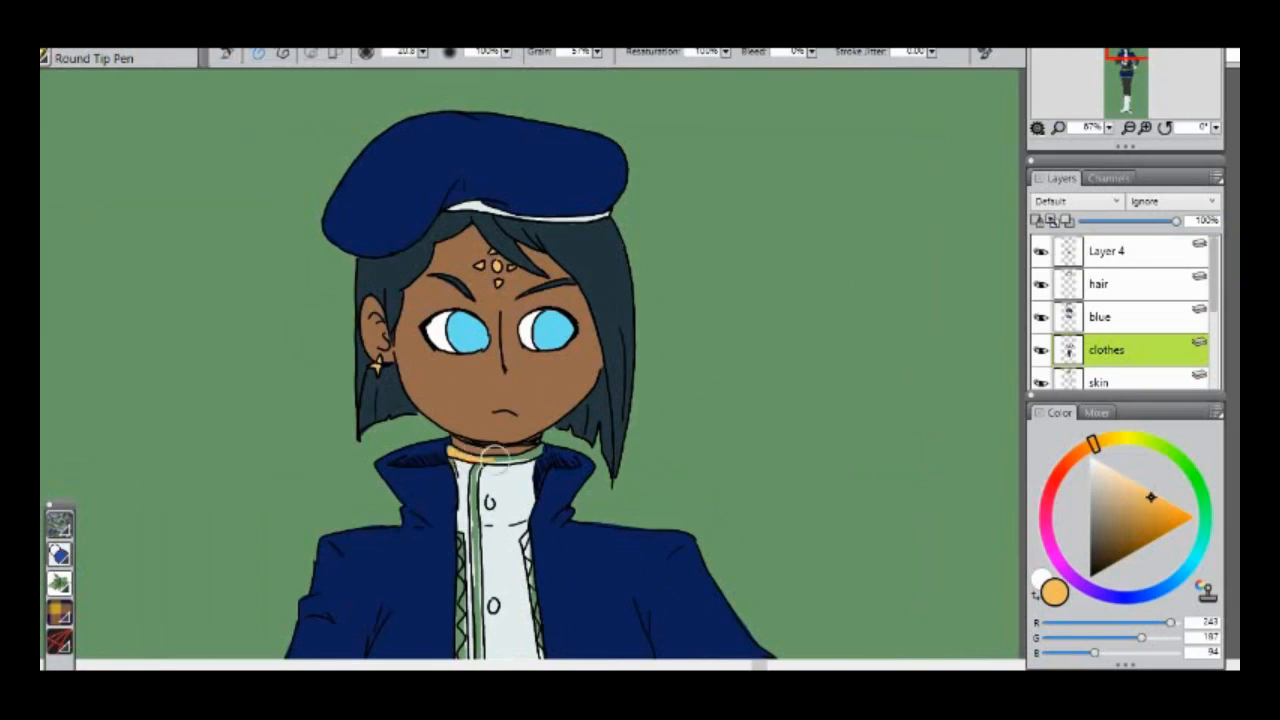
Alternate between the blue and clothes layers while colouring the belt star buckle gold.
click(1100, 317)
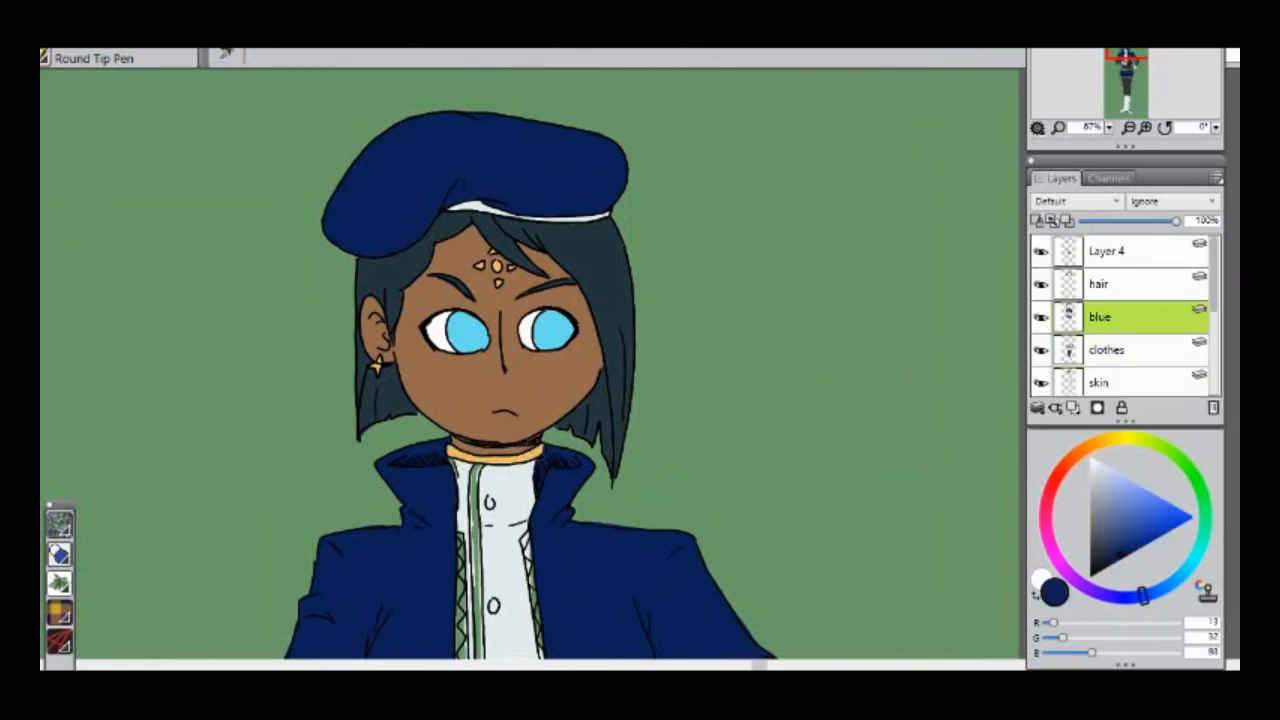
click(1107, 349)
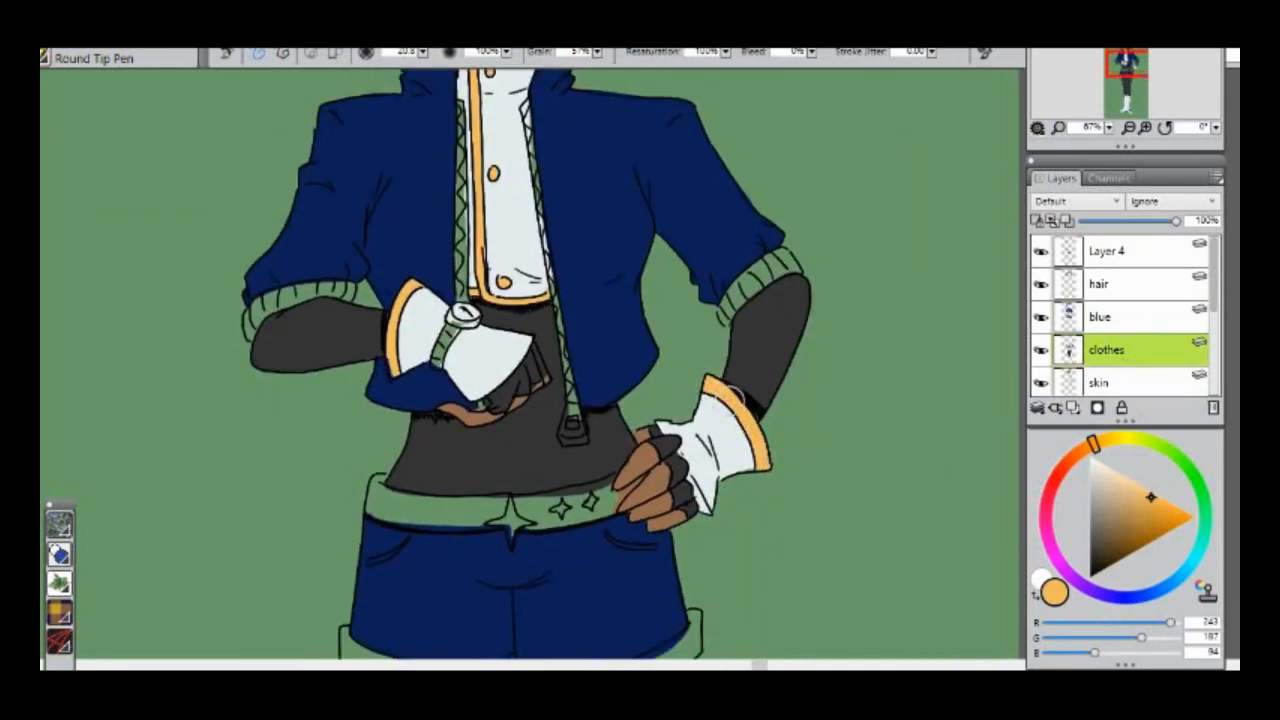
click(1100, 317)
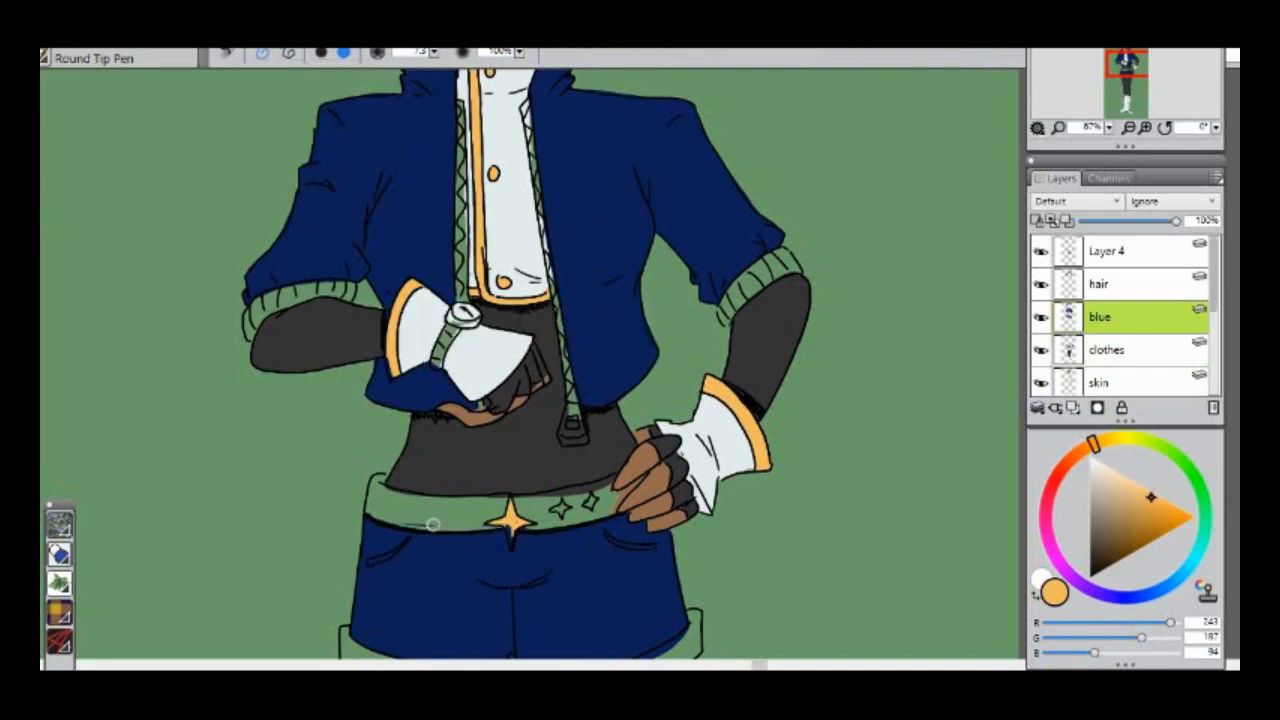
click(1107, 349)
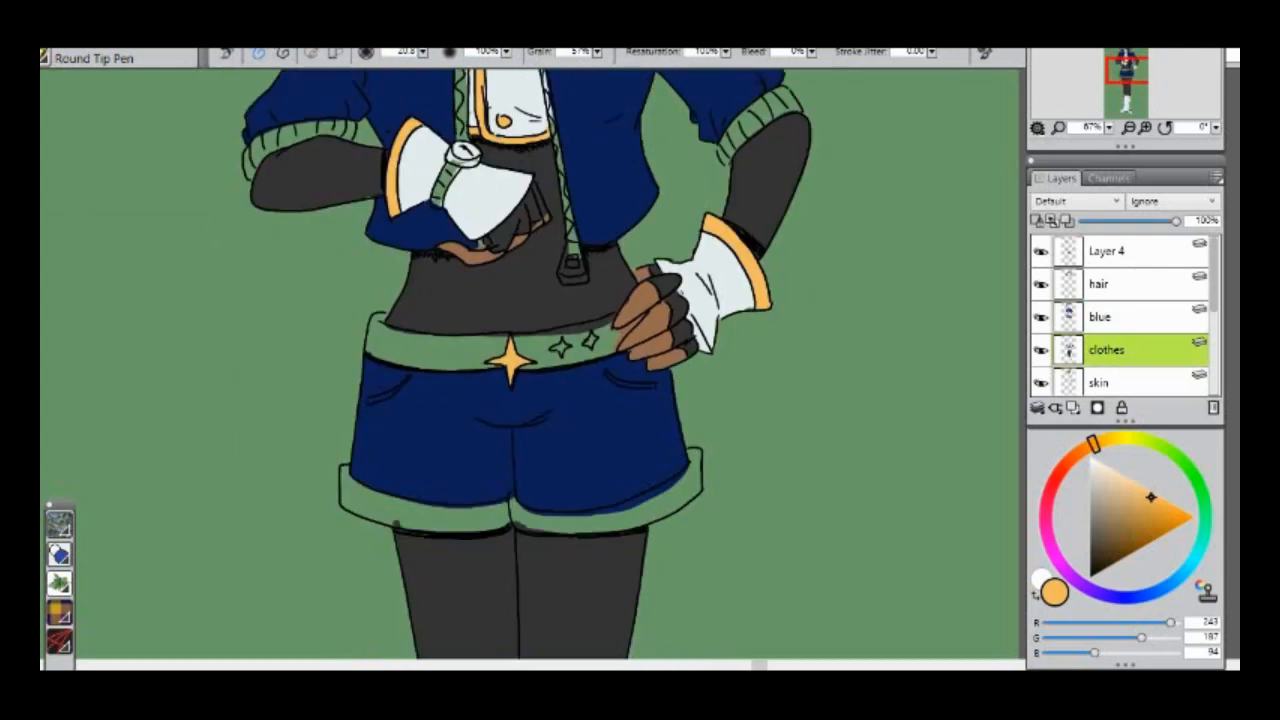
scroll(down, 3)
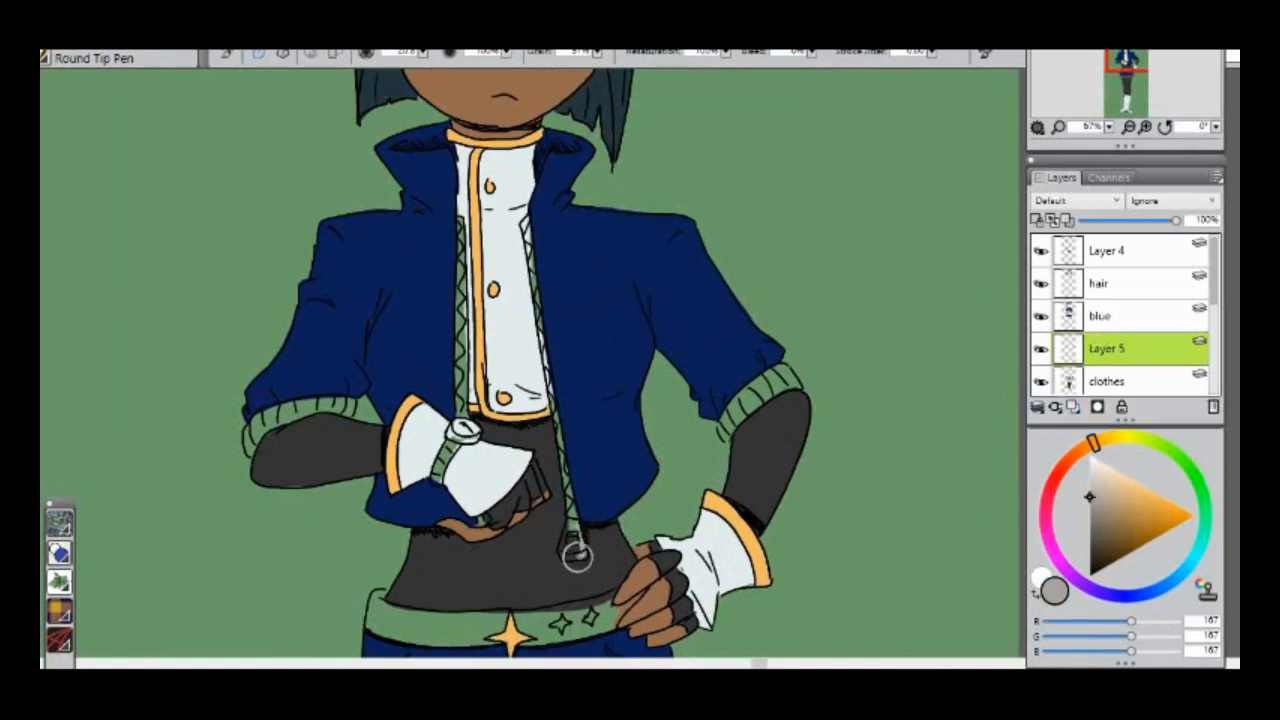
Paint the zipper pull grey, darken the belt's star studs and fill the belt near-black.
drag(575, 555, 545, 335)
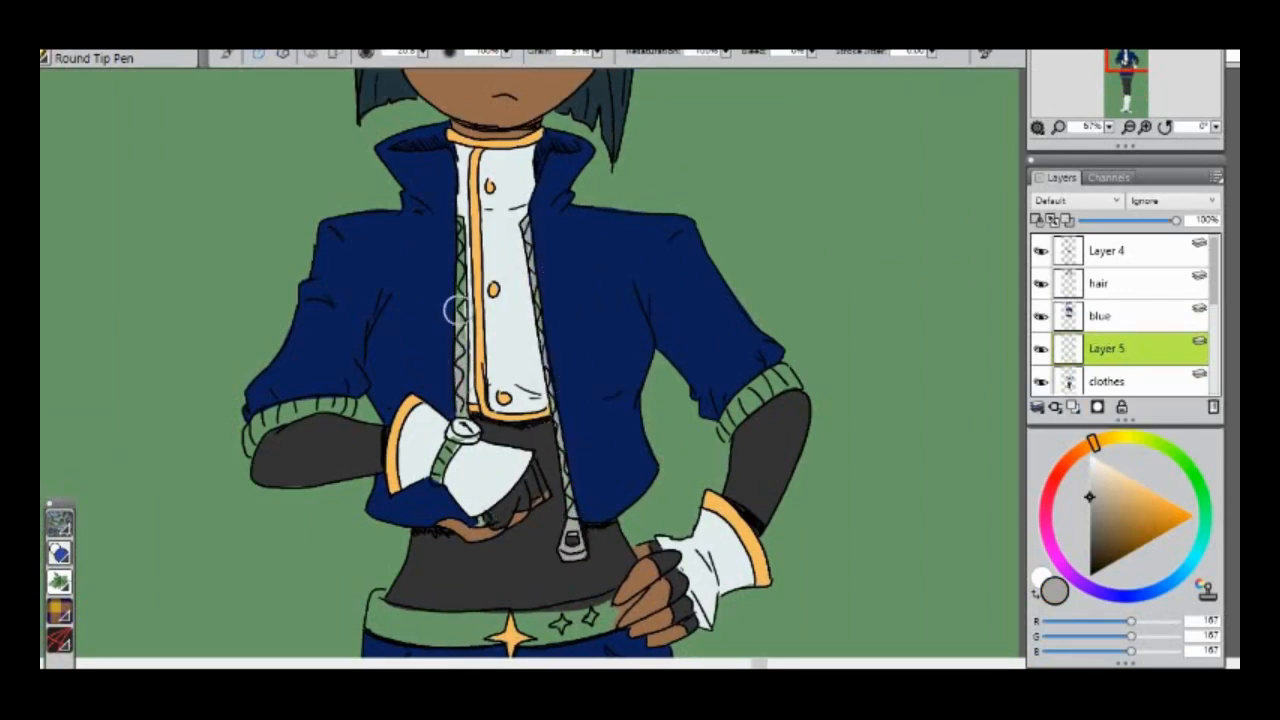
scroll(down, 3)
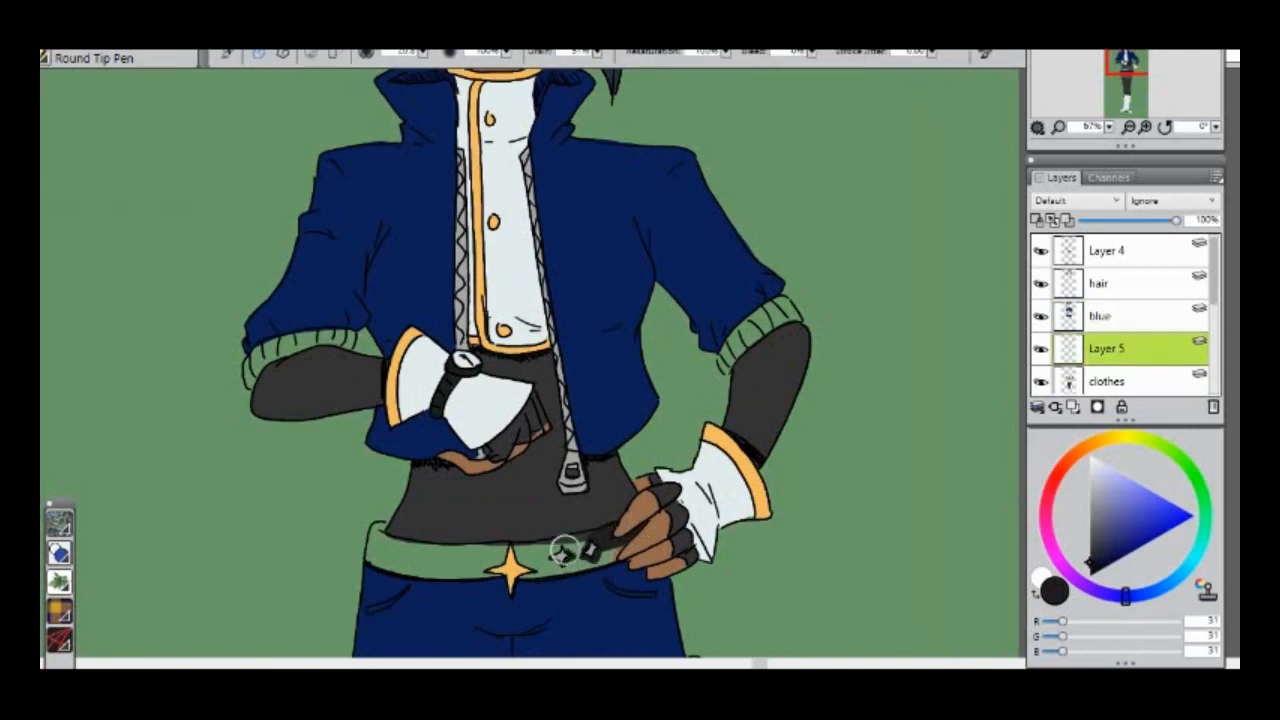
drag(540, 560, 620, 540)
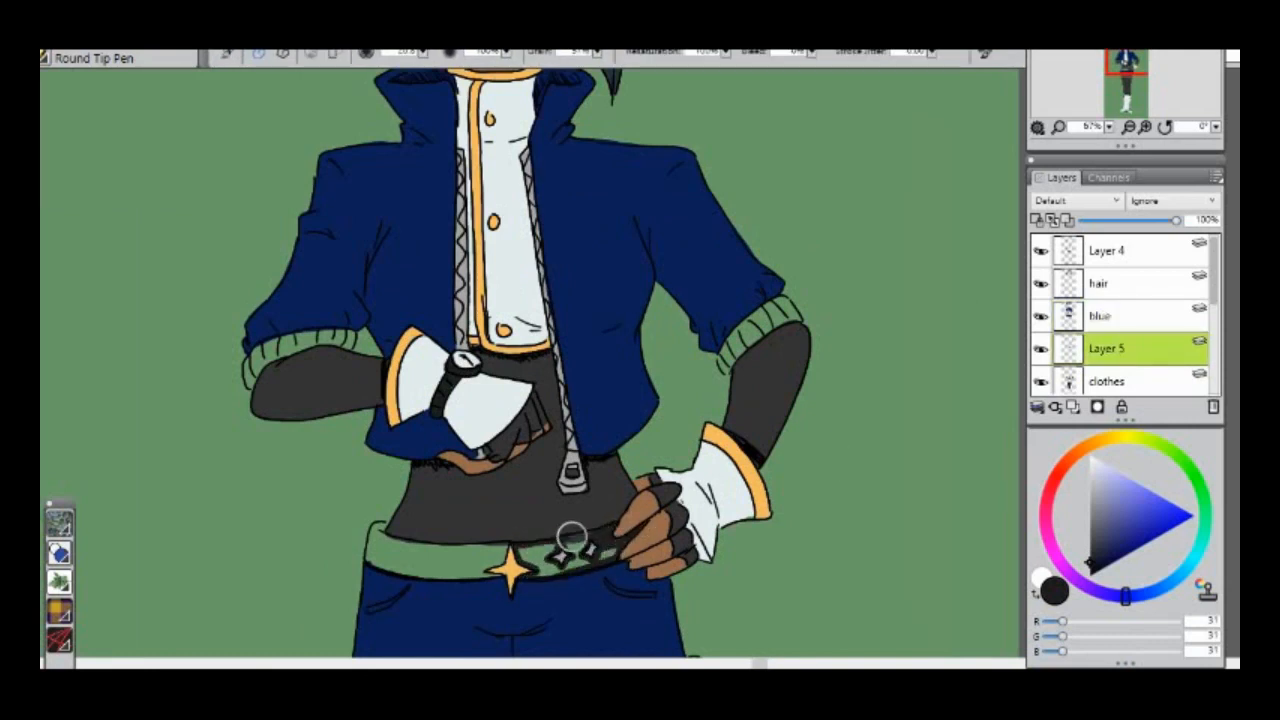
drag(575, 535, 385, 540)
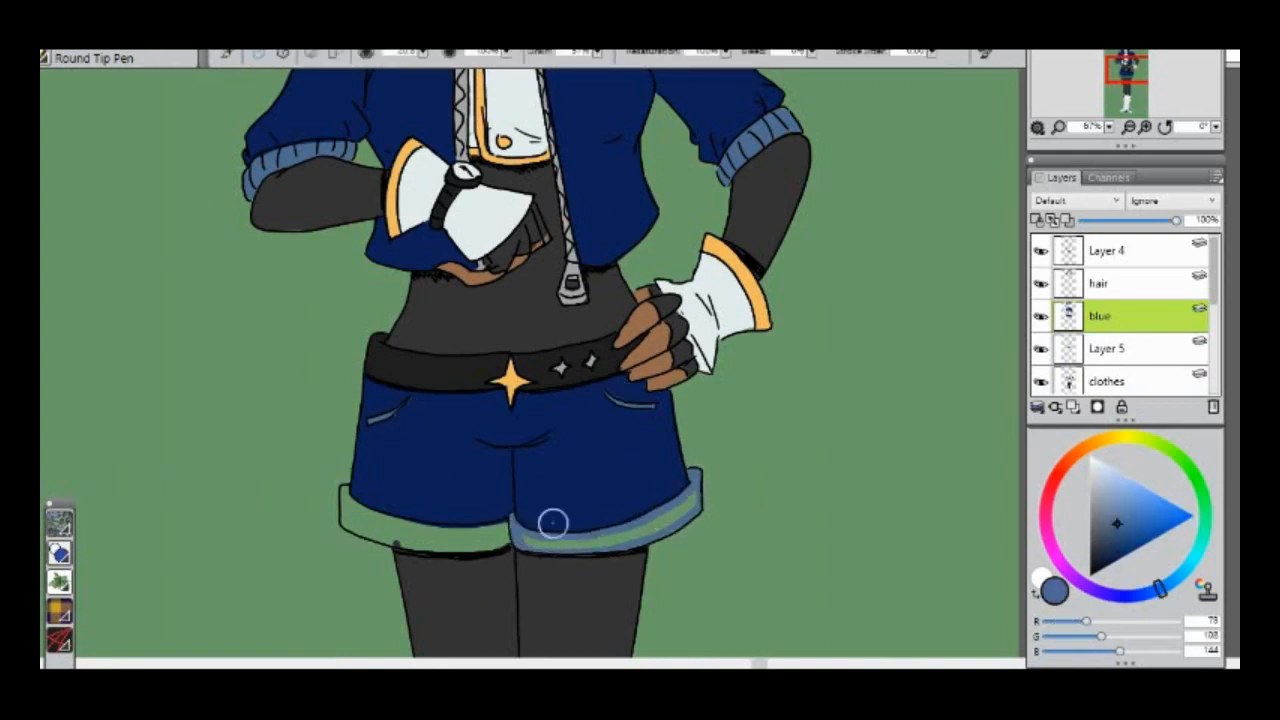
Fill the right shorts cuff light blue, paint the boot strap and both soles navy, and add a shading layer.
drag(550, 523, 497, 527)
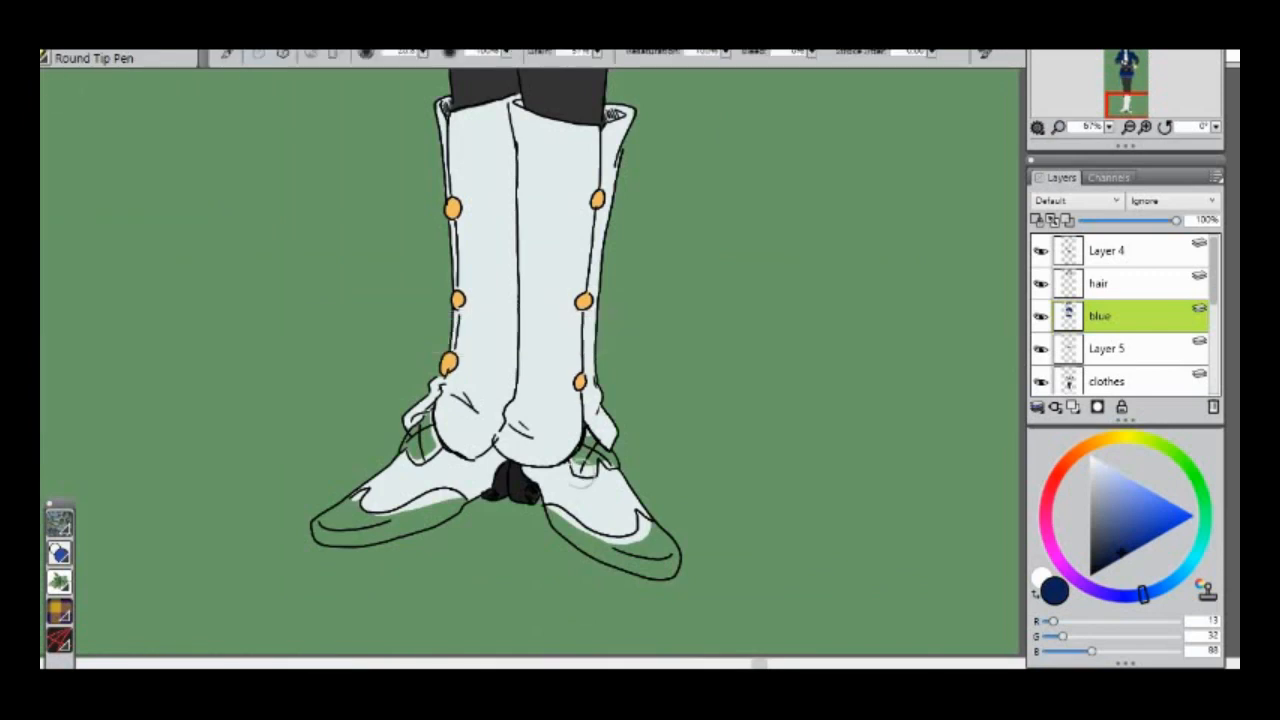
drag(590, 430, 565, 515)
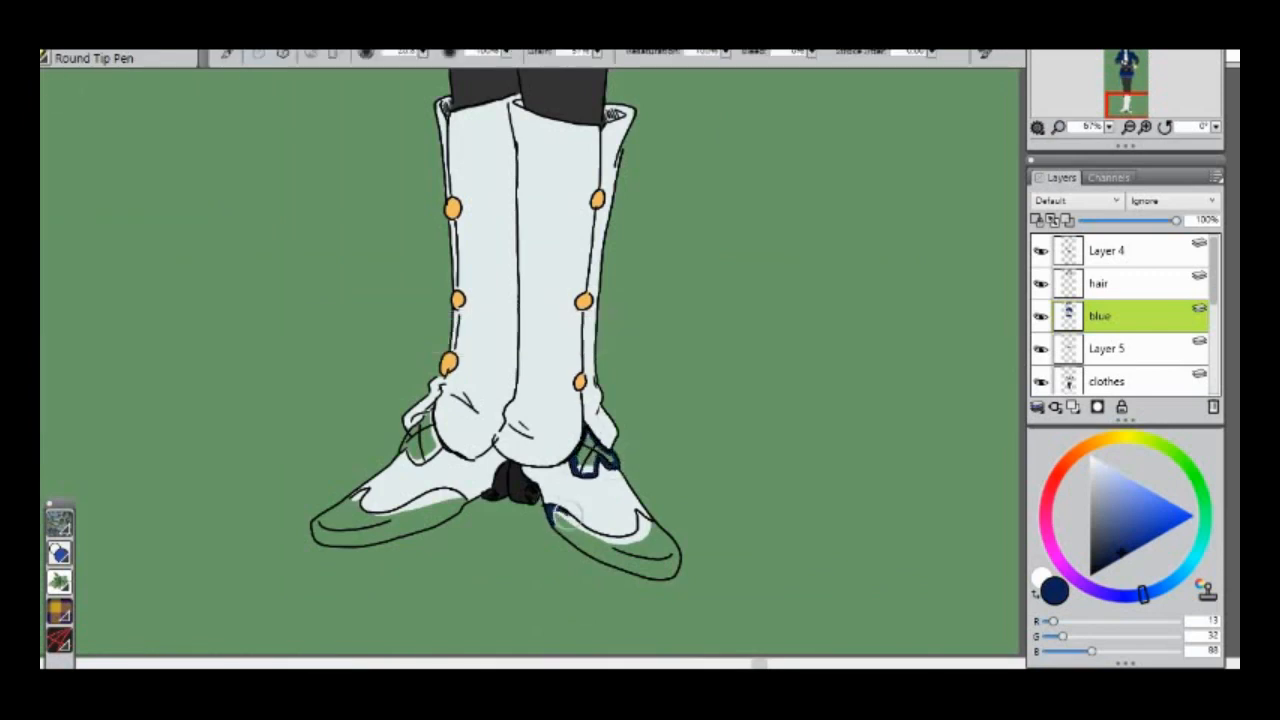
drag(560, 510, 660, 540)
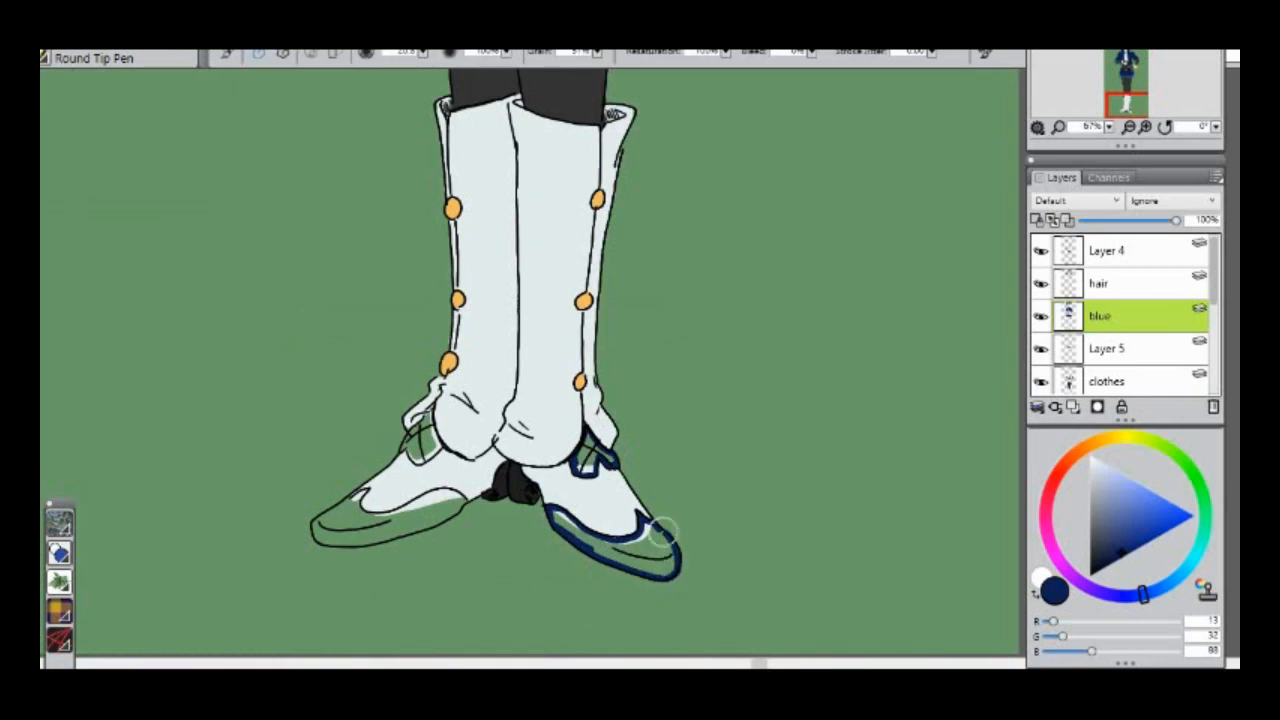
drag(660, 530, 410, 530)
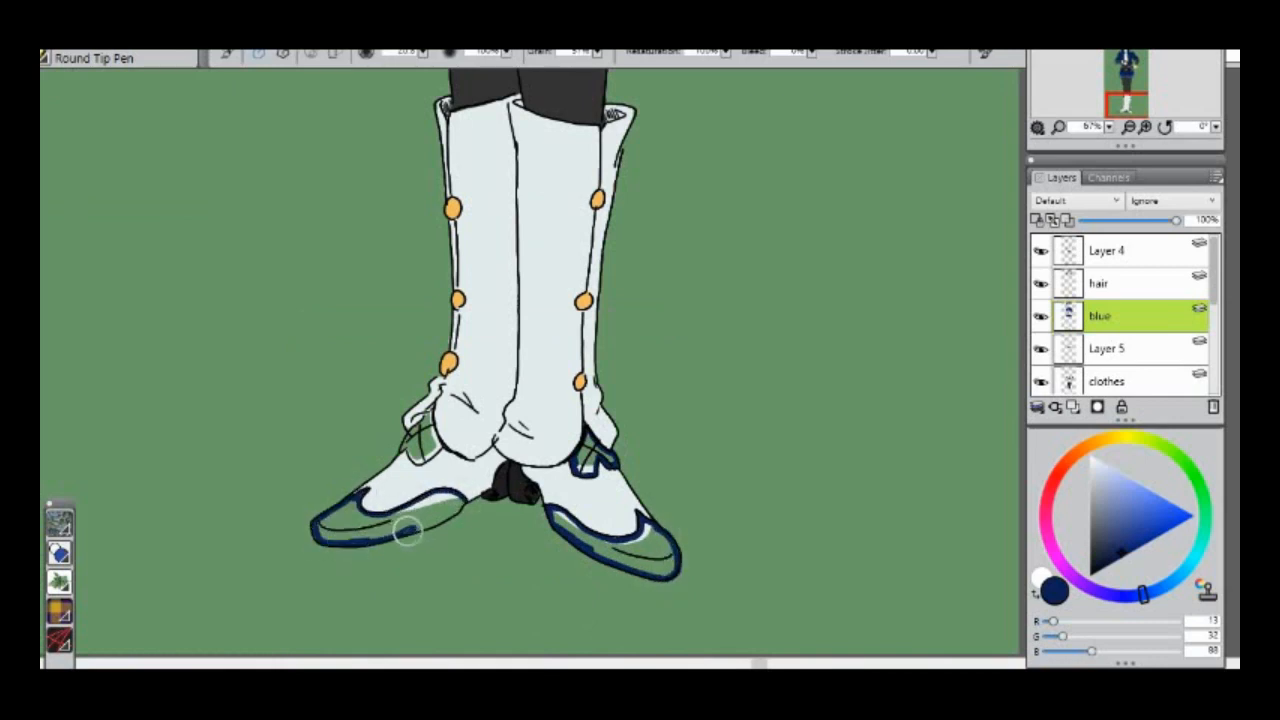
click(405, 530)
text(shade)
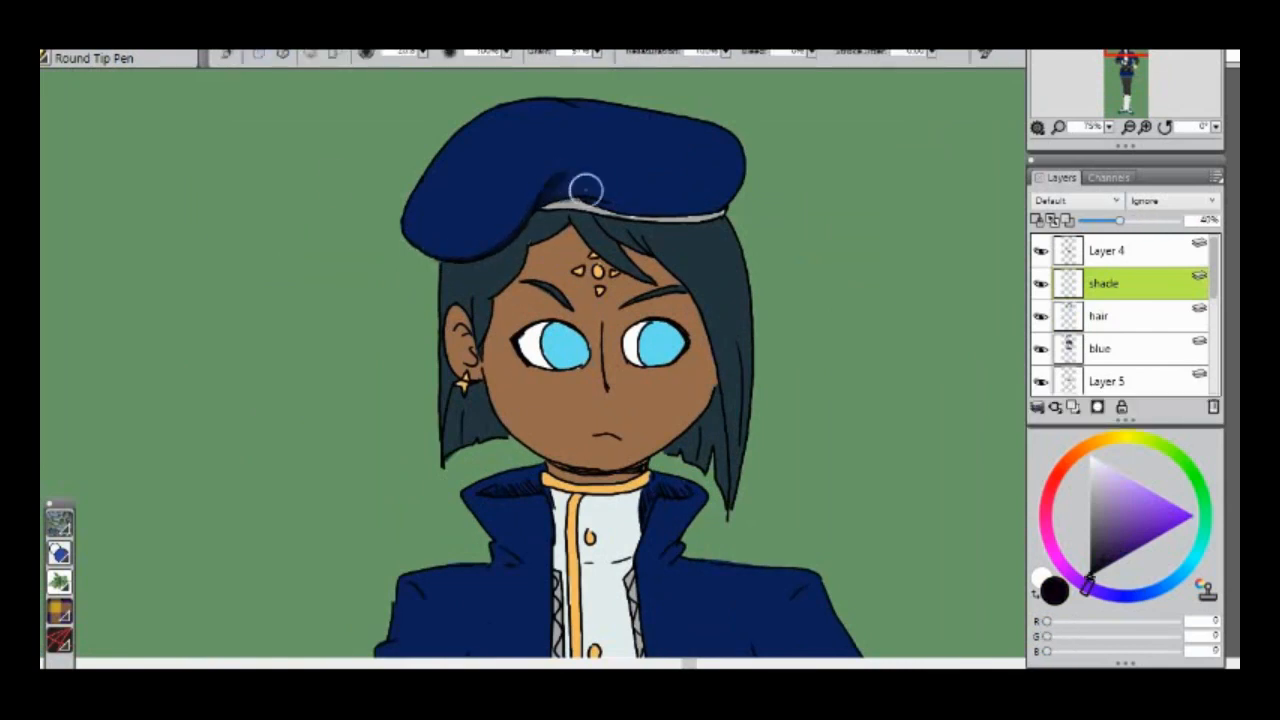
Paint black cel shadows beneath the beret, along its band, at the collar, on shorts and boots.
drag(585, 190, 705, 210)
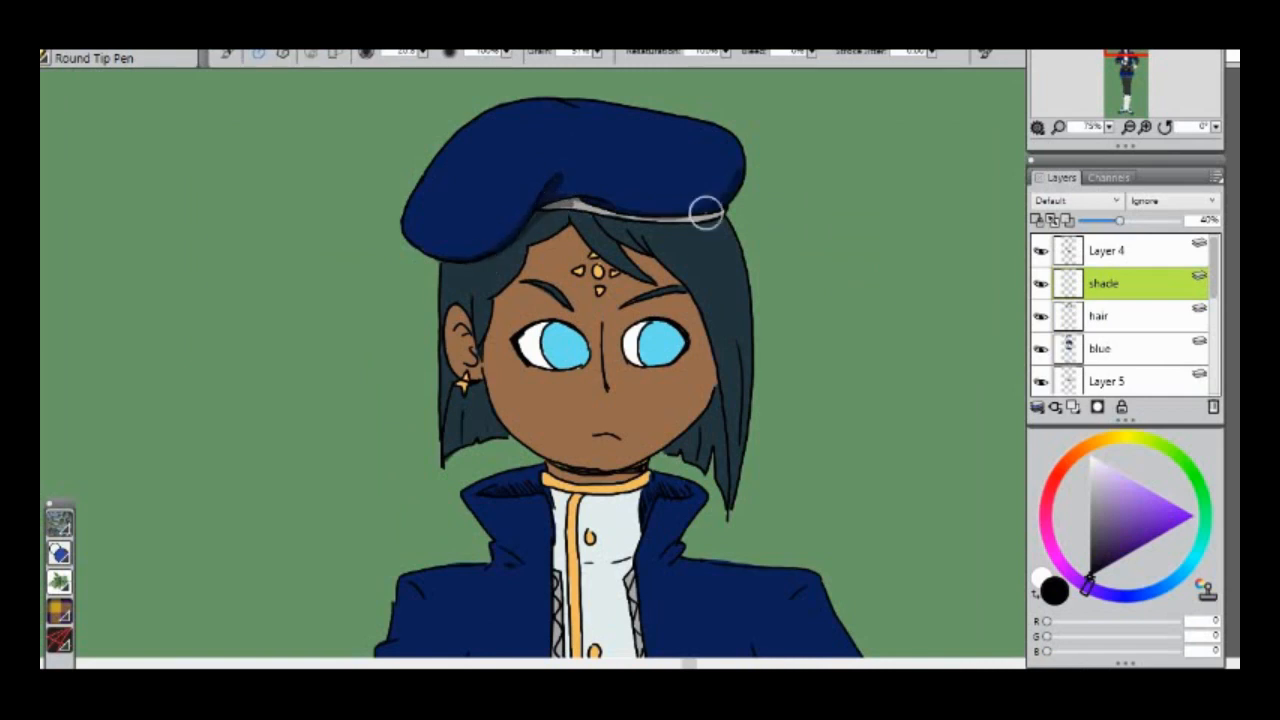
drag(705, 210, 720, 480)
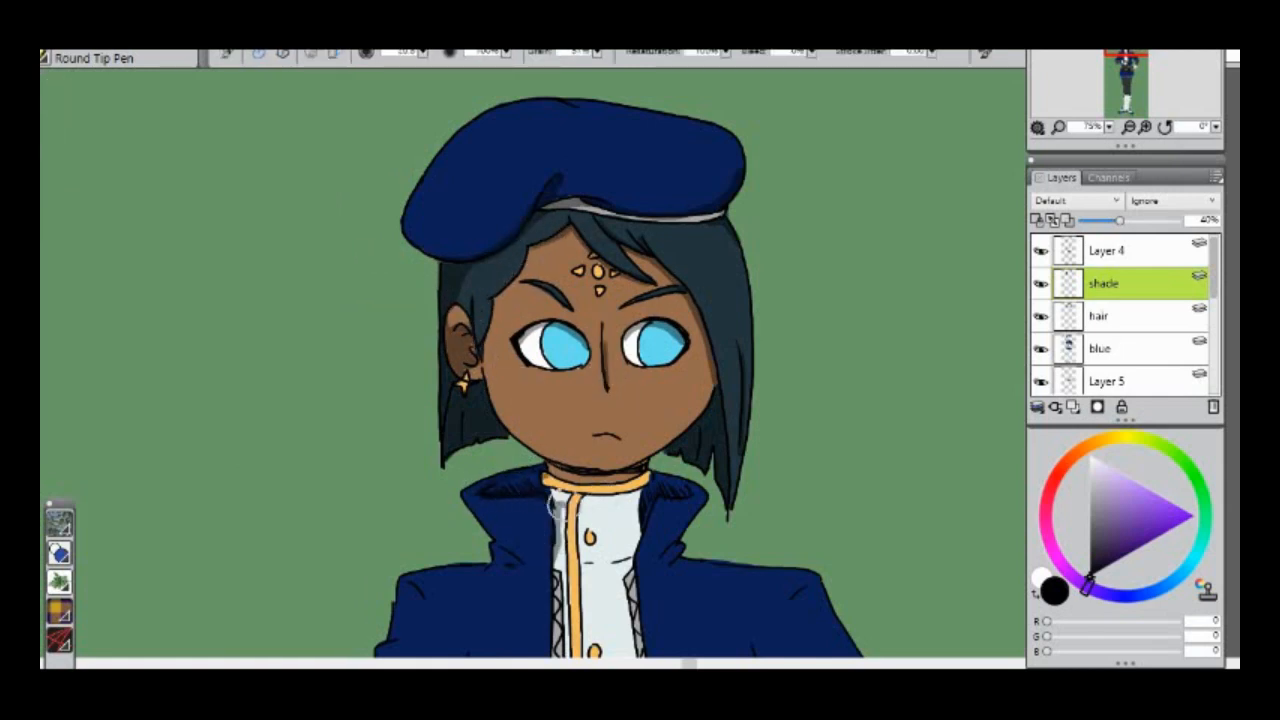
click(55, 50)
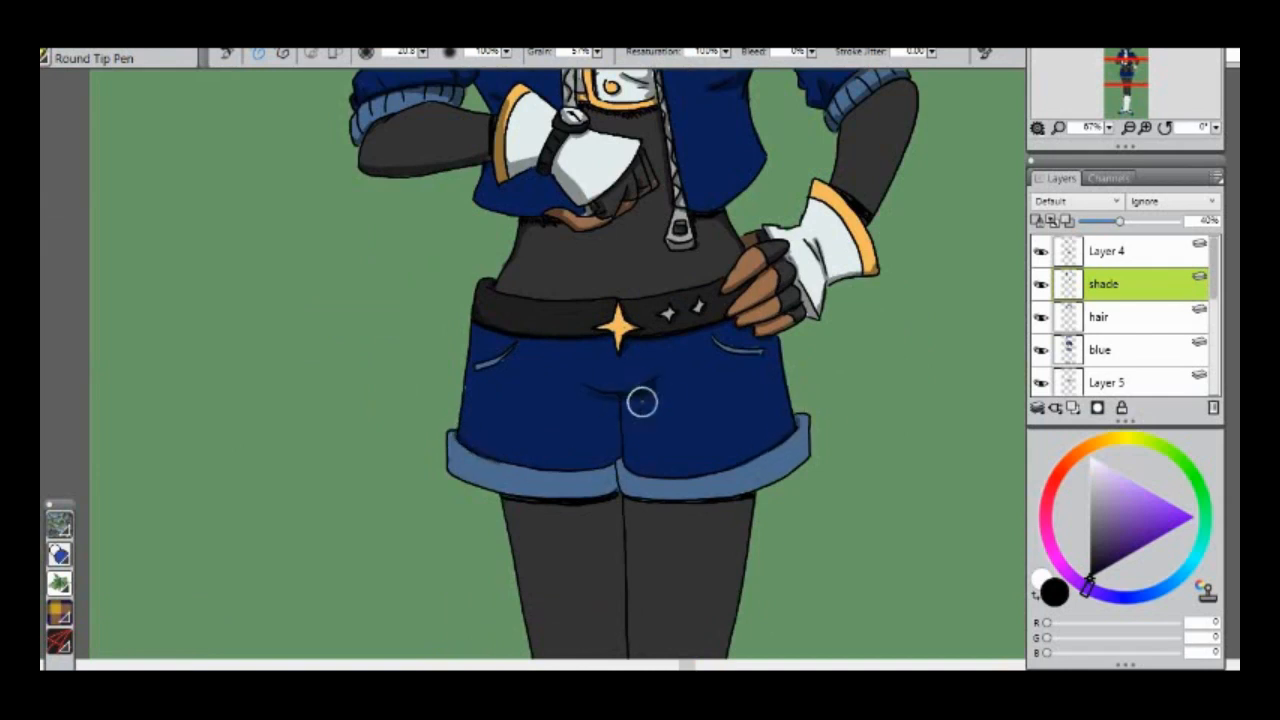
drag(645, 403, 510, 495)
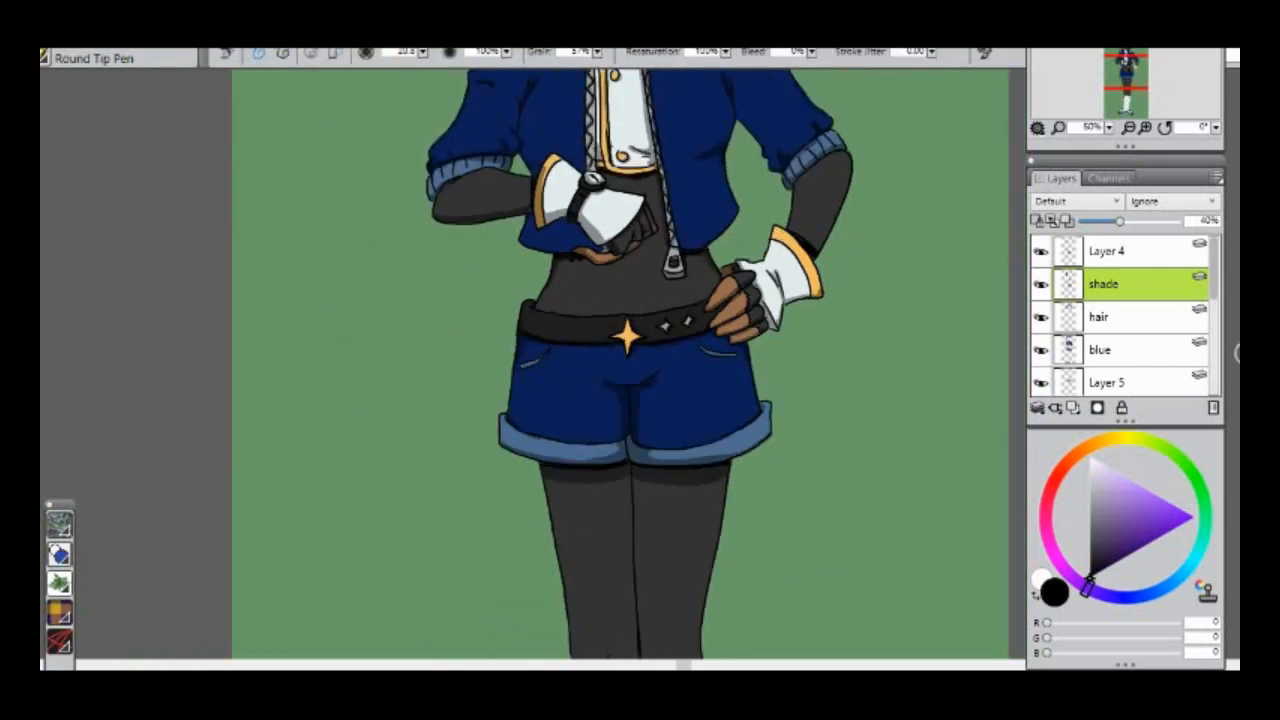
scroll(down, 3)
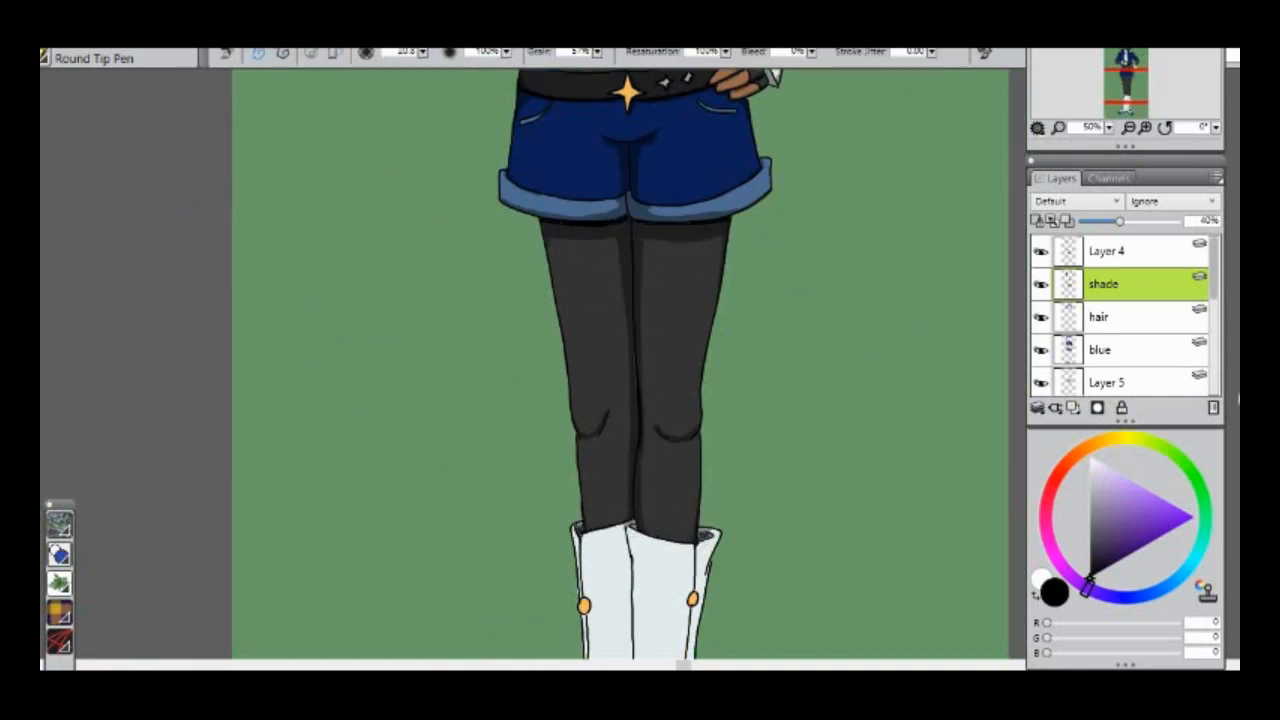
scroll(down, 3)
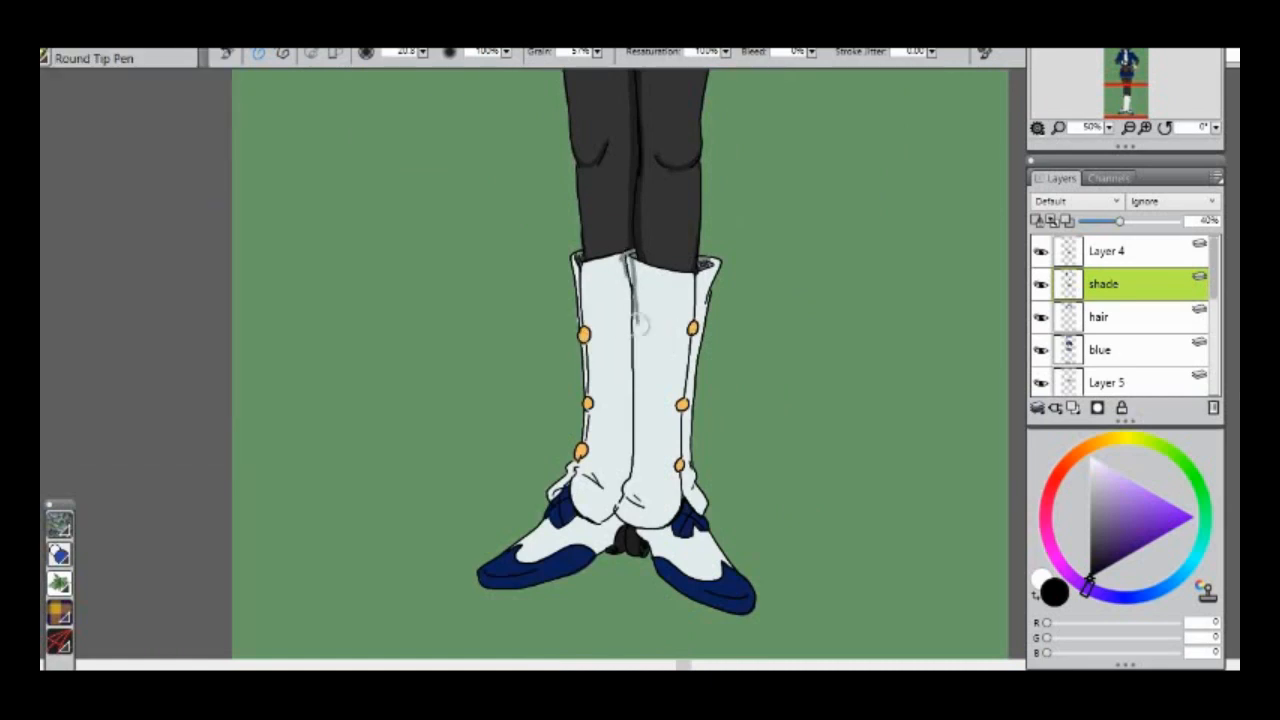
drag(638, 265, 638, 520)
text(shine)
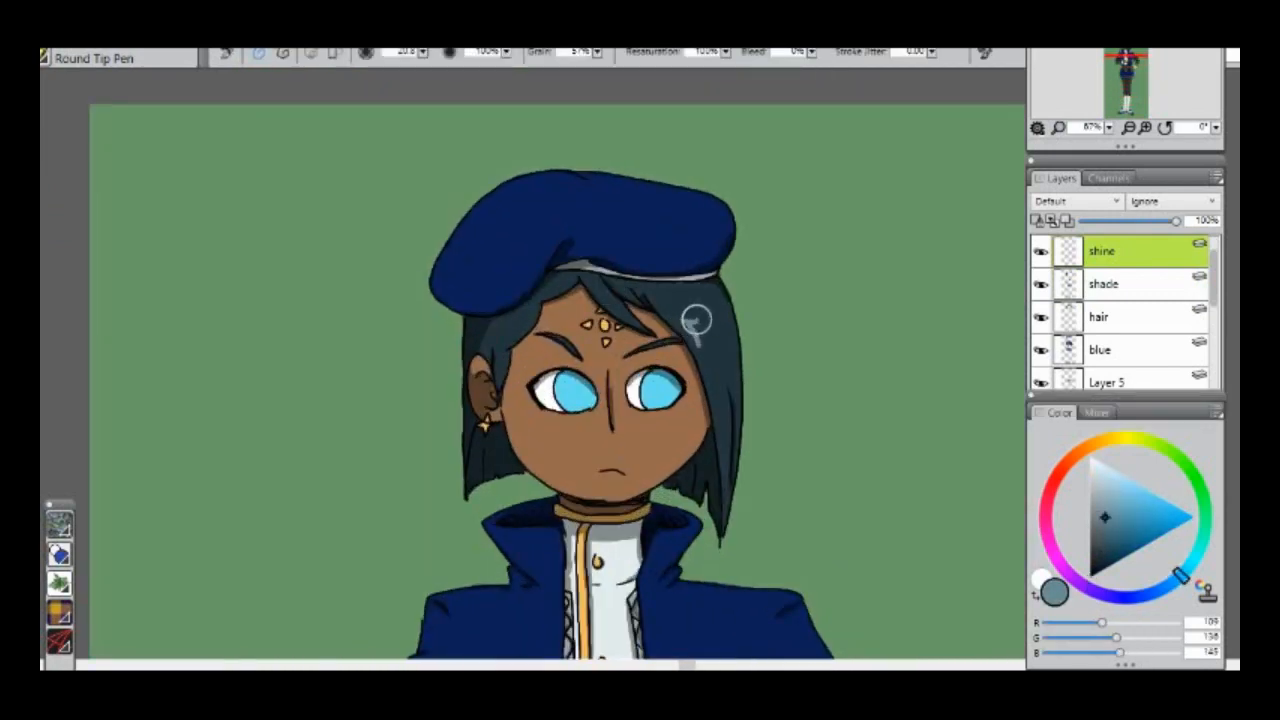
Add pale highlights to the hair on the shine layer.
click(710, 310)
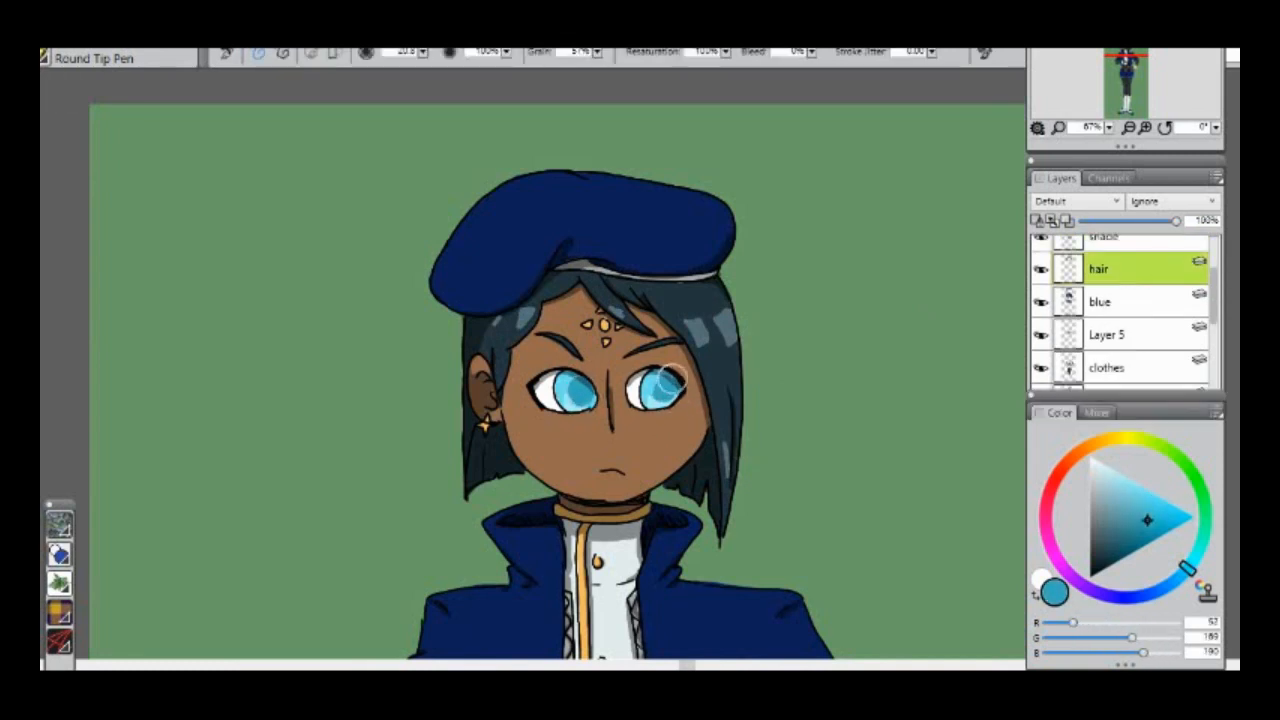
click(1140, 540)
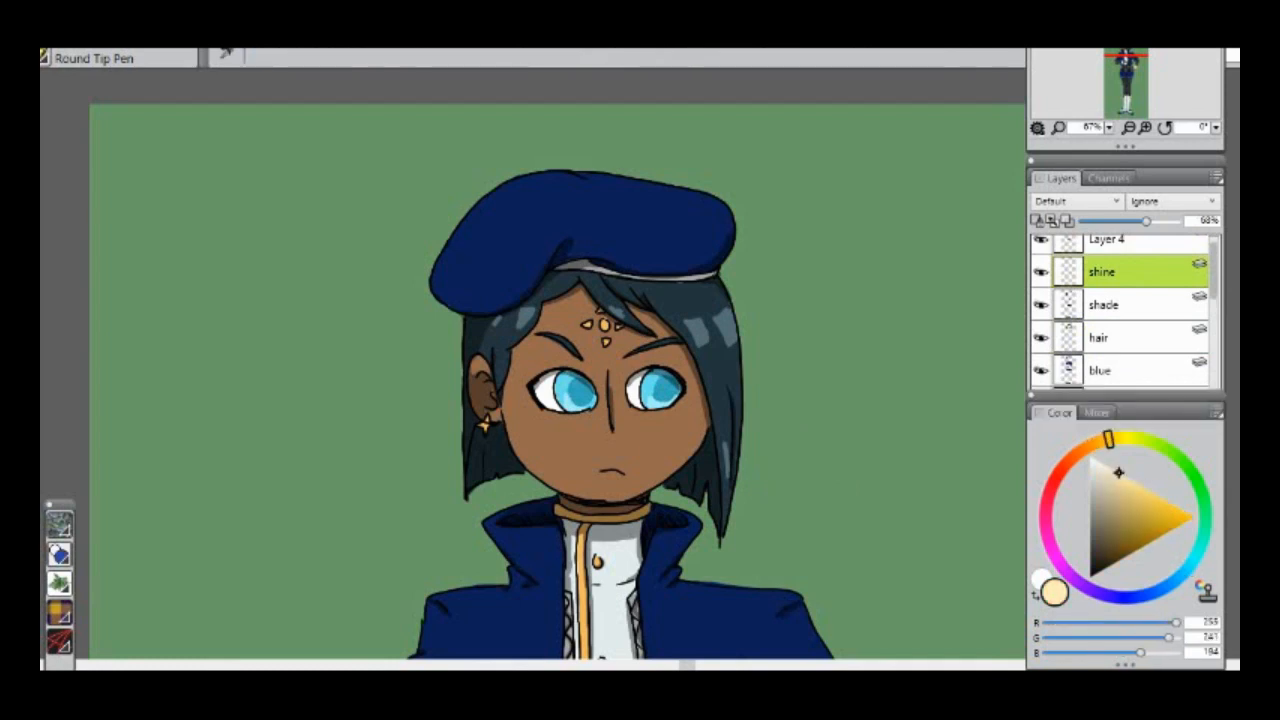
scroll(down, 3)
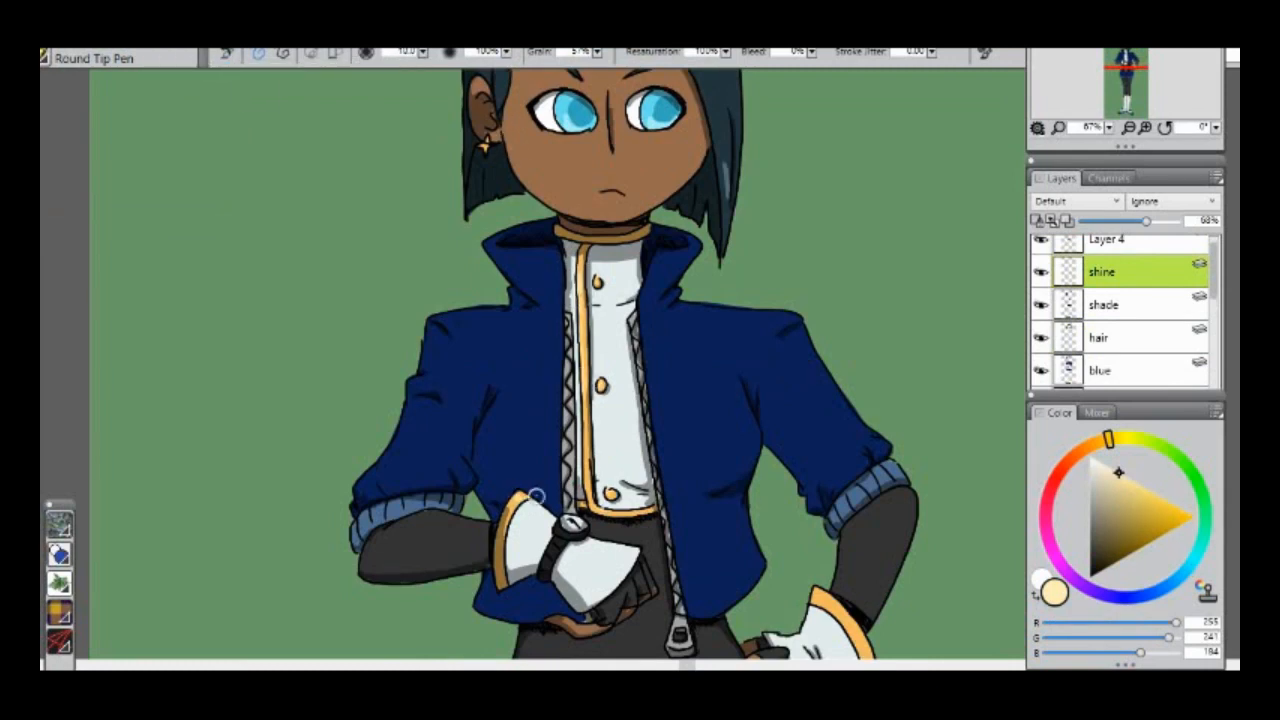
scroll(down, 3)
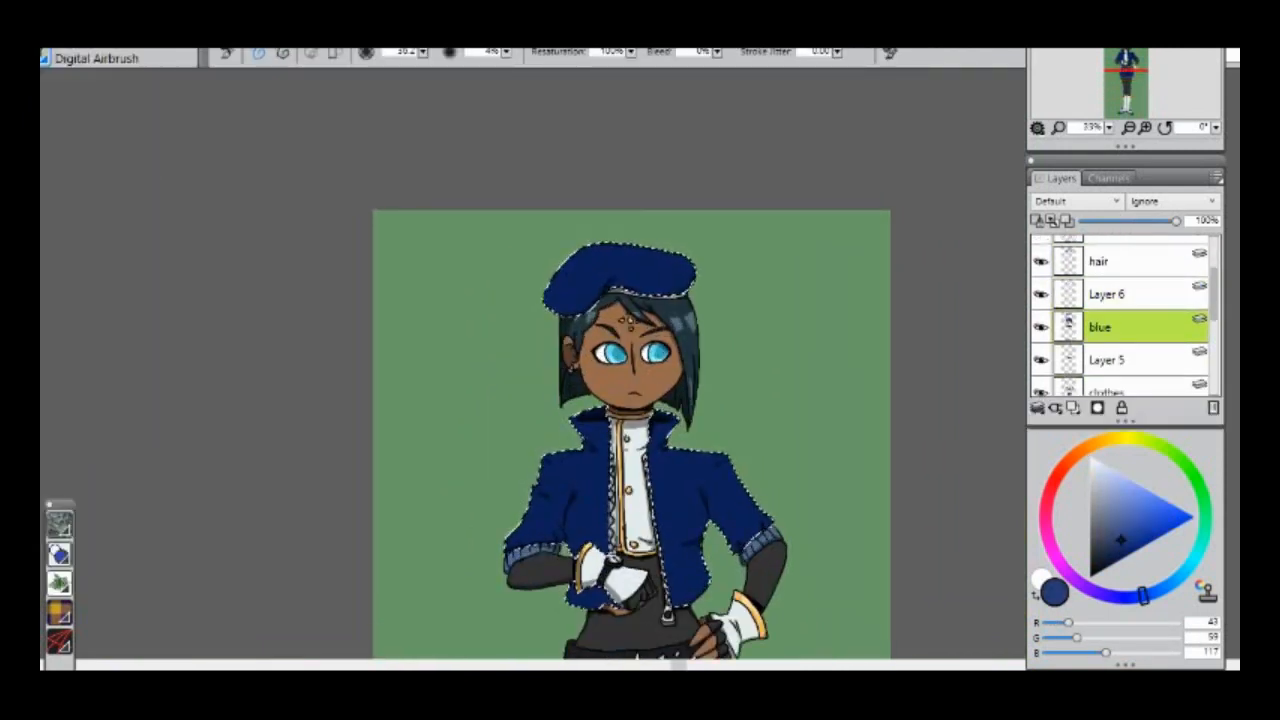
Airbrush soft light-blue highlights onto the beret, then select the background layer.
click(1106, 293)
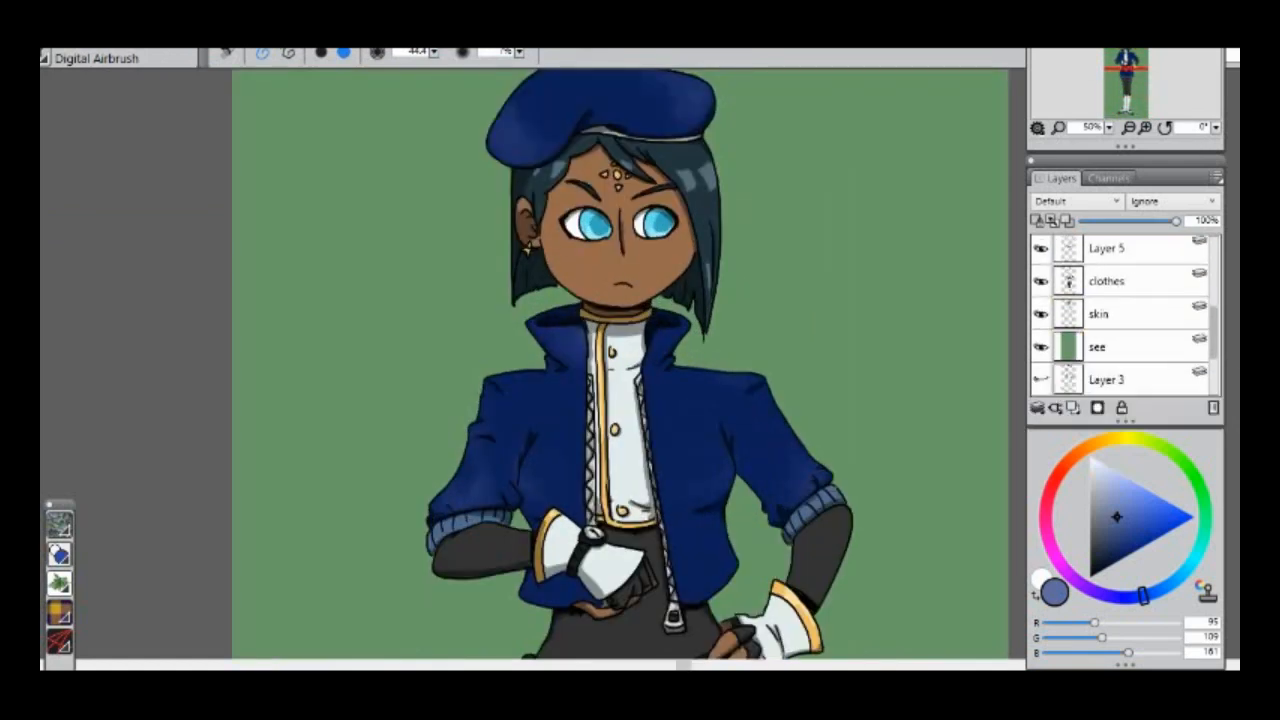
click(1098, 313)
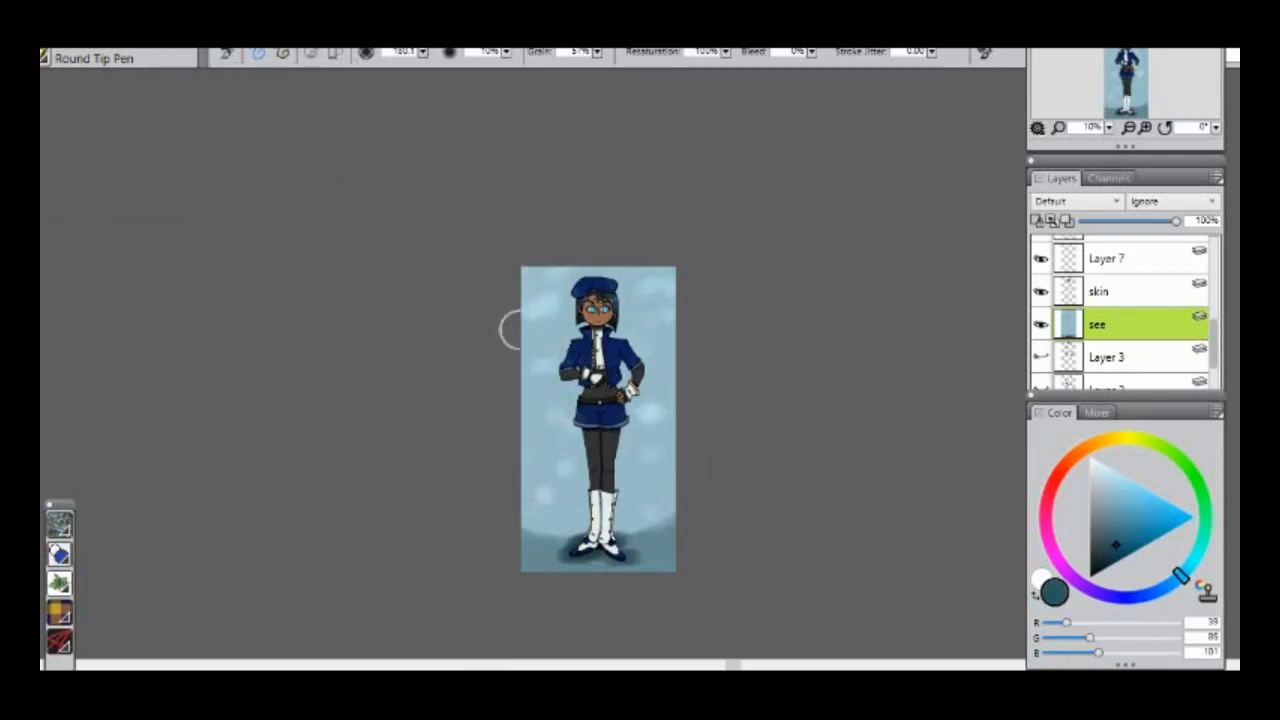
Bring up the File menu to save the finished character.
click(50, 55)
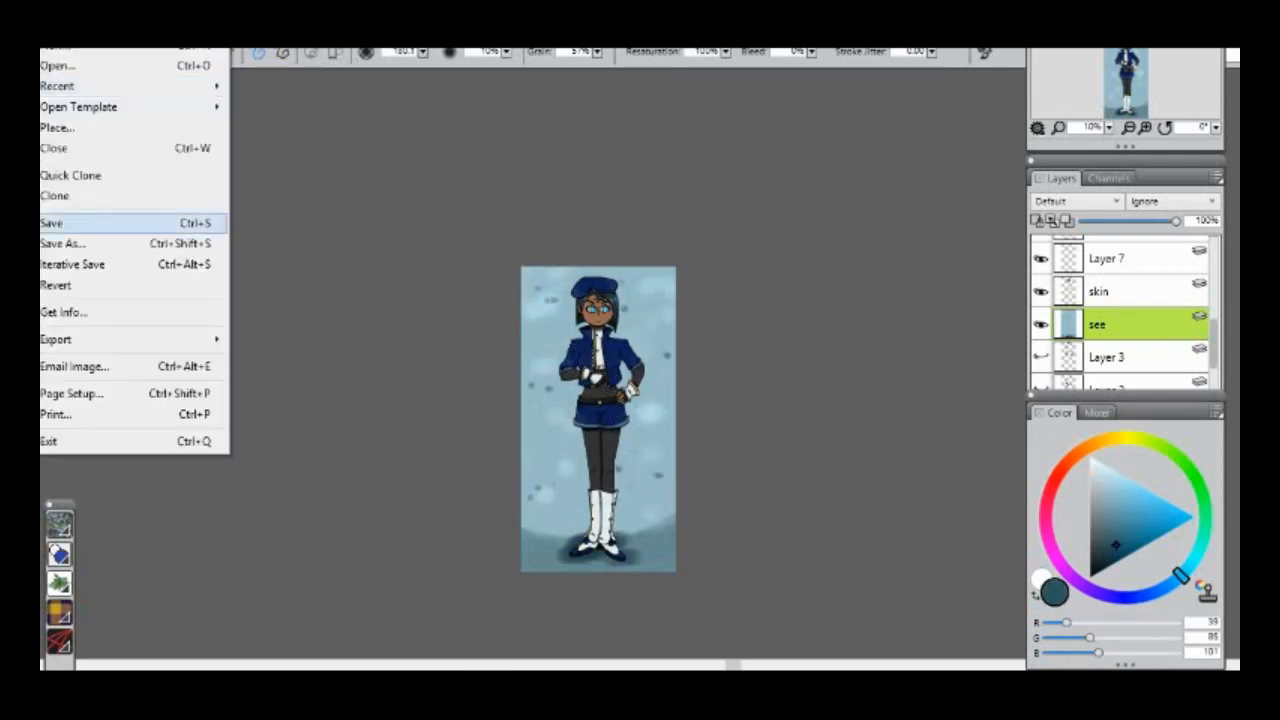